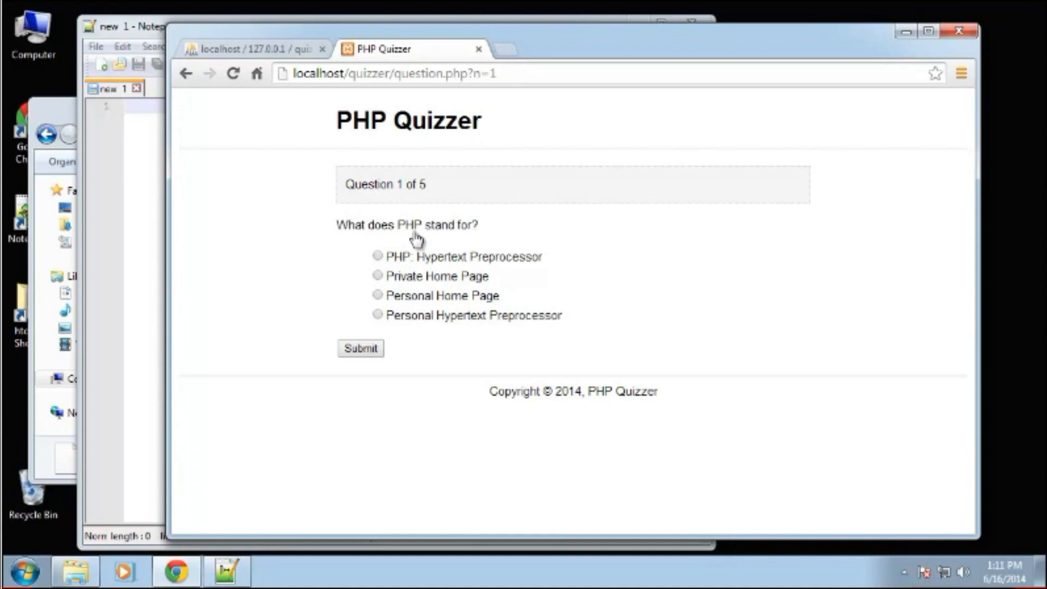
{"action": "mouse_move", "coordinate": [414, 242]}
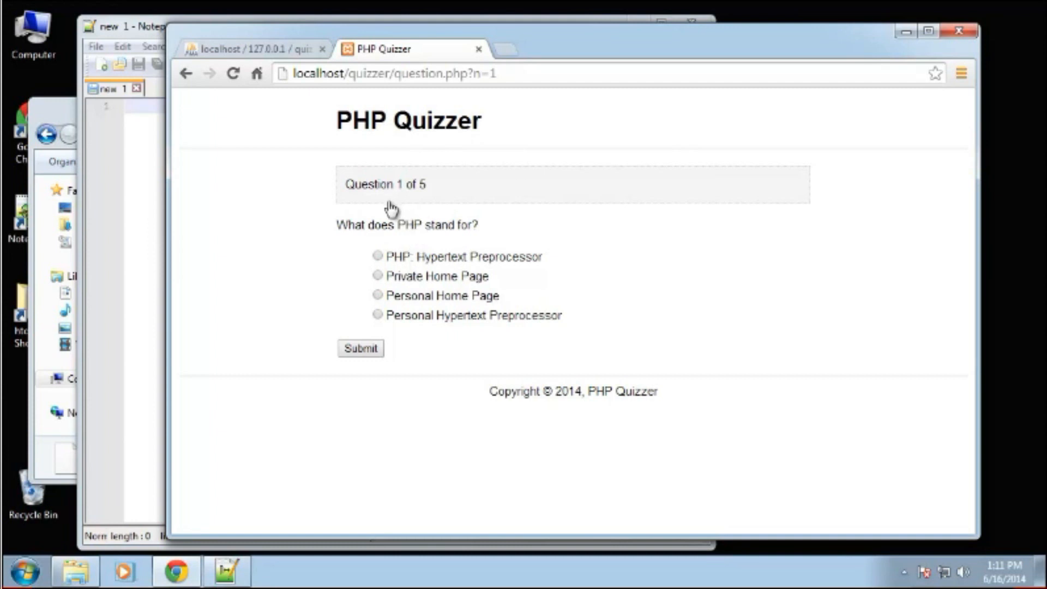
{"action": "mouse_move", "coordinate": [396, 178]}
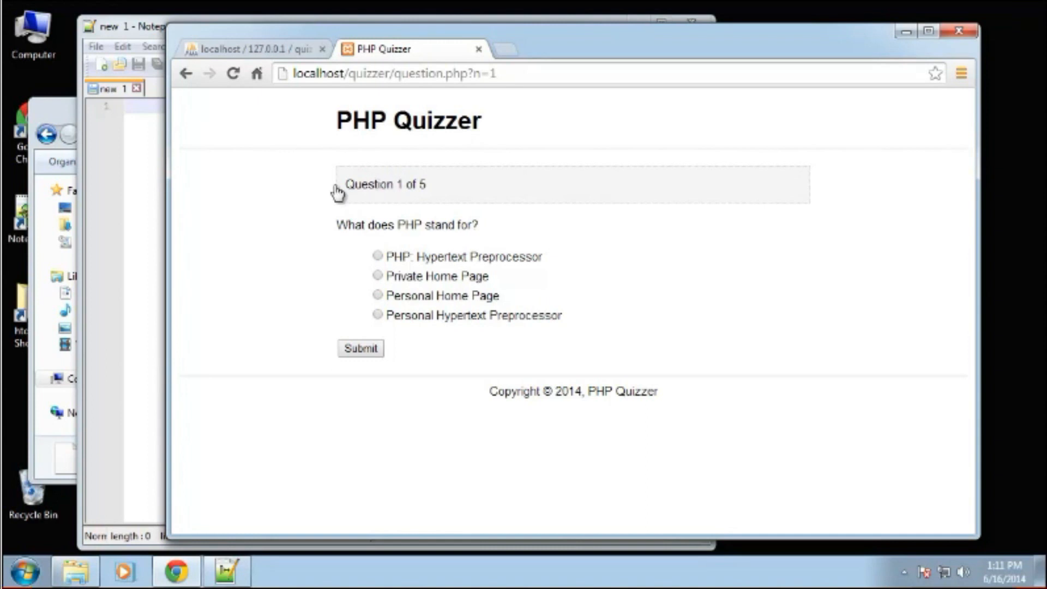
{"action": "mouse_move", "coordinate": [165, 146]}
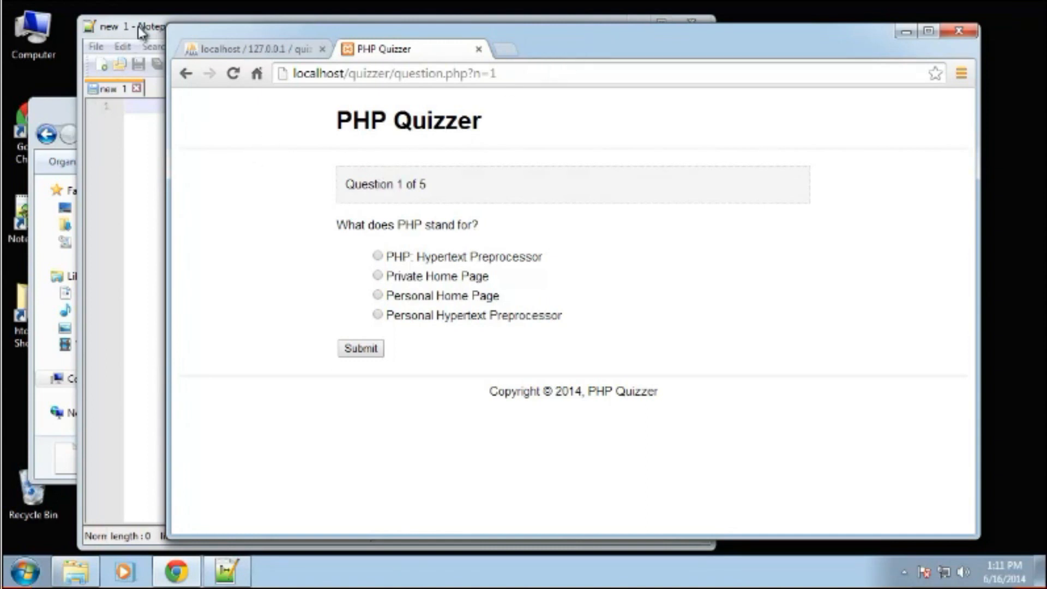
- From database.php's Properties, set Notepad++ as the program that opens PHP files
{"action": "left_click", "coordinate": [120, 26]}
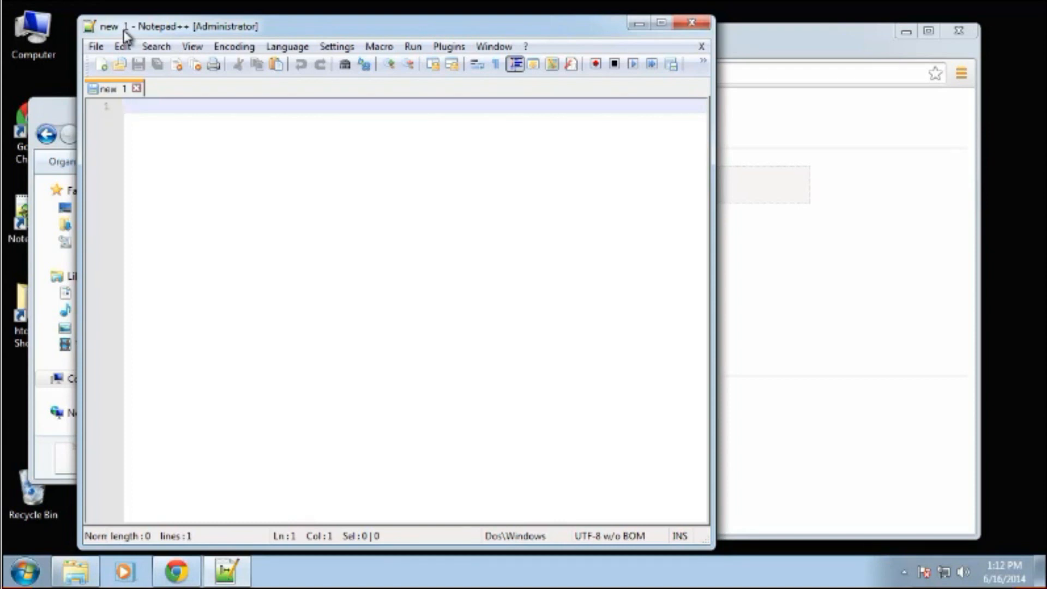
{"action": "mouse_move", "coordinate": [50, 112]}
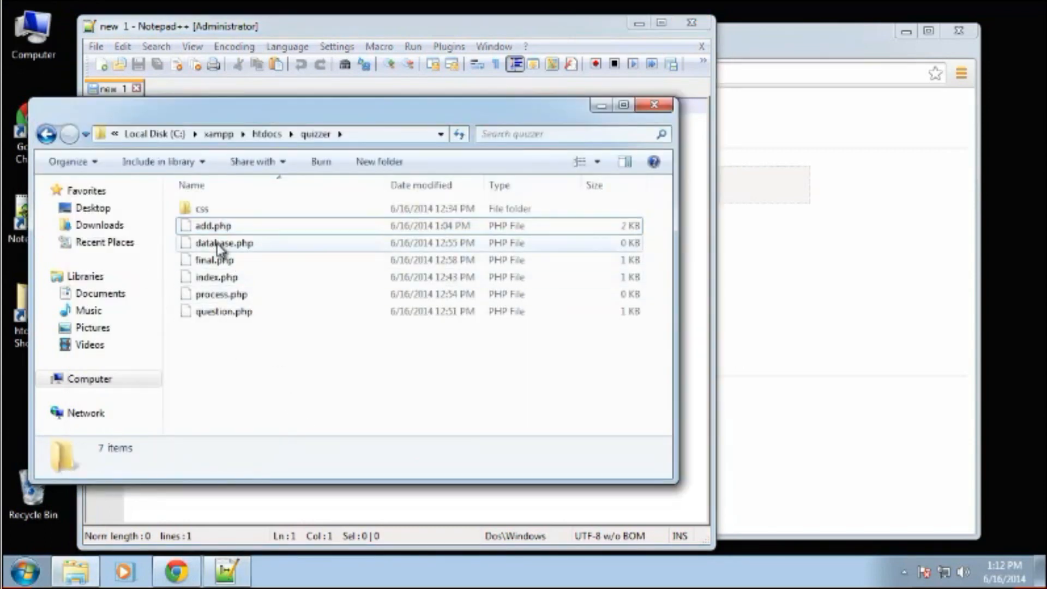
{"action": "left_click", "coordinate": [226, 242]}
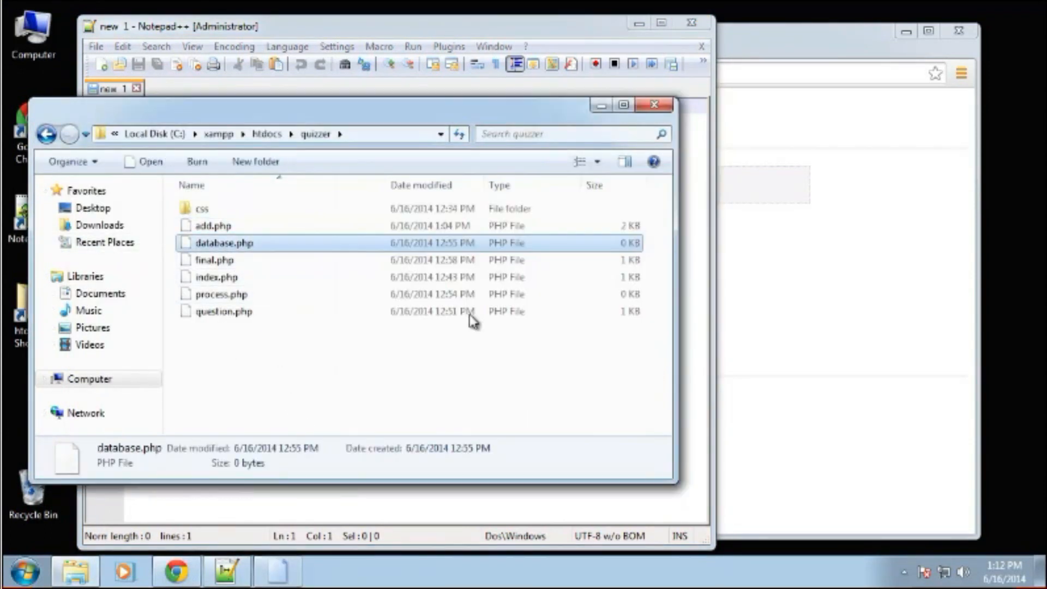
{"action": "right_click", "coordinate": [226, 242]}
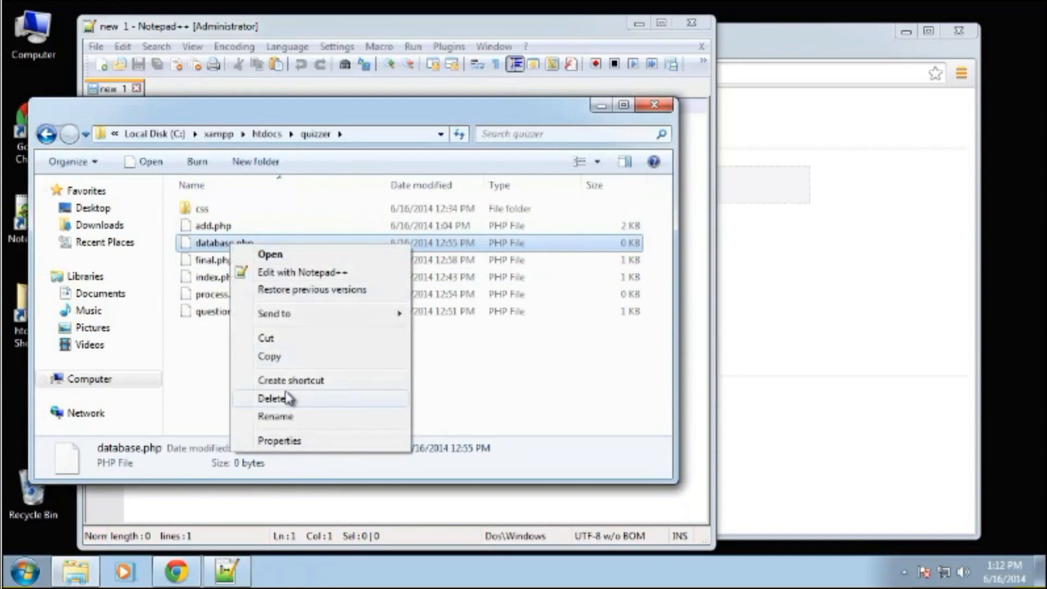
{"action": "left_click", "coordinate": [279, 439]}
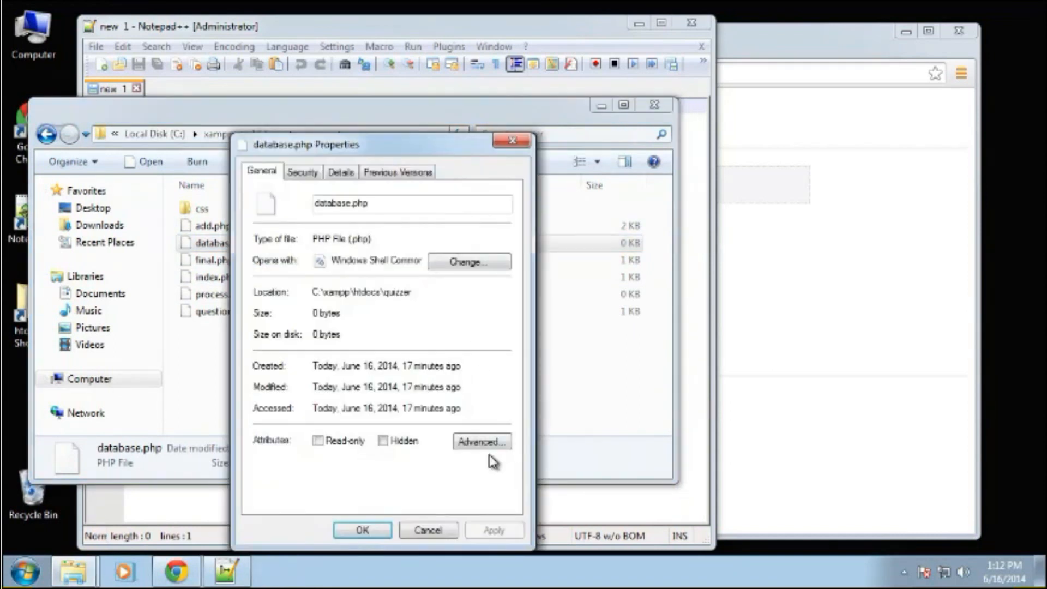
{"action": "left_click", "coordinate": [469, 261]}
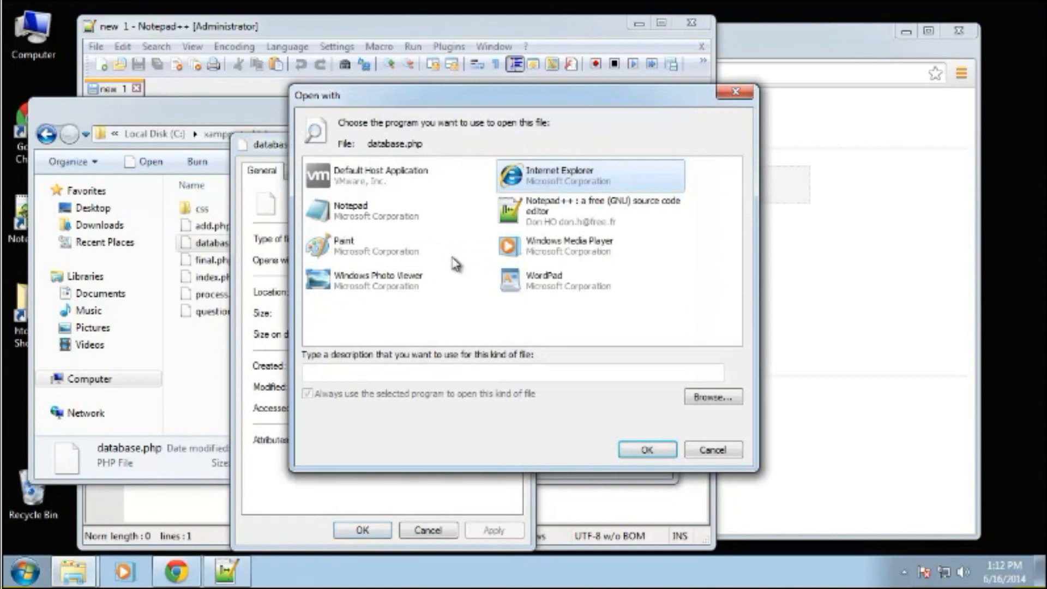
{"action": "left_click", "coordinate": [645, 449]}
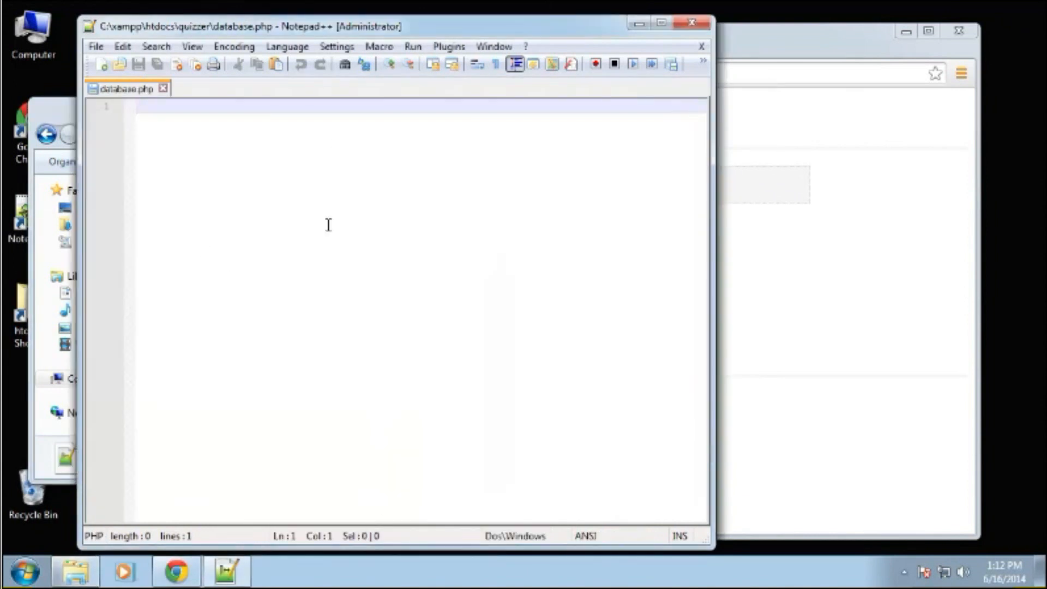
- Begin database.php with <?php on line 1 and remove the stray closing ?> tag
{"action": "type", "text": "<"}
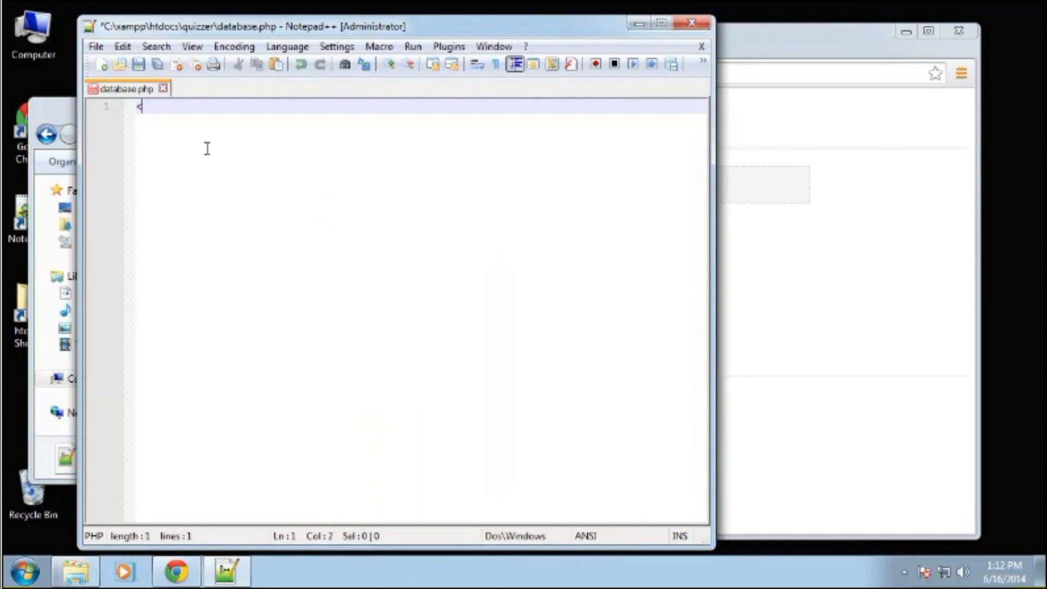
{"action": "type", "text": "?php_egg_logo_guid"}
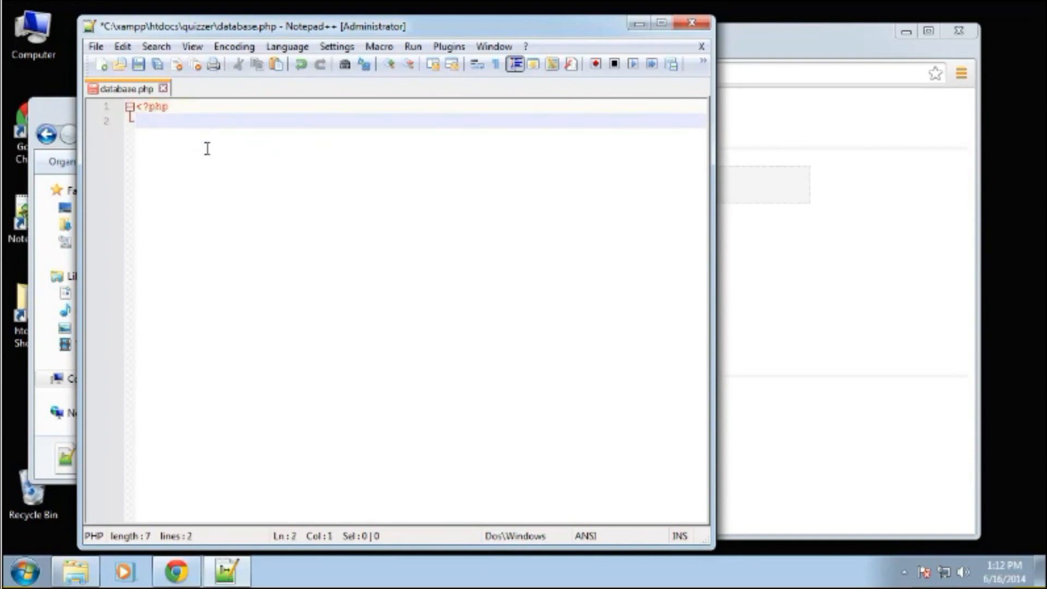
{"action": "type", "text": "?>"}
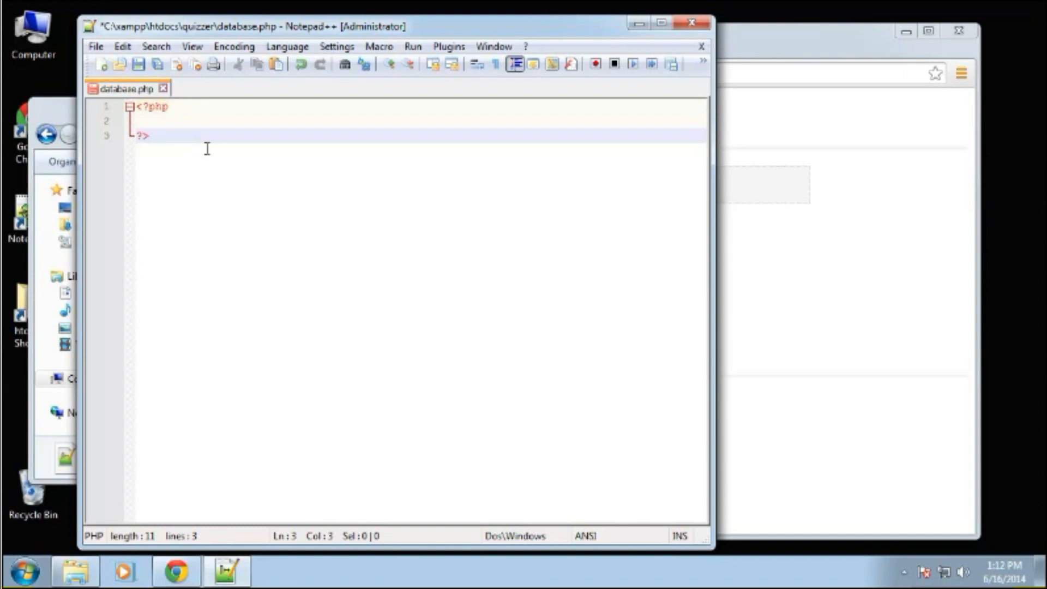
{"action": "key", "text": "Backspace"}
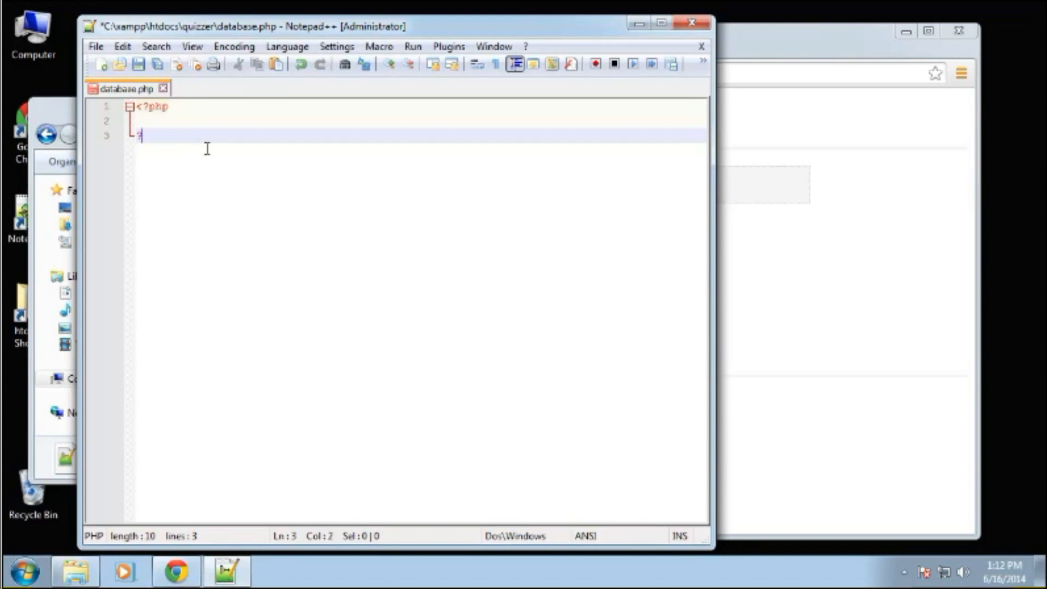
{"action": "key", "text": "Backspace"}
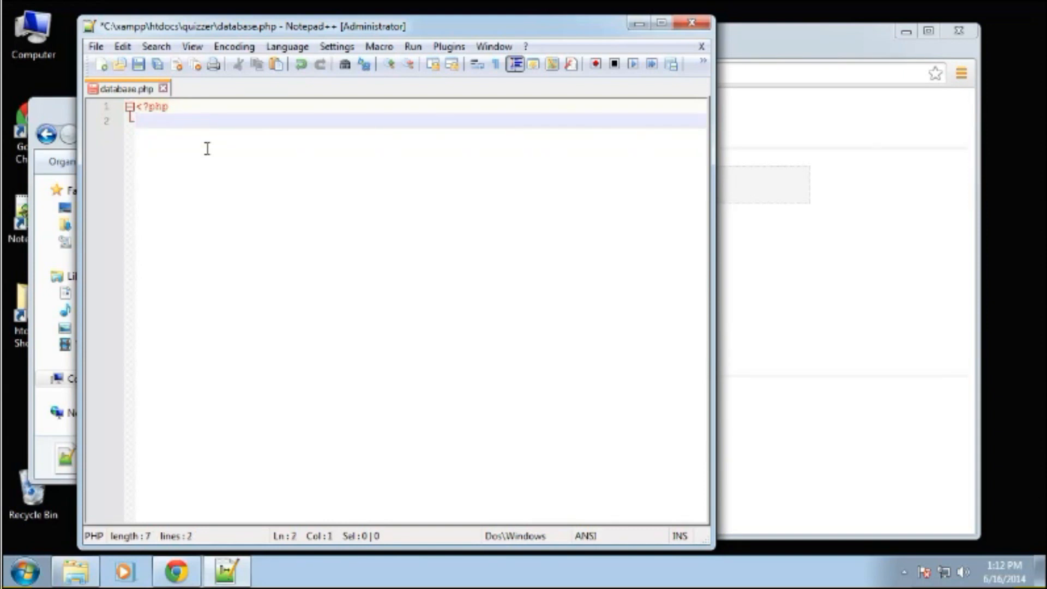
{"action": "type", "text": "?"}
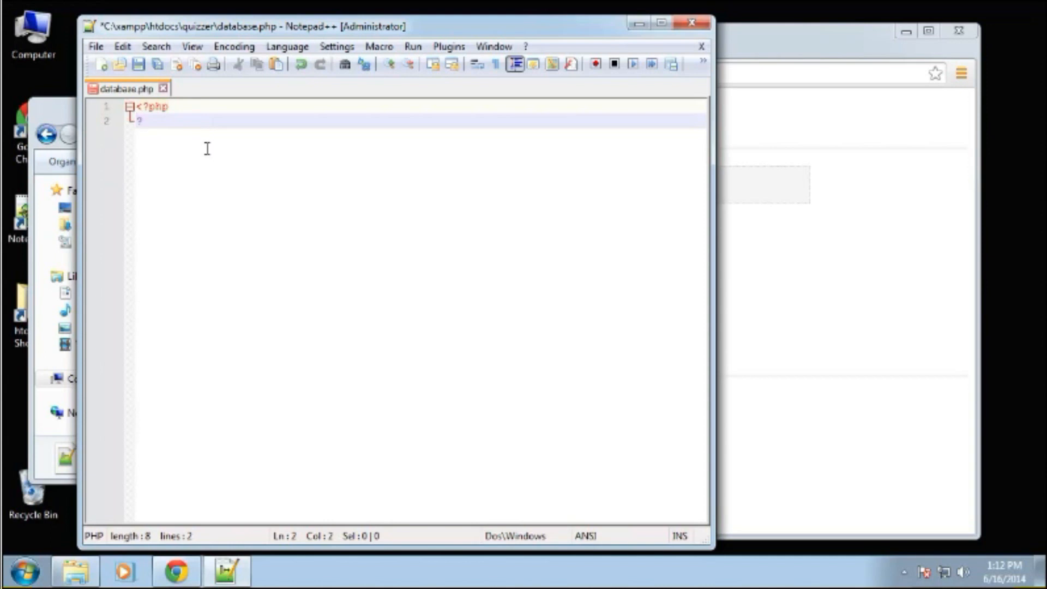
{"action": "key", "text": "Backspace"}
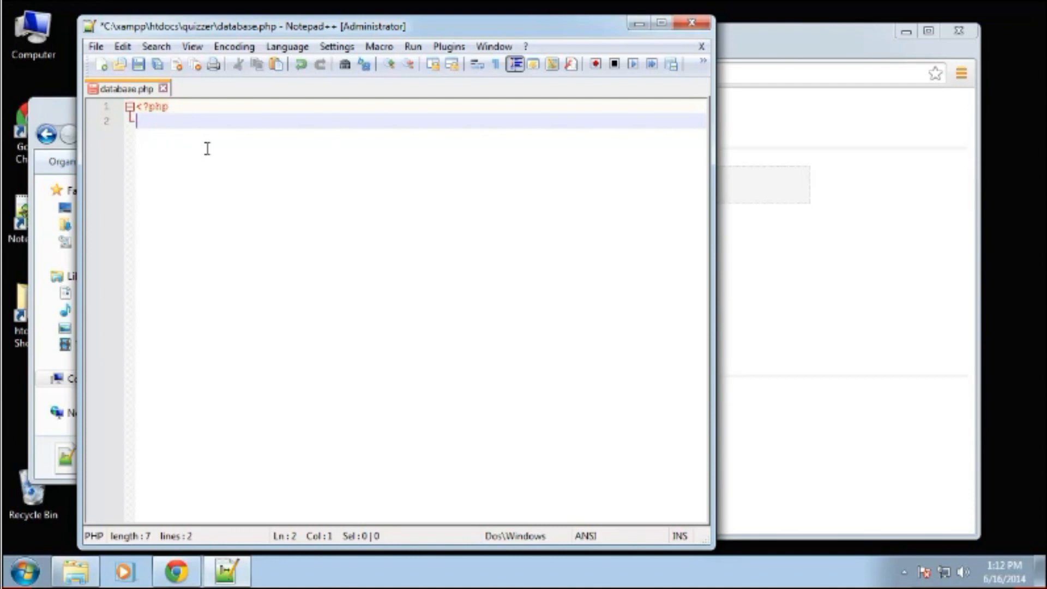
- Write the comment //Create connection credentials and begin the $db_host assignment
{"action": "type", "text": "//"}
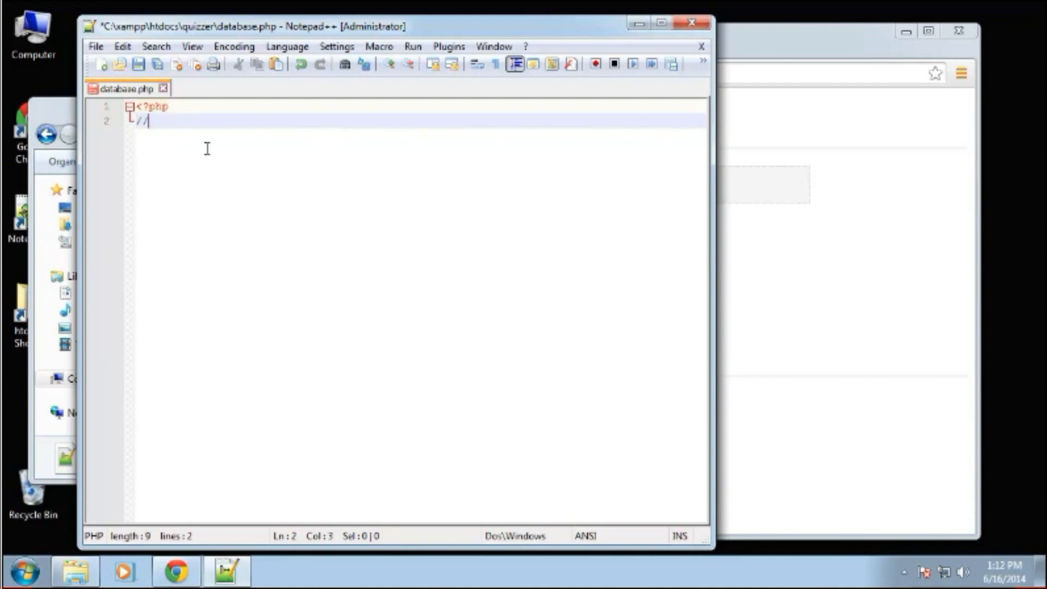
{"action": "type", "text": "Co"}
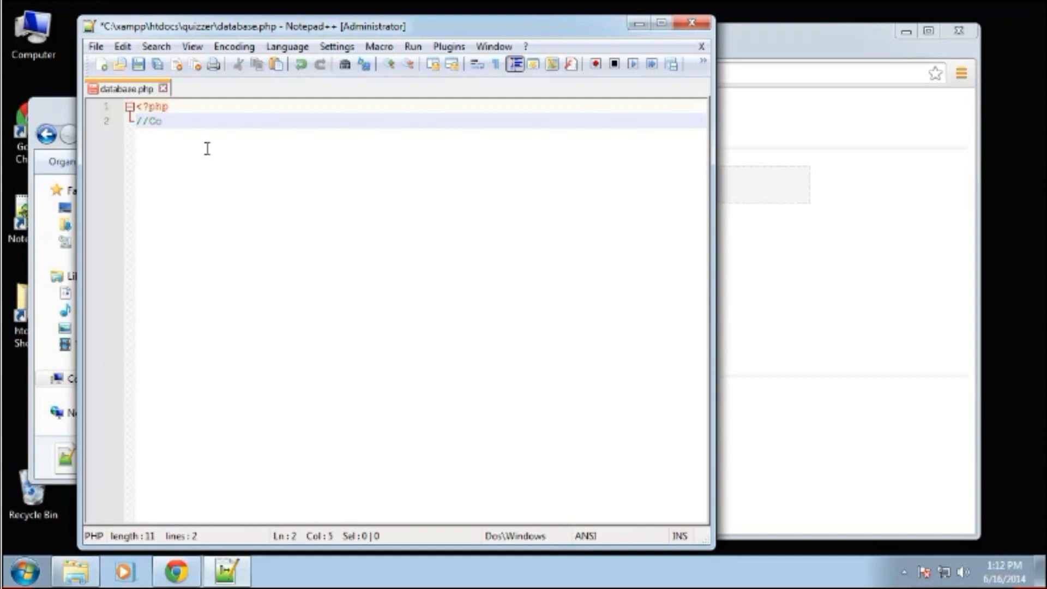
{"action": "key", "text": "BackSpace"}
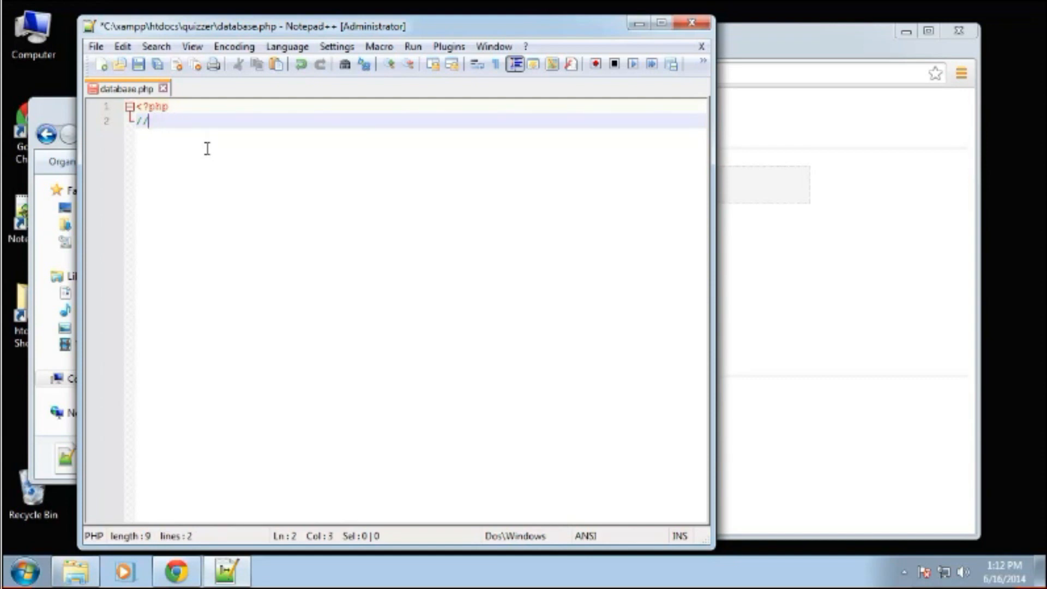
{"action": "type", "text": "Create c"}
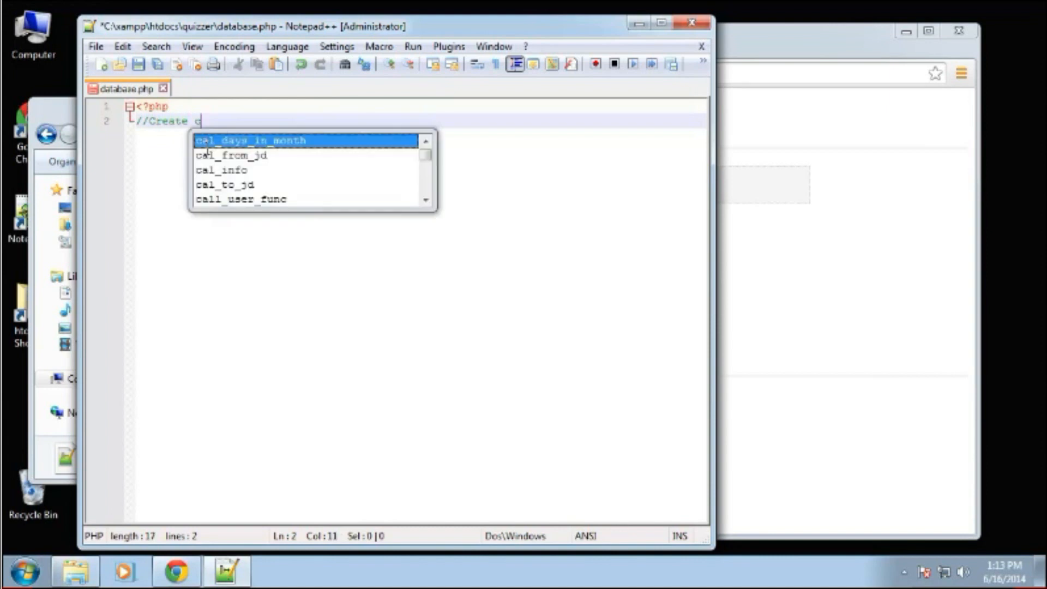
{"action": "type", "text": "onnection"}
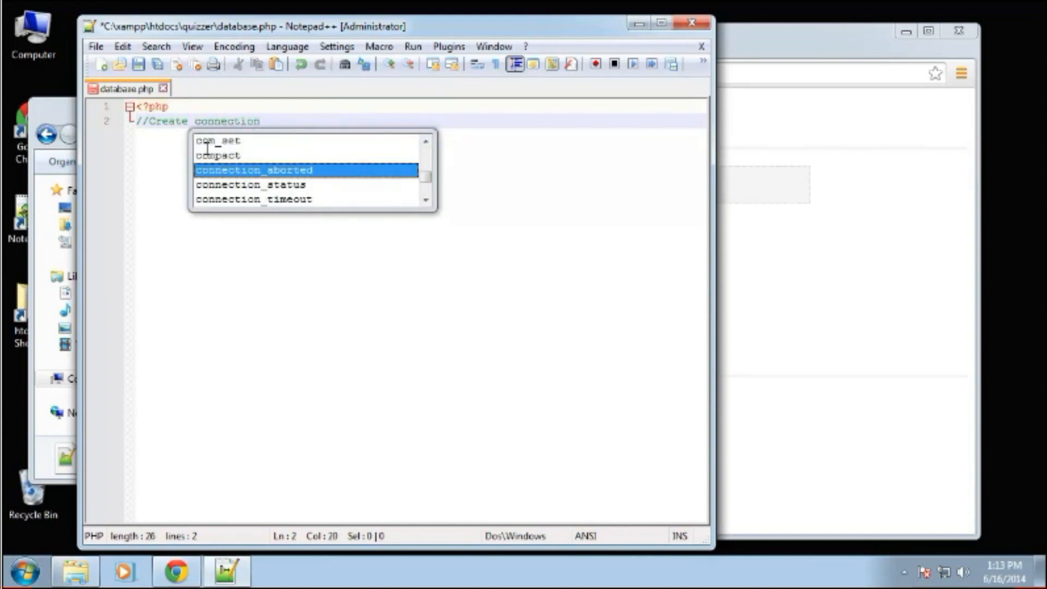
{"action": "type", "text": "cre"}
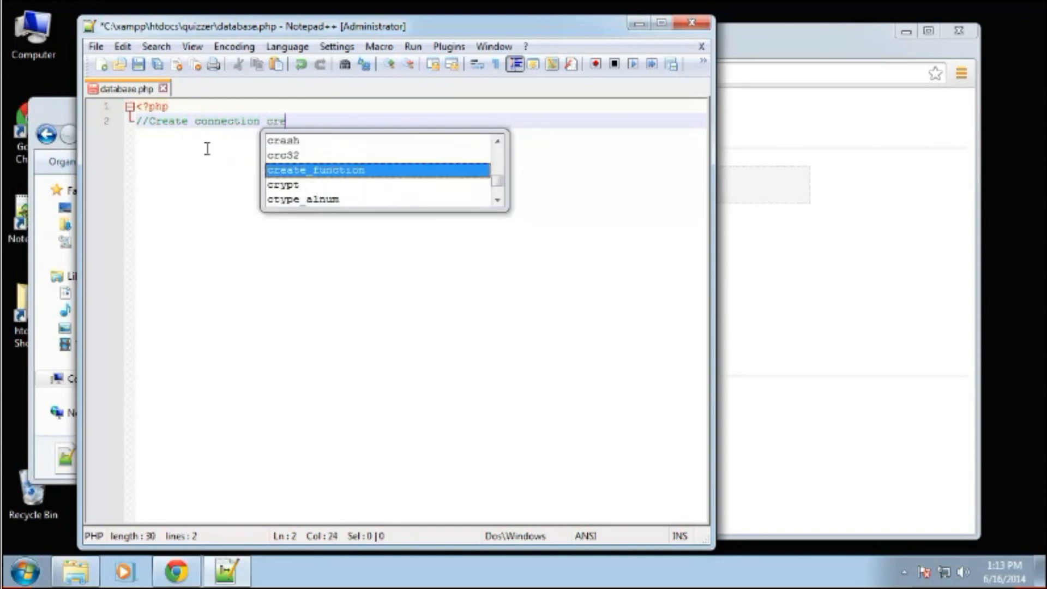
{"action": "type", "text": "dentials"}
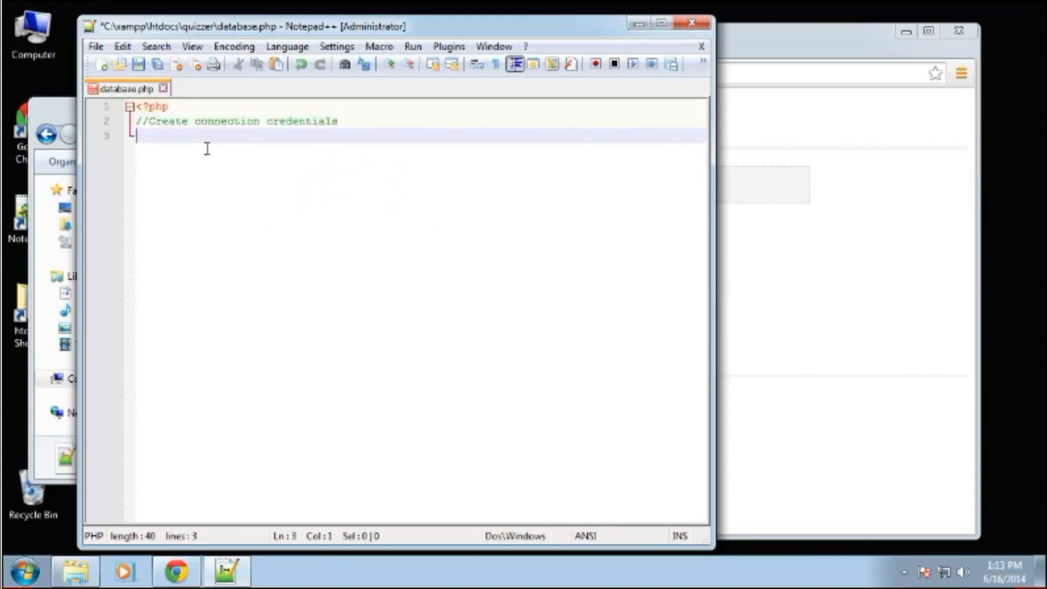
{"action": "type", "text": "$d"}
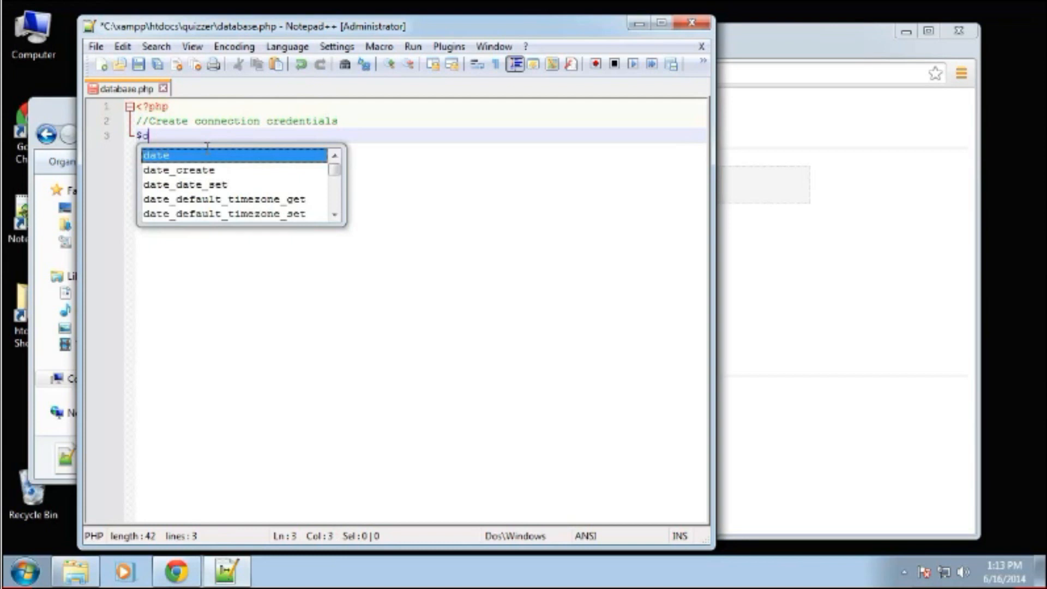
{"action": "type", "text": "b_host ="}
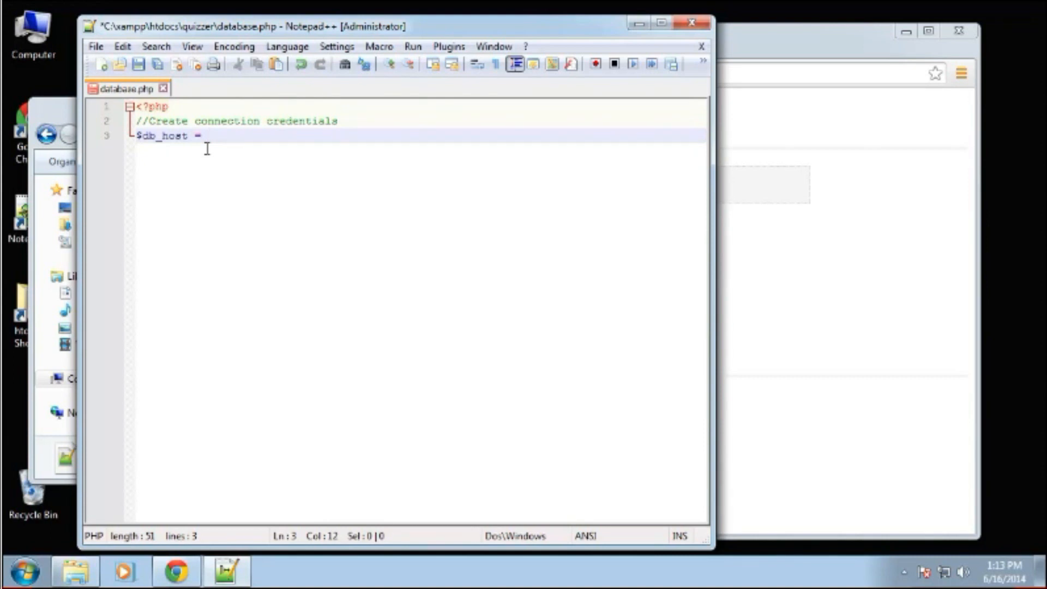
{"action": "mouse_move", "coordinate": [261, 101]}
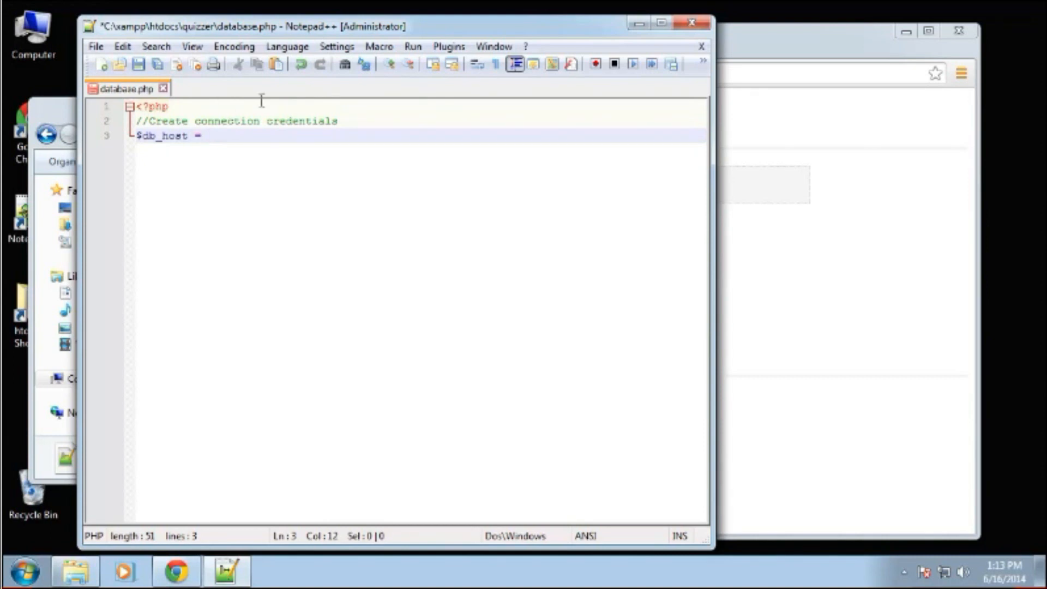
{"action": "mouse_move", "coordinate": [176, 181]}
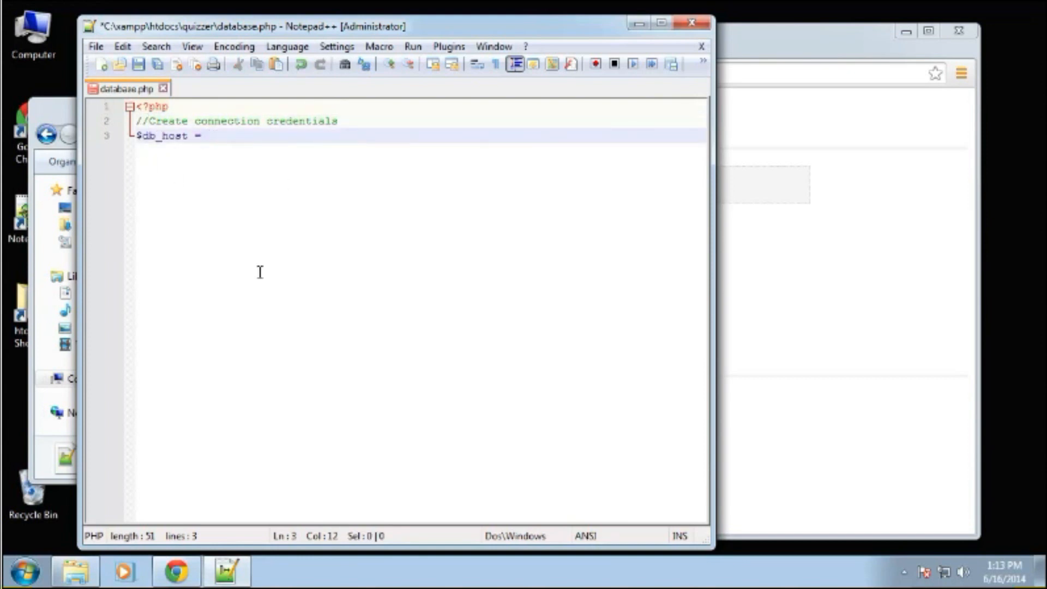
{"action": "mouse_move", "coordinate": [459, 414]}
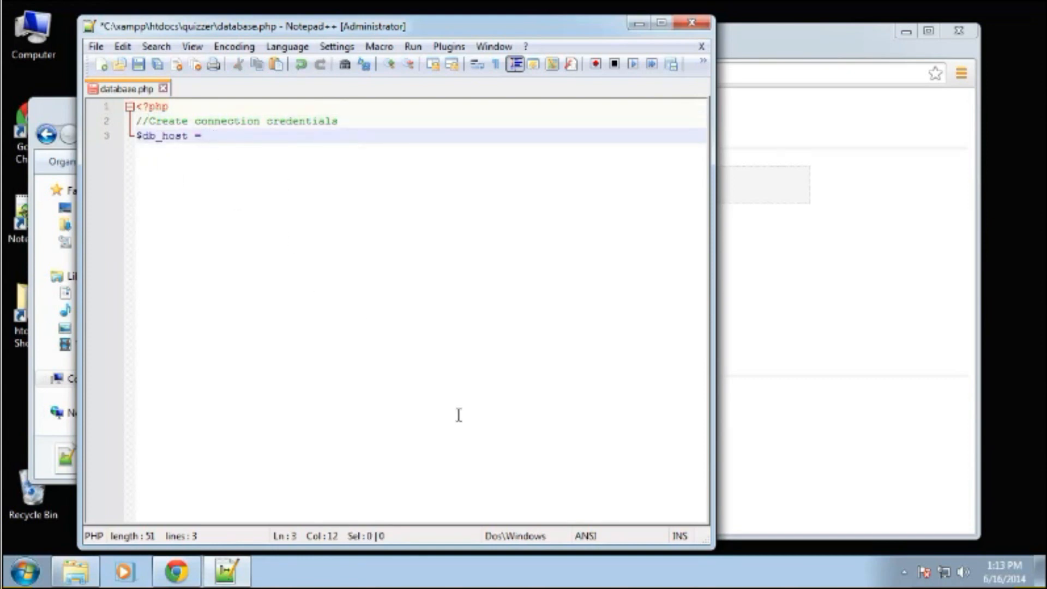
{"action": "mouse_move", "coordinate": [862, 368]}
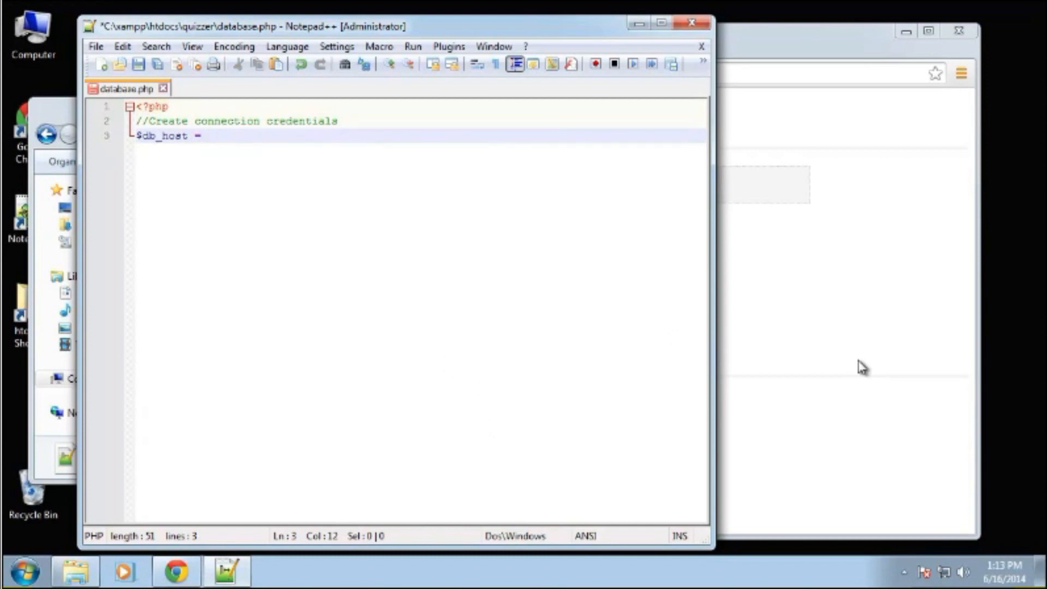
- Set $db_host to 'localhost' and $db_name to 'quizzer'
{"action": "type", "text": "\""}
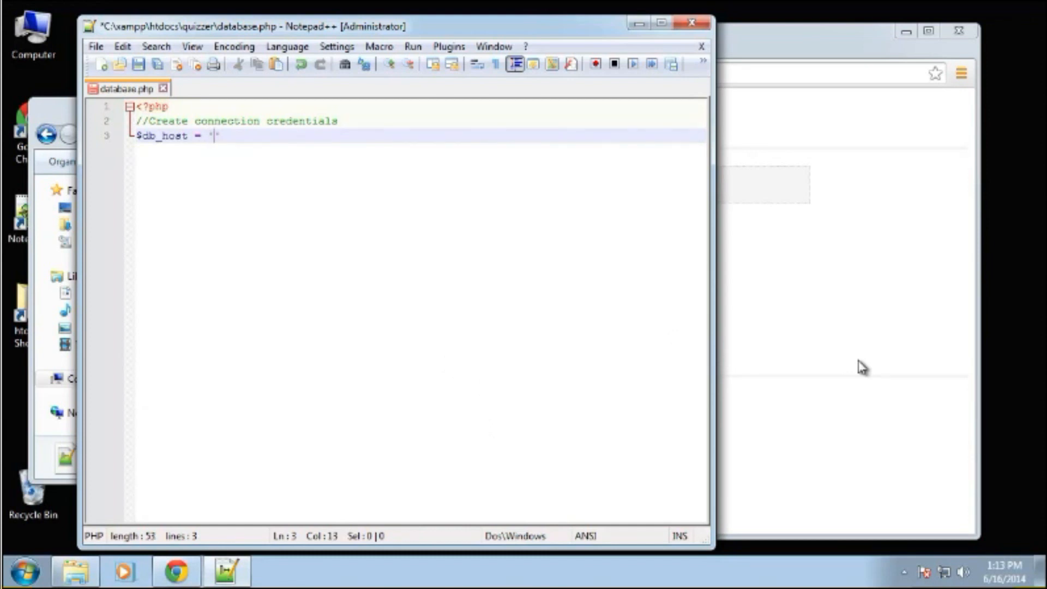
{"action": "type", "text": "localhost"}
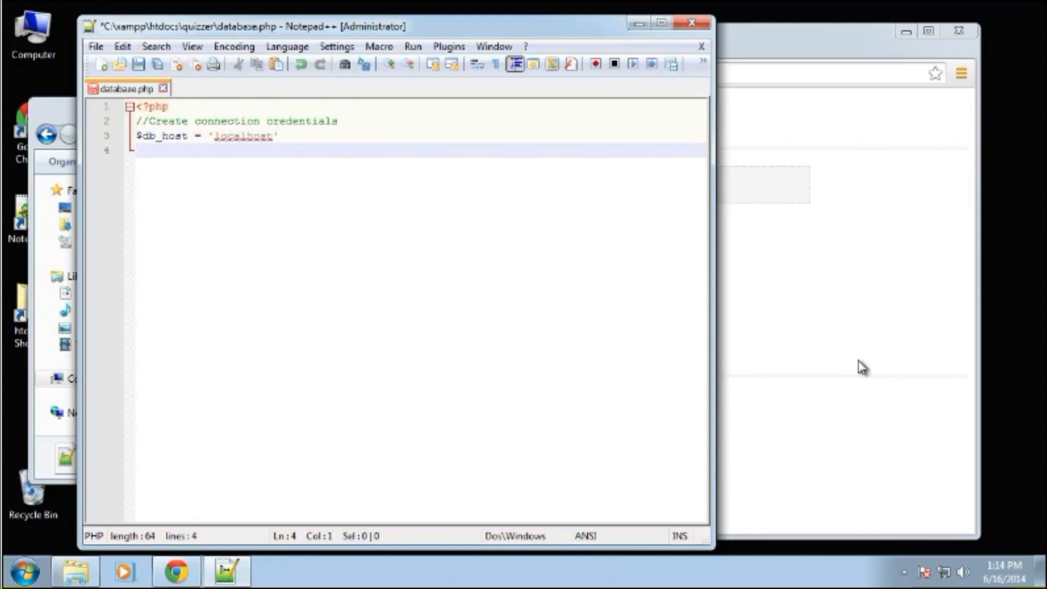
{"action": "type", "text": "$d"}
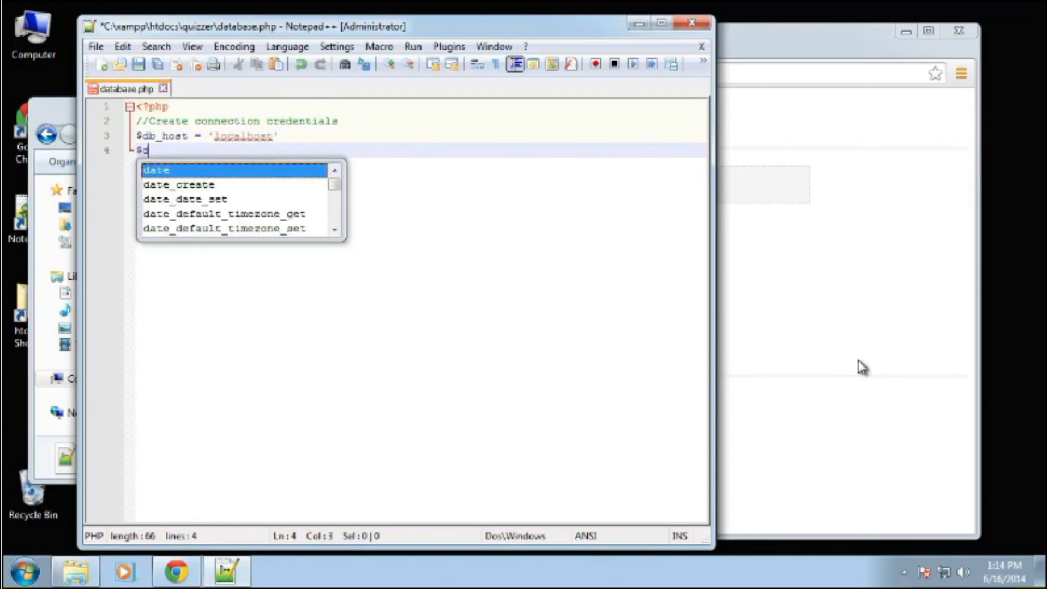
{"action": "type", "text": "db_name"}
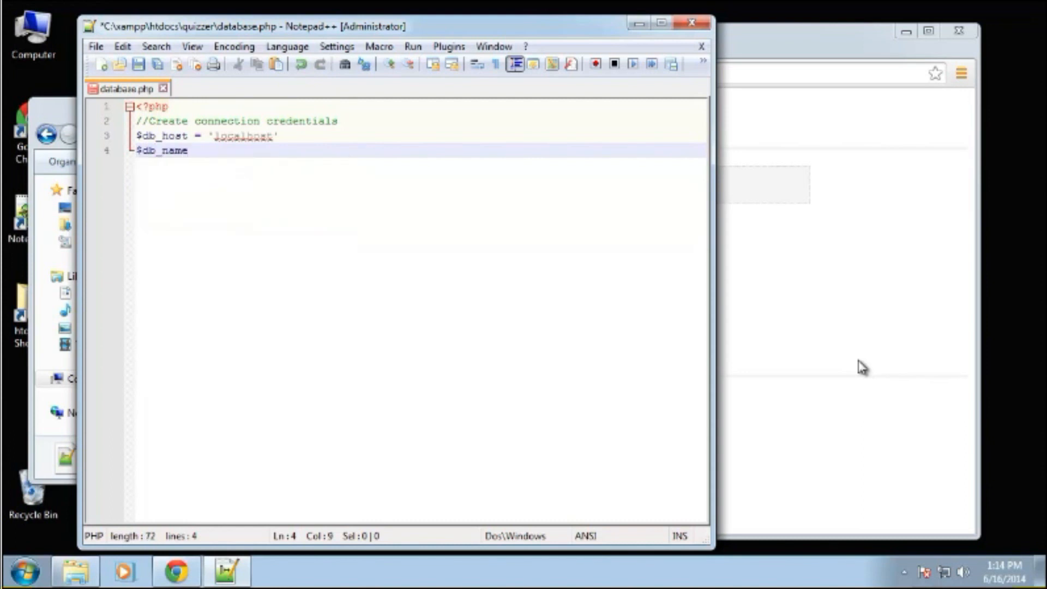
{"action": "type", "text": "= ''"}
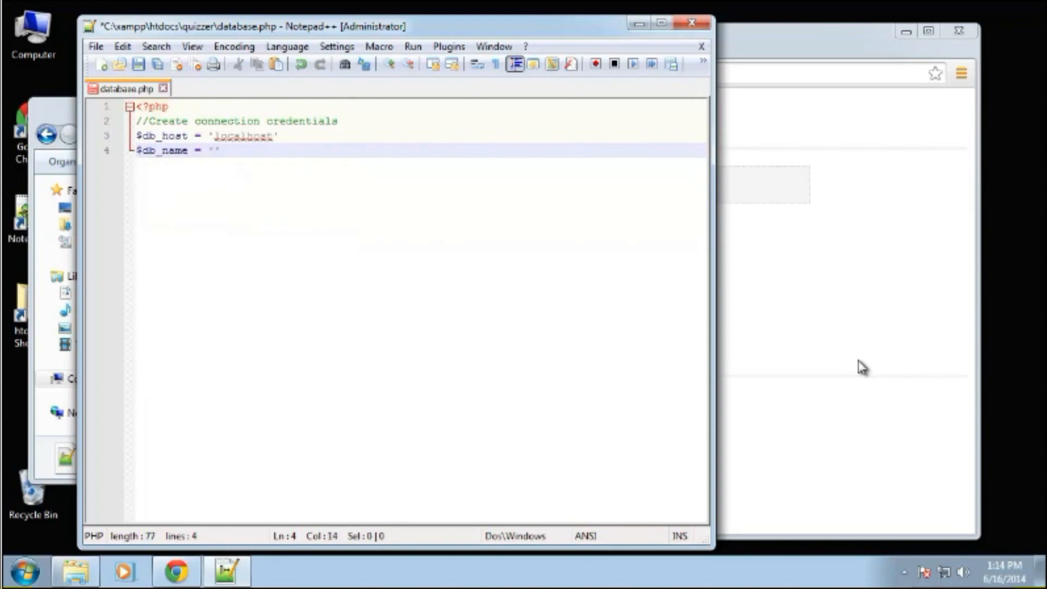
{"action": "type", "text": ";"}
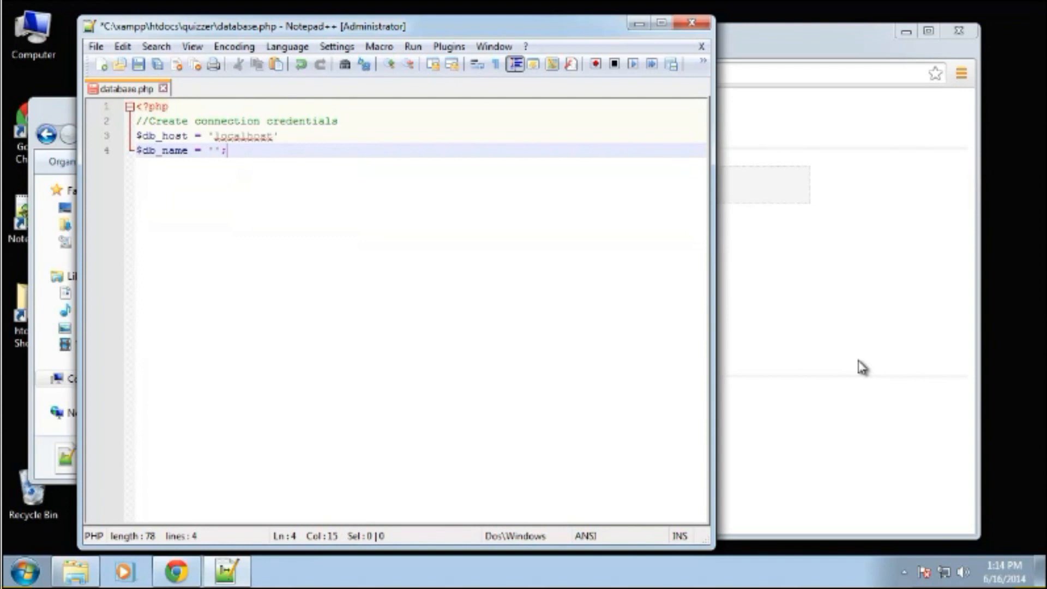
{"action": "mouse_move", "coordinate": [937, 75]}
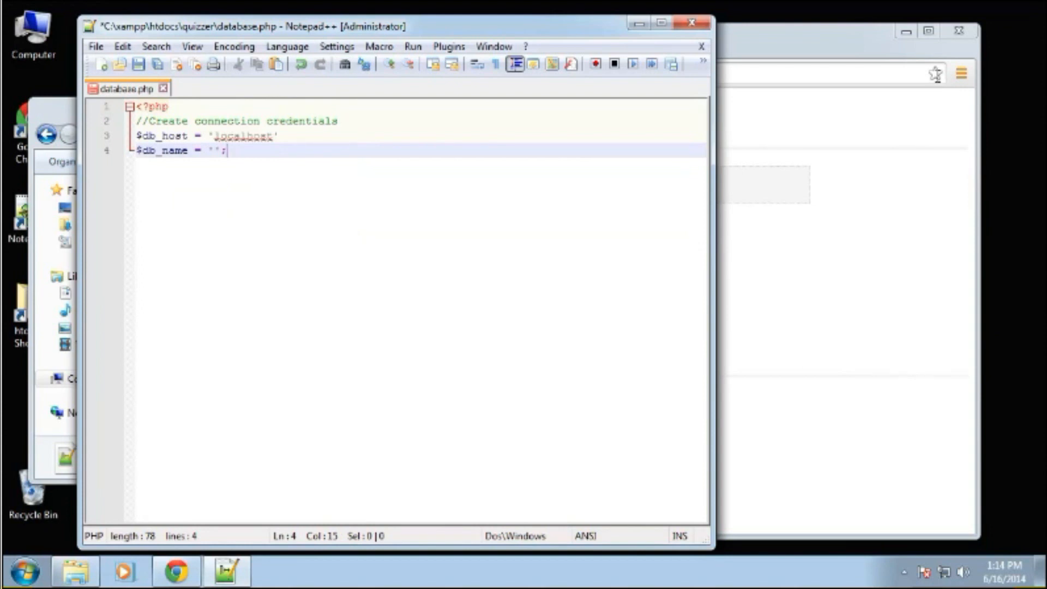
{"action": "type", "text": ";"}
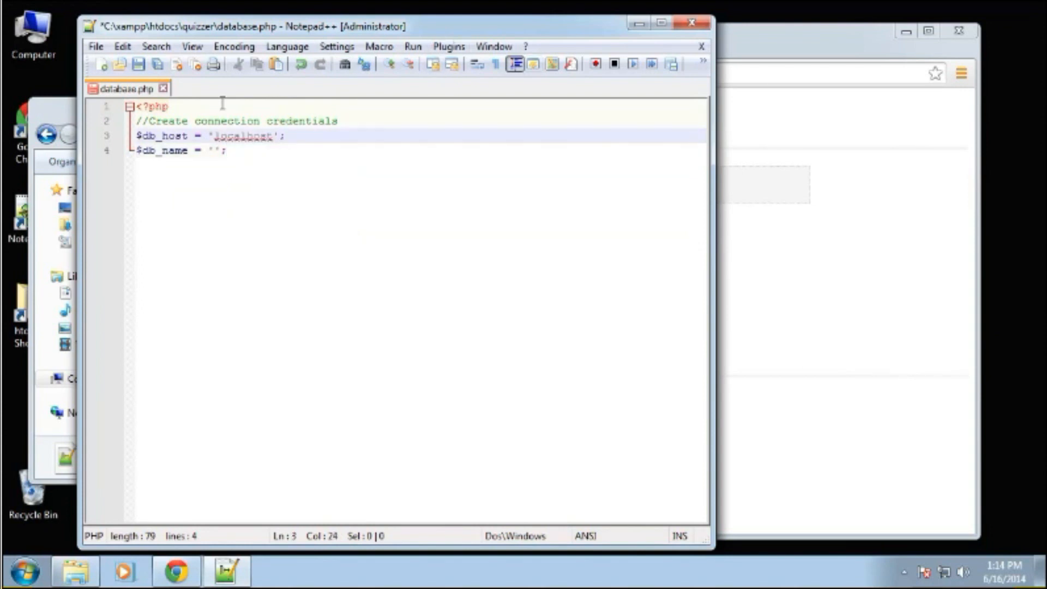
{"action": "left_click", "coordinate": [220, 151]}
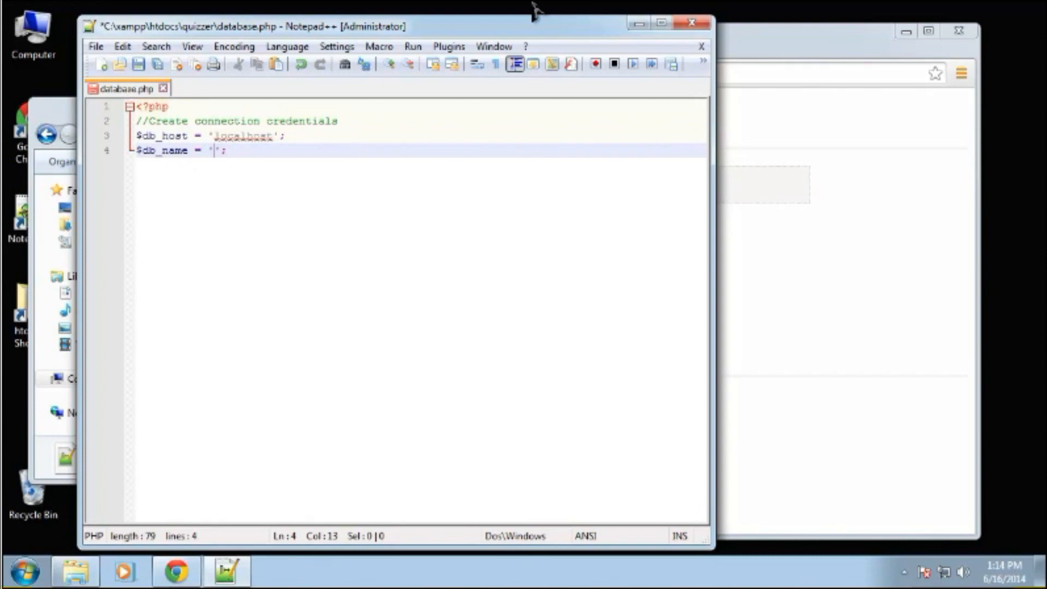
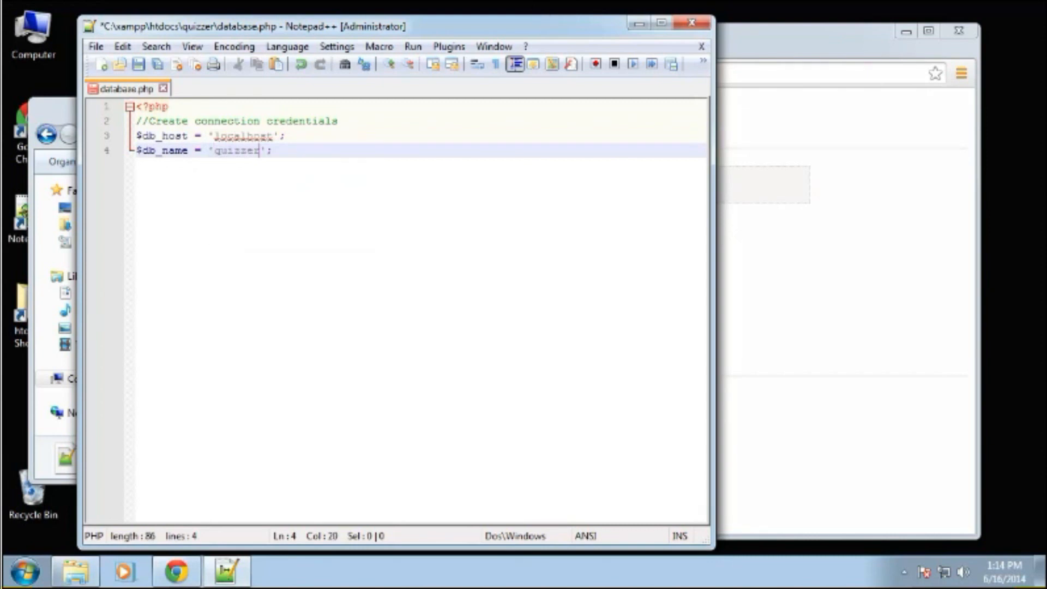
{"action": "key", "text": "enter"}
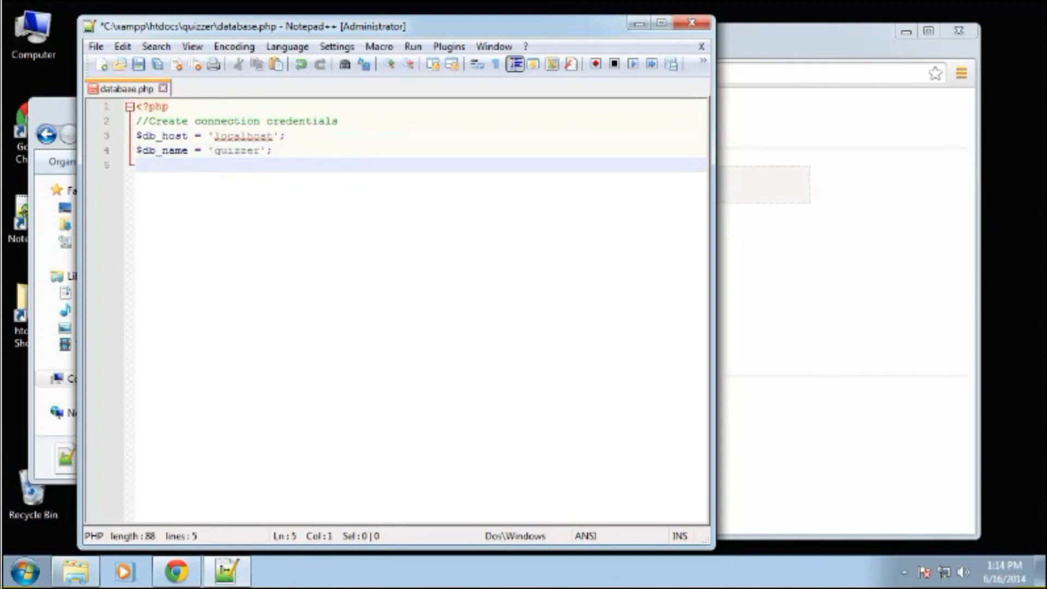
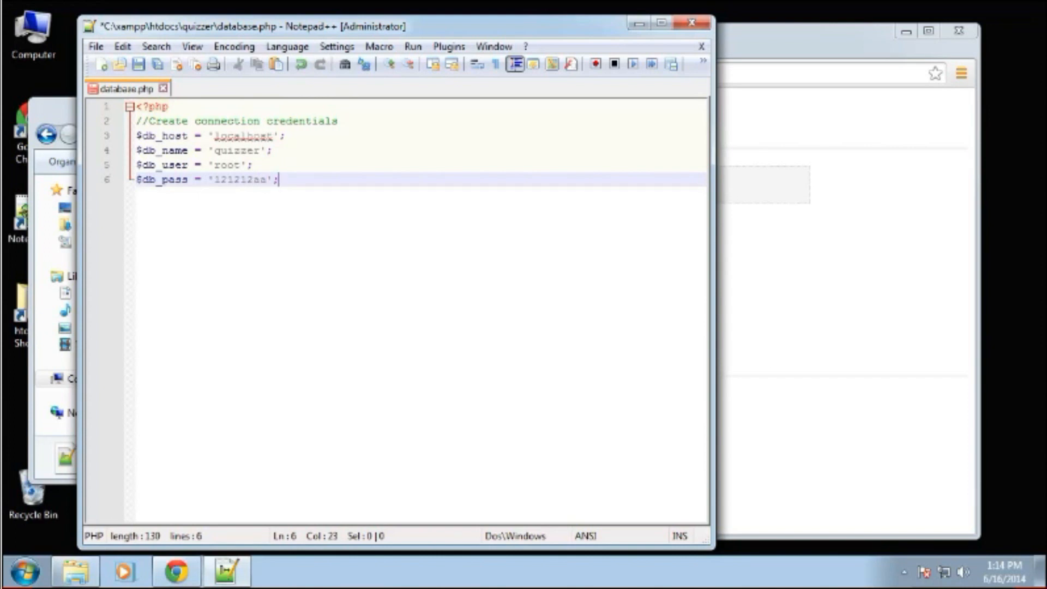
{"action": "key", "text": "Enter"}
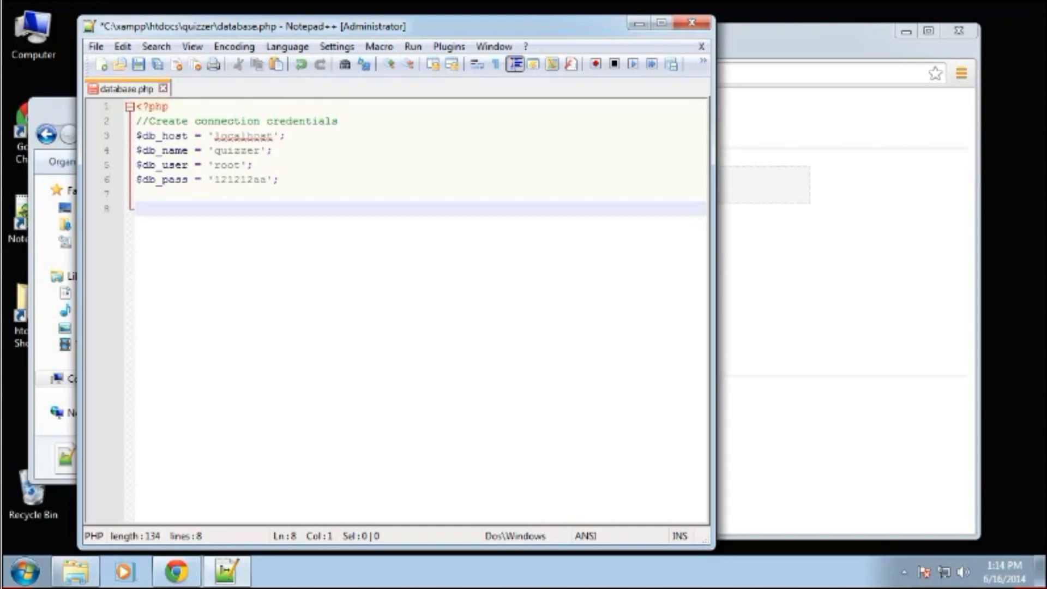
- Write the //Create mysqli object comment on line 8 with an empty line below
{"action": "type", "text": "//Create"}
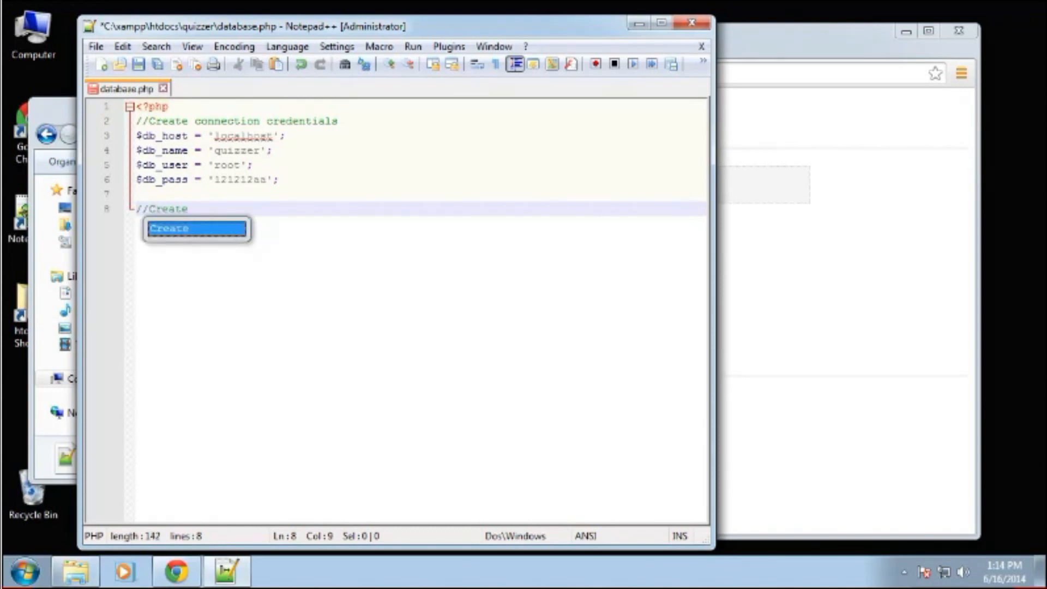
{"action": "type", "text": "mysq"}
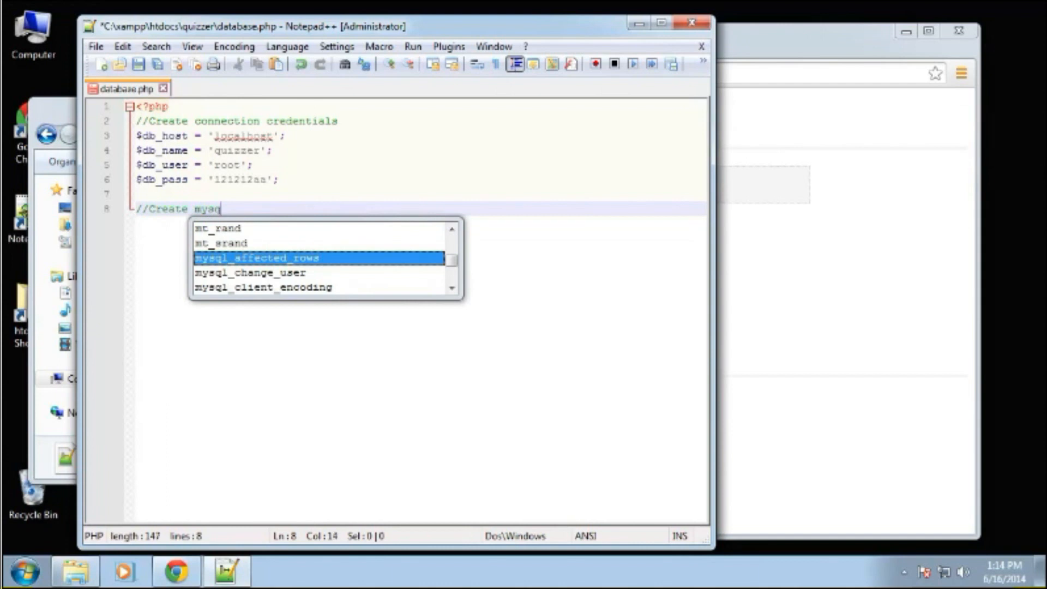
{"action": "type", "text": "li object"}
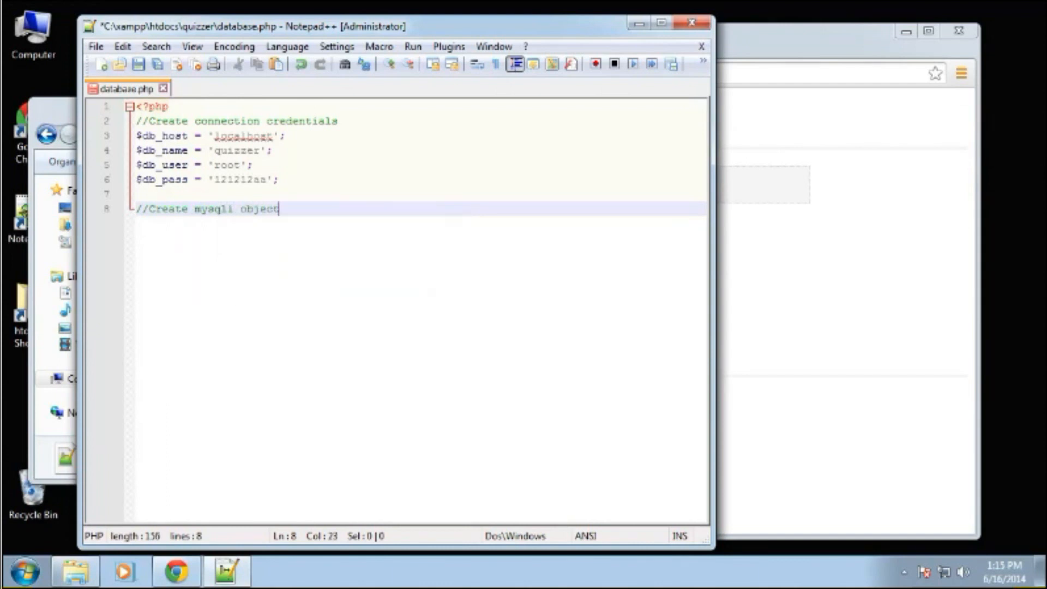
{"action": "key", "text": "Enter"}
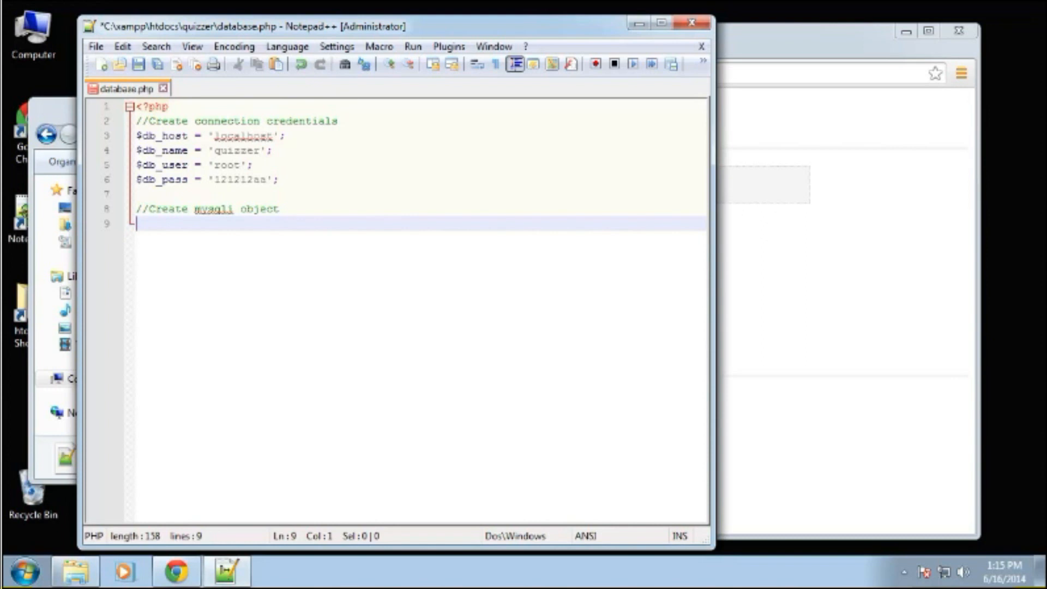
{"action": "mouse_move", "coordinate": [805, 285]}
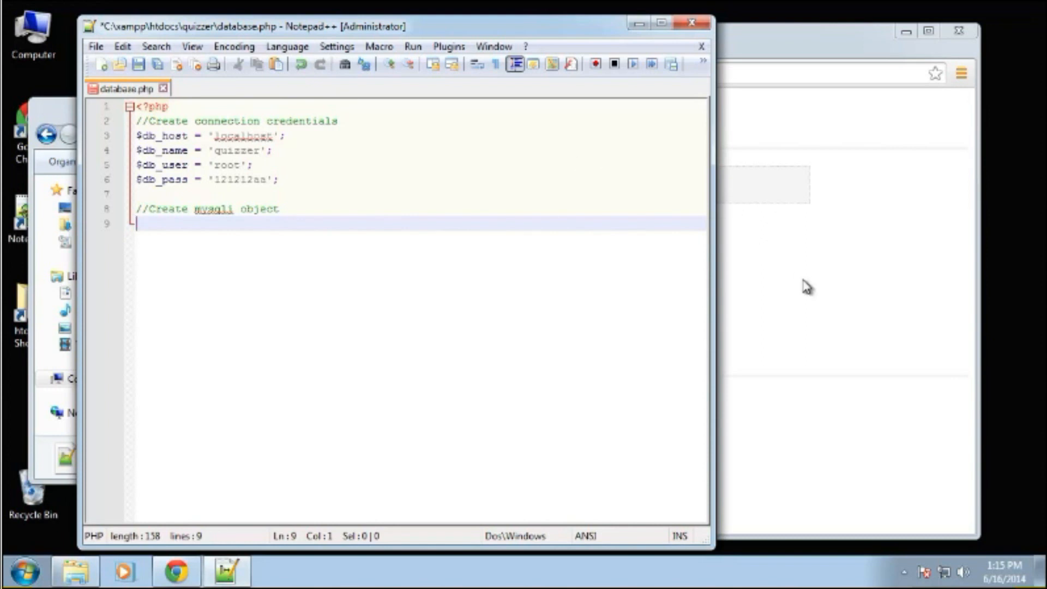
{"action": "mouse_move", "coordinate": [565, 319]}
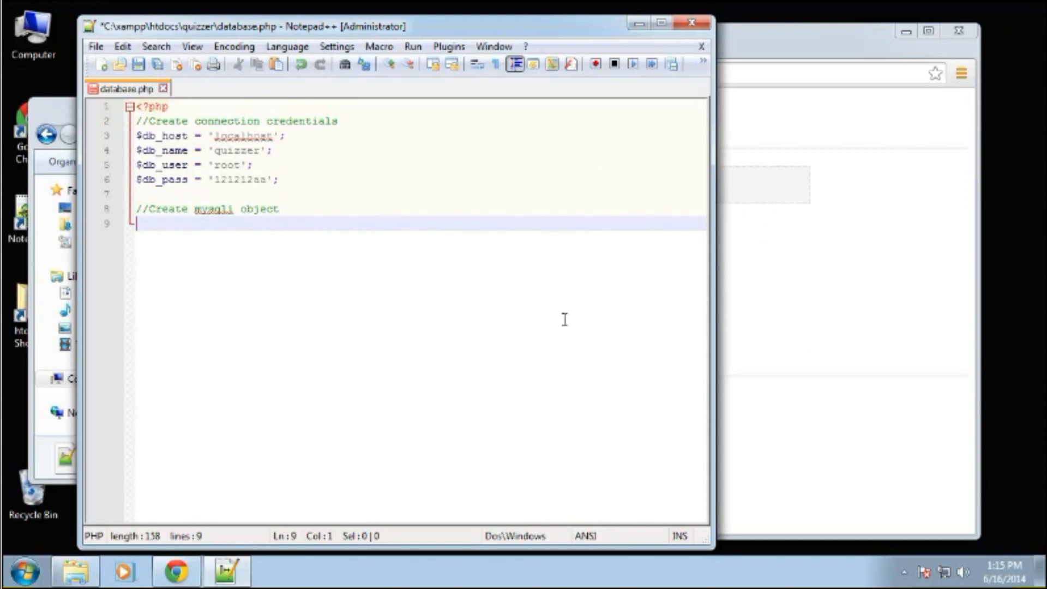
{"action": "type", "text": "$"}
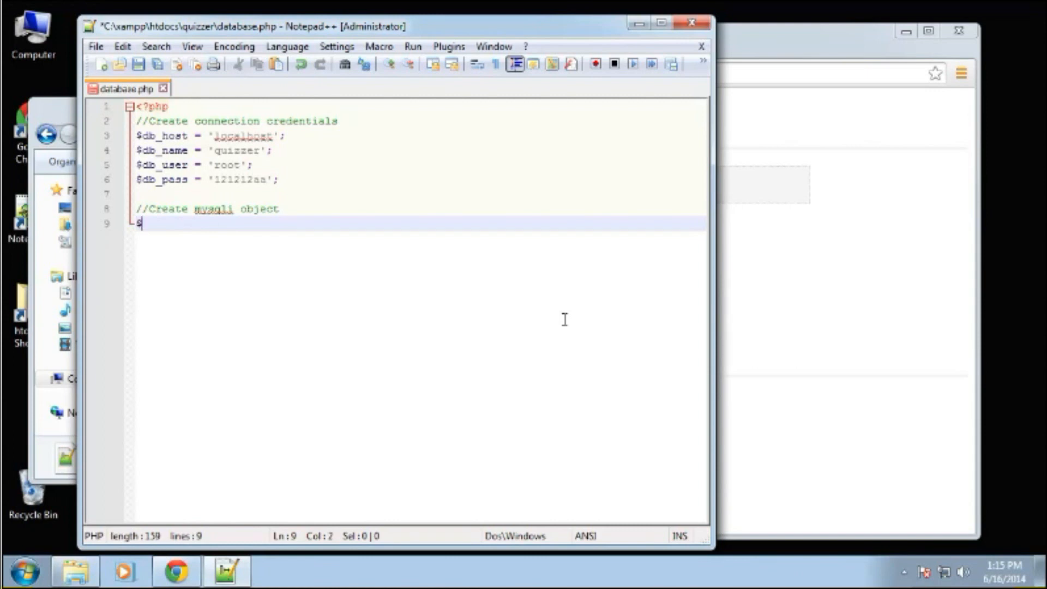
{"action": "type", "text": "$mysql"}
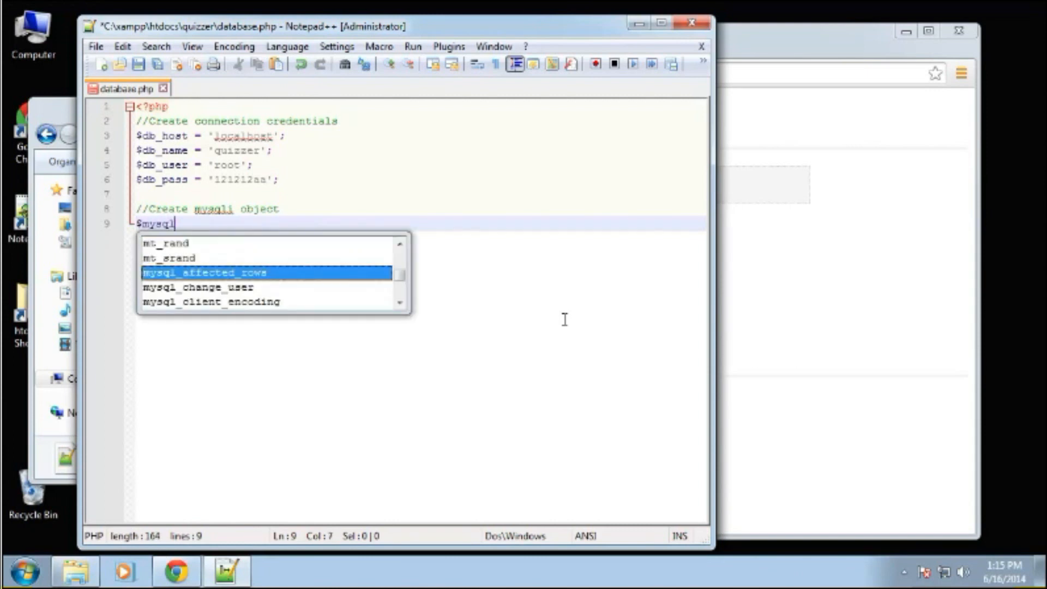
{"action": "type", "text": "i"}
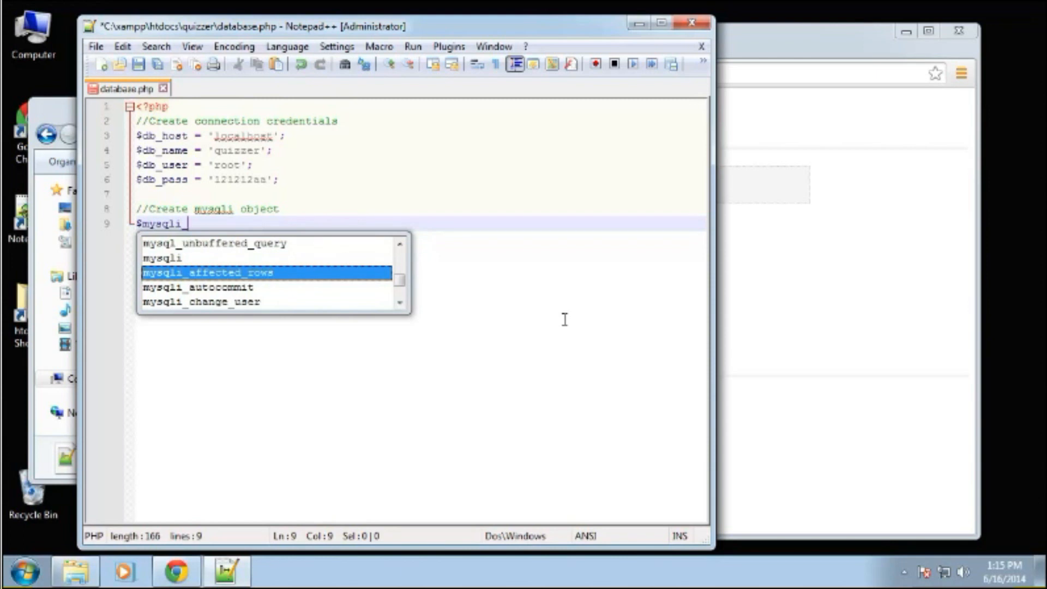
{"action": "type", "text": "_error"}
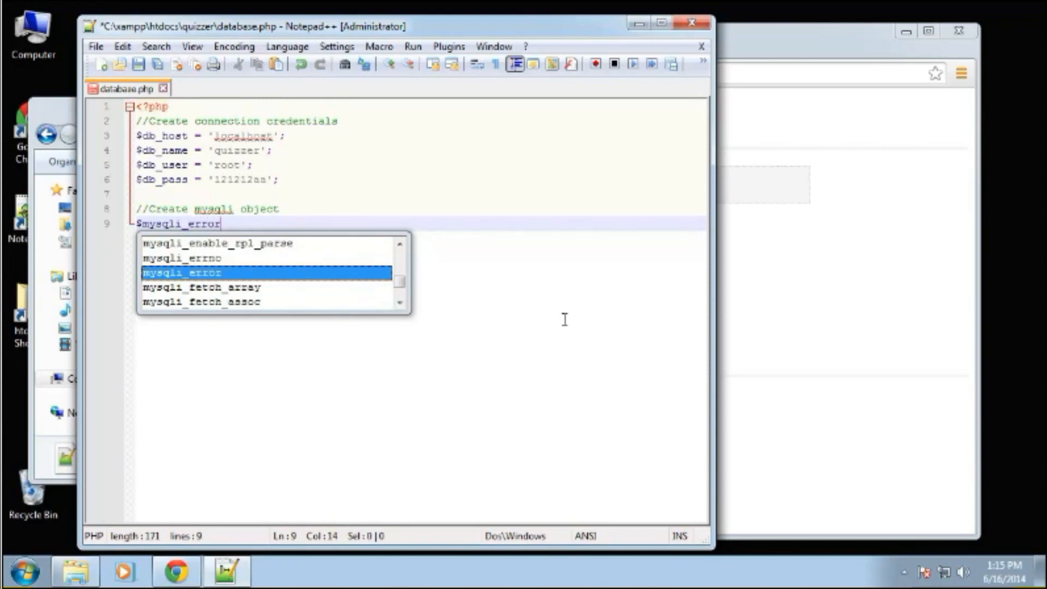
{"action": "key", "text": "Escape"}
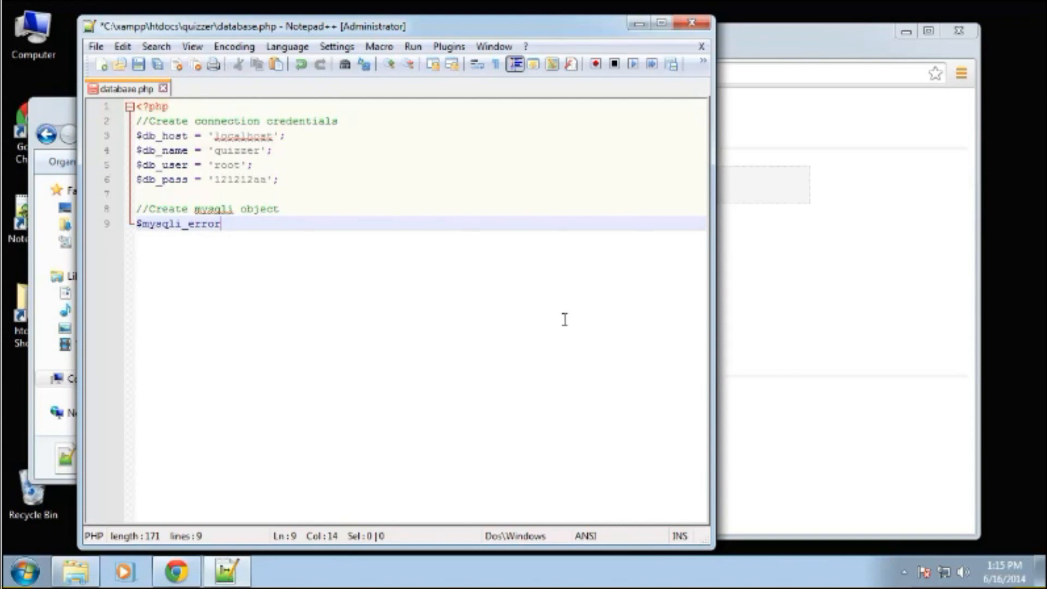
{"action": "key", "text": "Enter"}
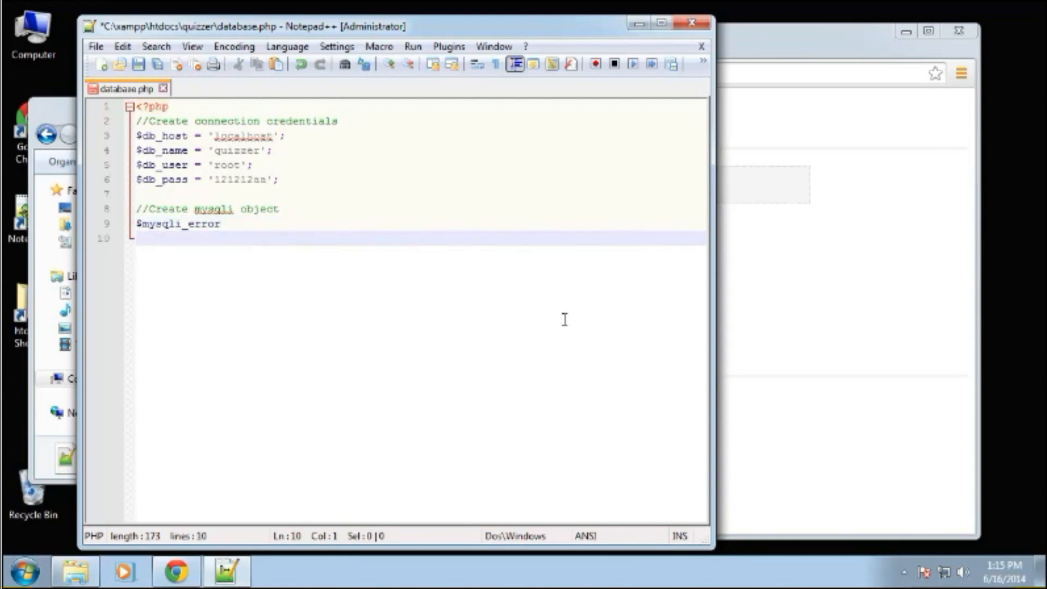
{"action": "type", "text": "$mysql"}
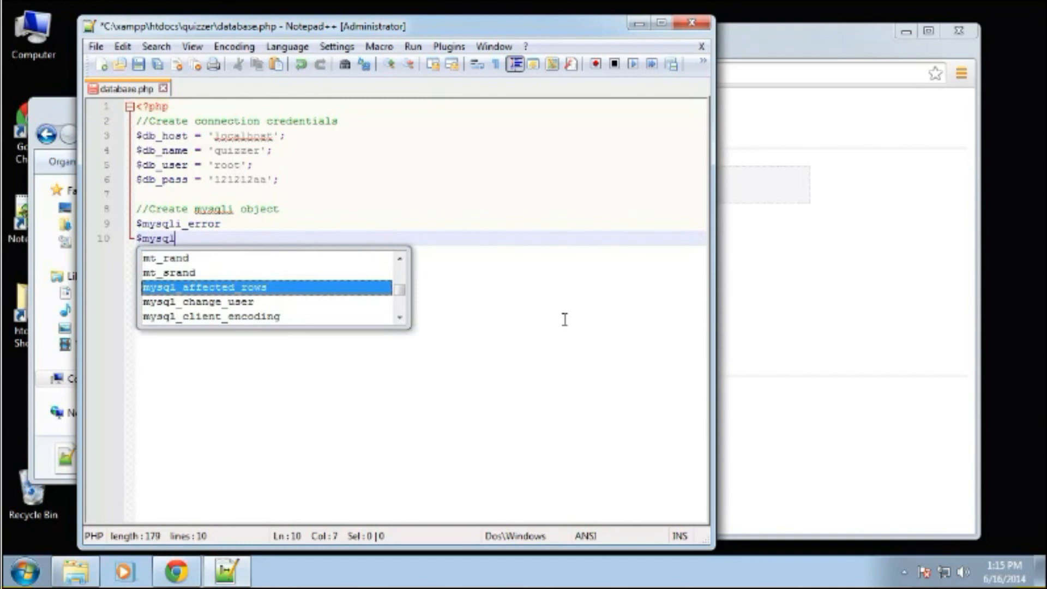
{"action": "type", "text": "i-"}
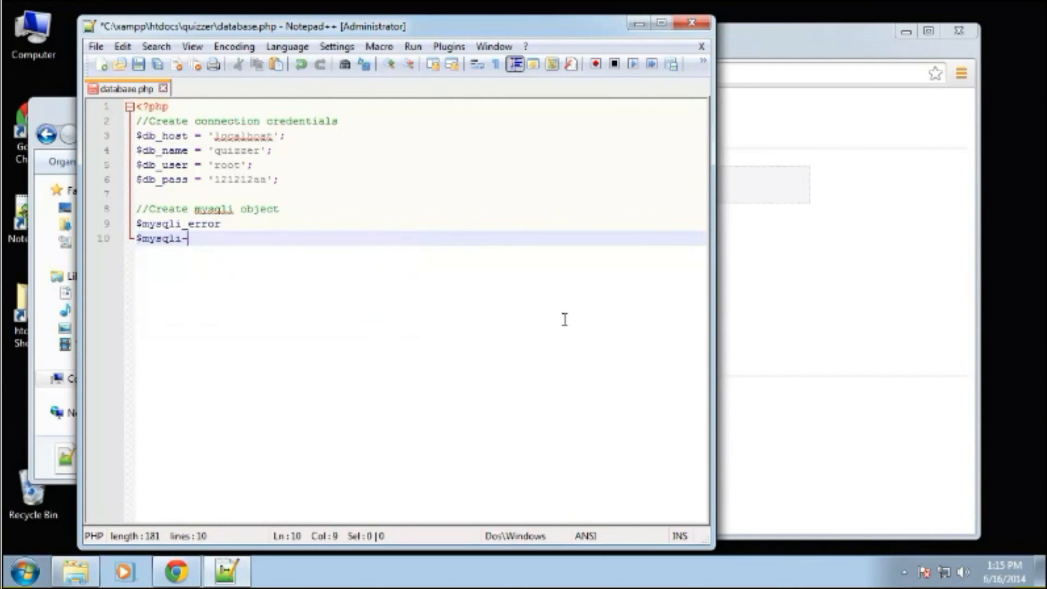
{"action": "type", "text": ">"}
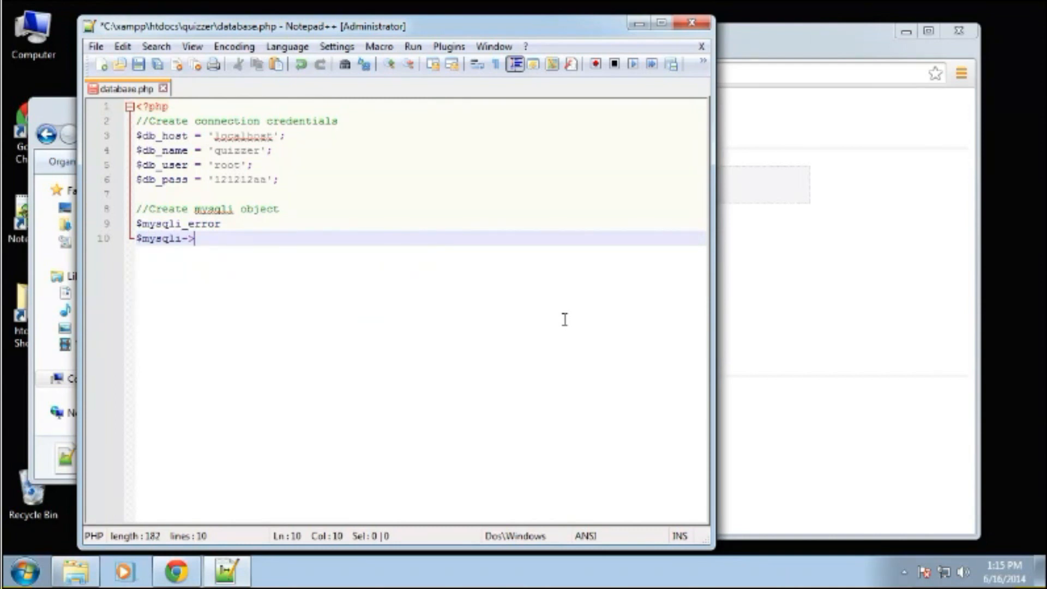
{"action": "type", "text": "e"}
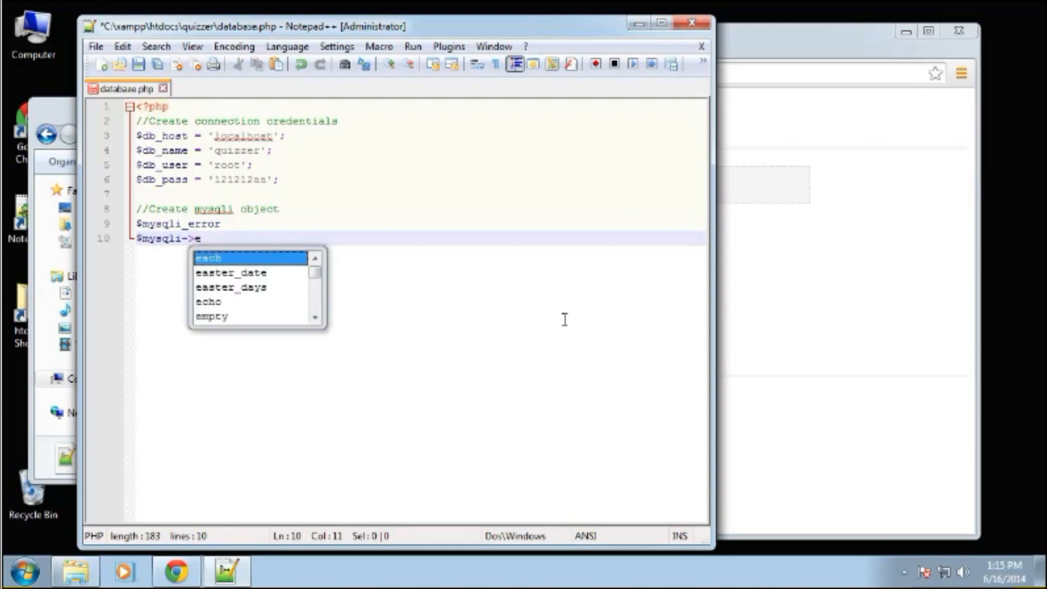
{"action": "type", "text": "rror"}
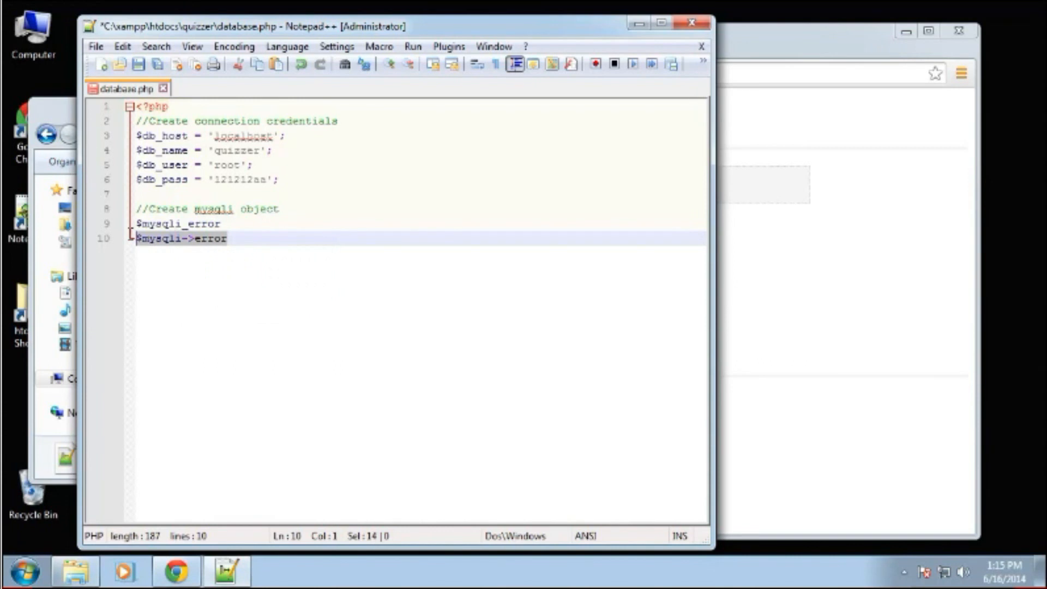
{"action": "mouse_move", "coordinate": [218, 244]}
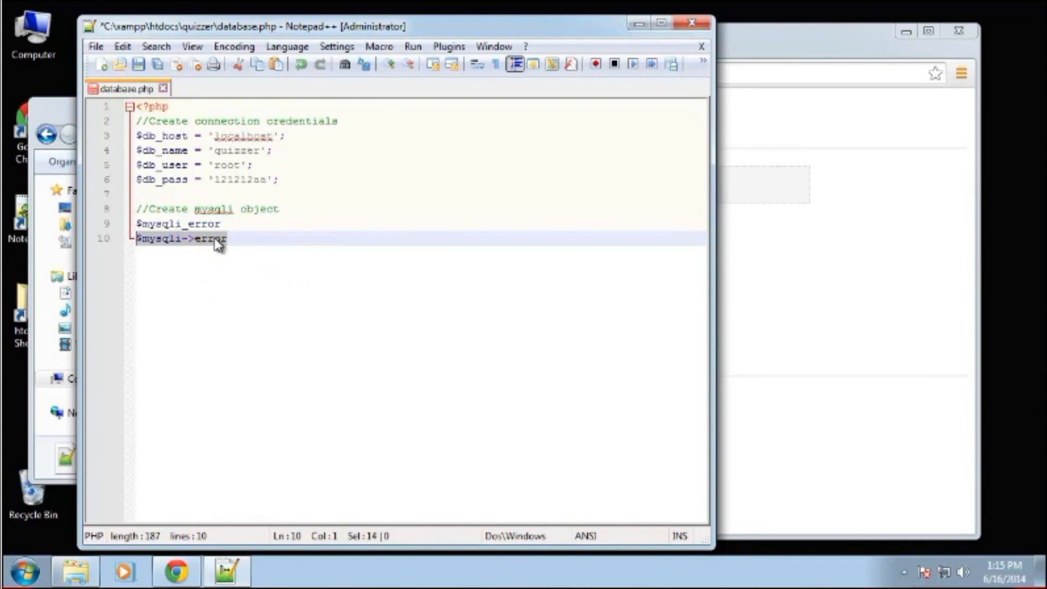
{"action": "mouse_move", "coordinate": [193, 242]}
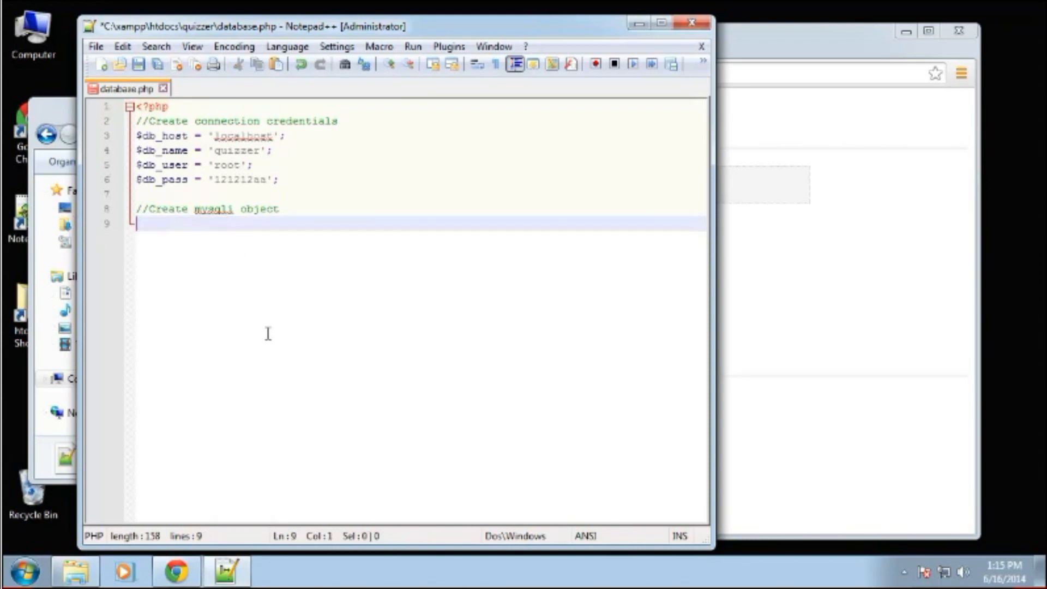
- Write $mysqli = new mysqli($db_host, $db_user, $db_pass, $db_name); on line 9
{"action": "type", "text": "$"}
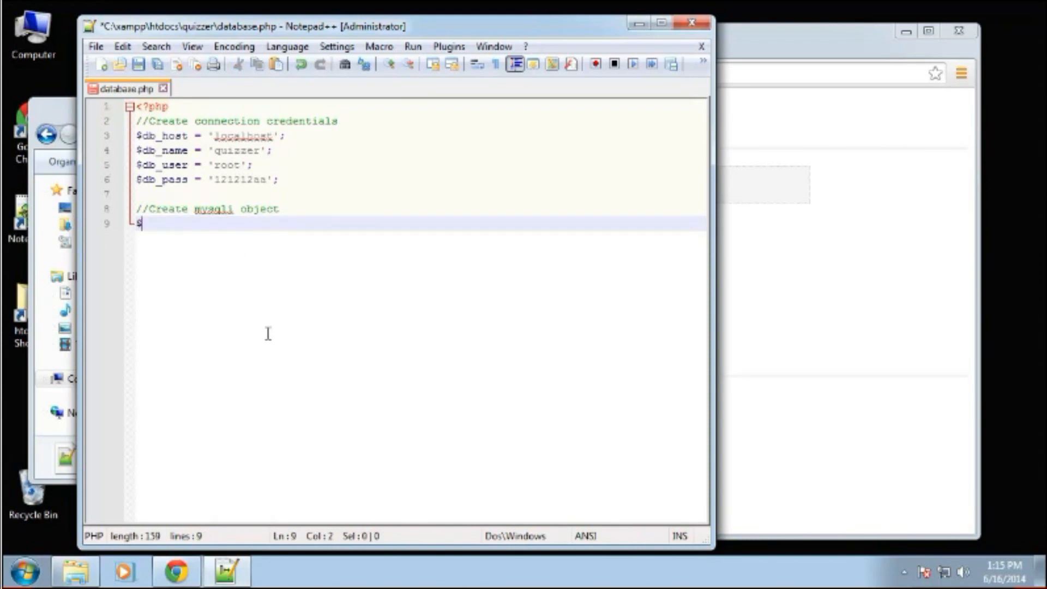
{"action": "type", "text": "mysqli"}
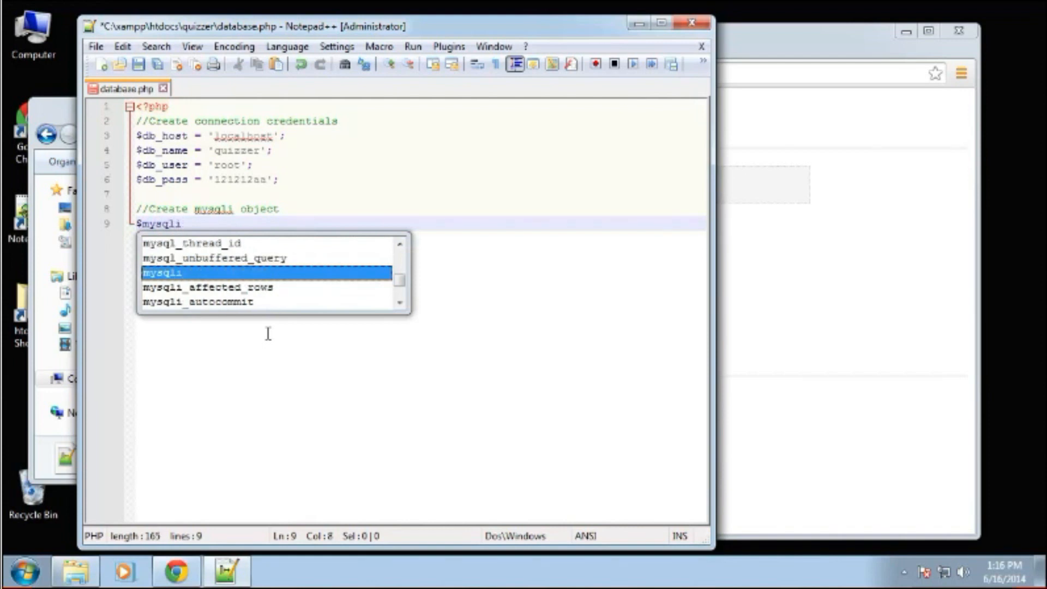
{"action": "type", "text": "="}
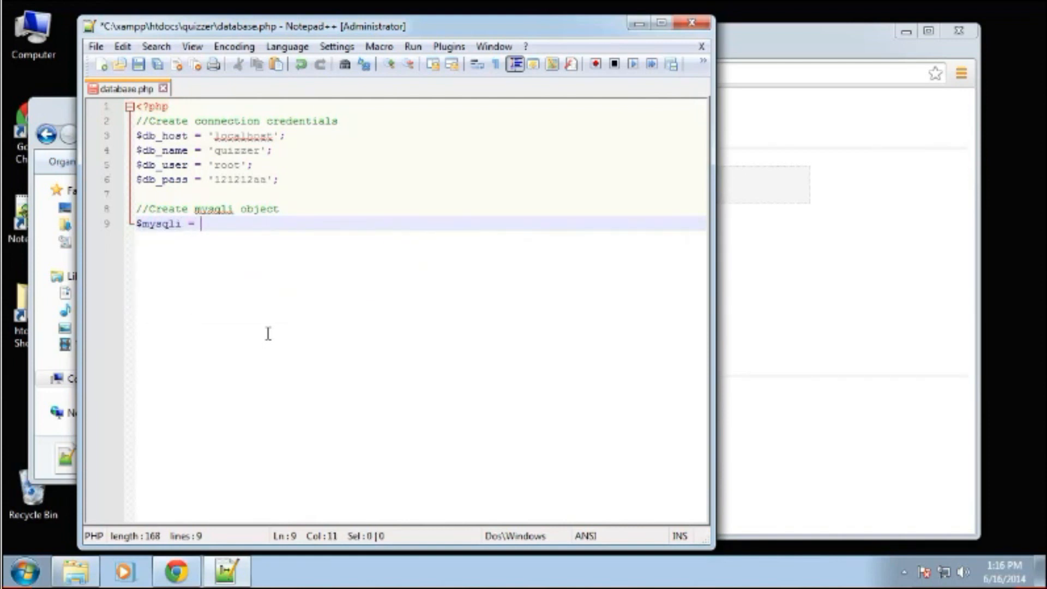
{"action": "type", "text": "new m"}
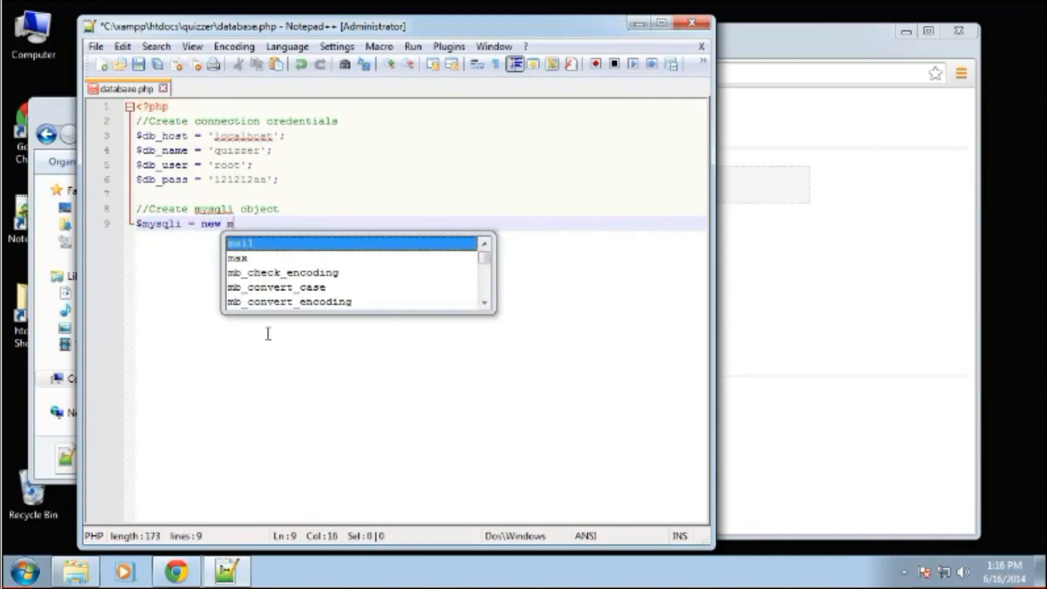
{"action": "type", "text": "ysqli();"}
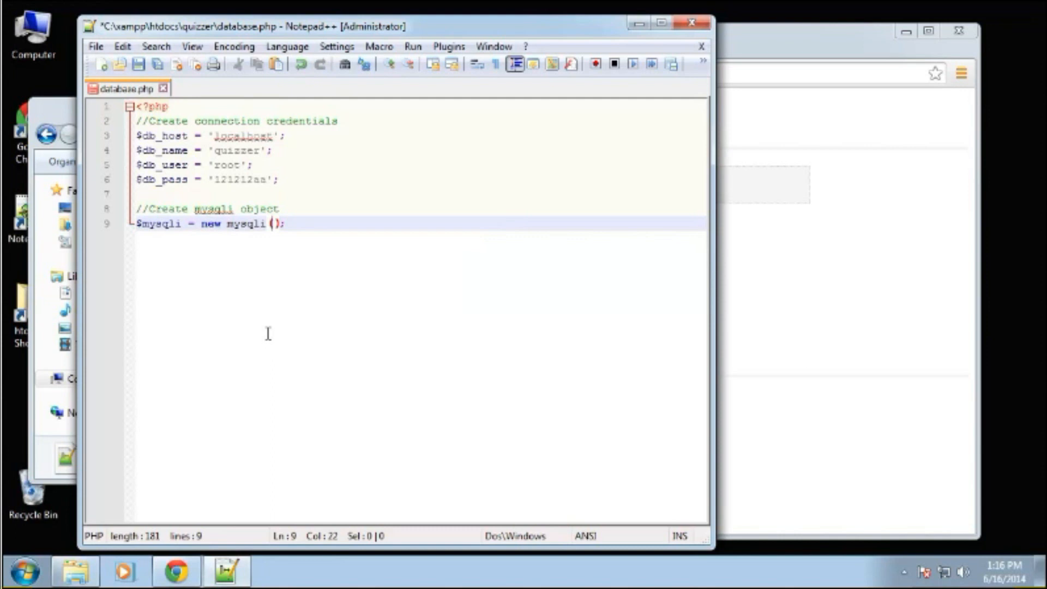
{"action": "type", "text": "$db_host"}
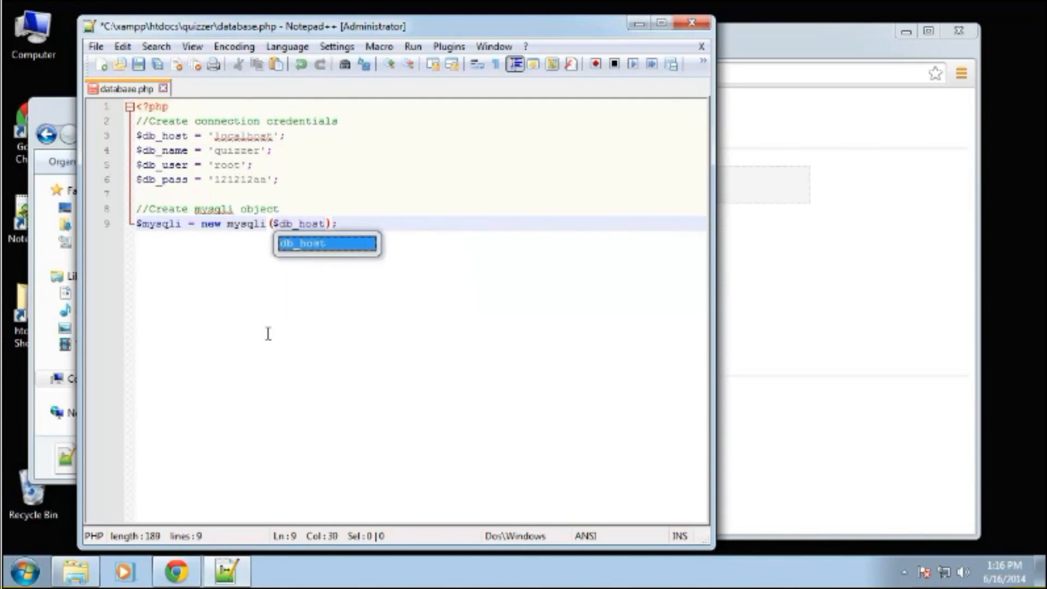
{"action": "type", "text": ", $"}
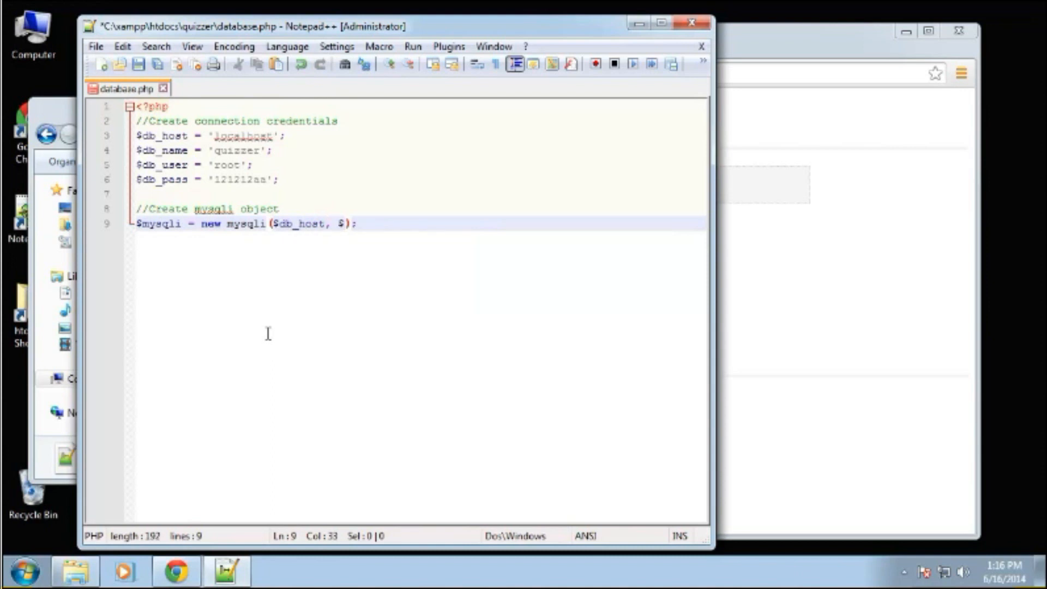
{"action": "type", "text": "$db_user, $"}
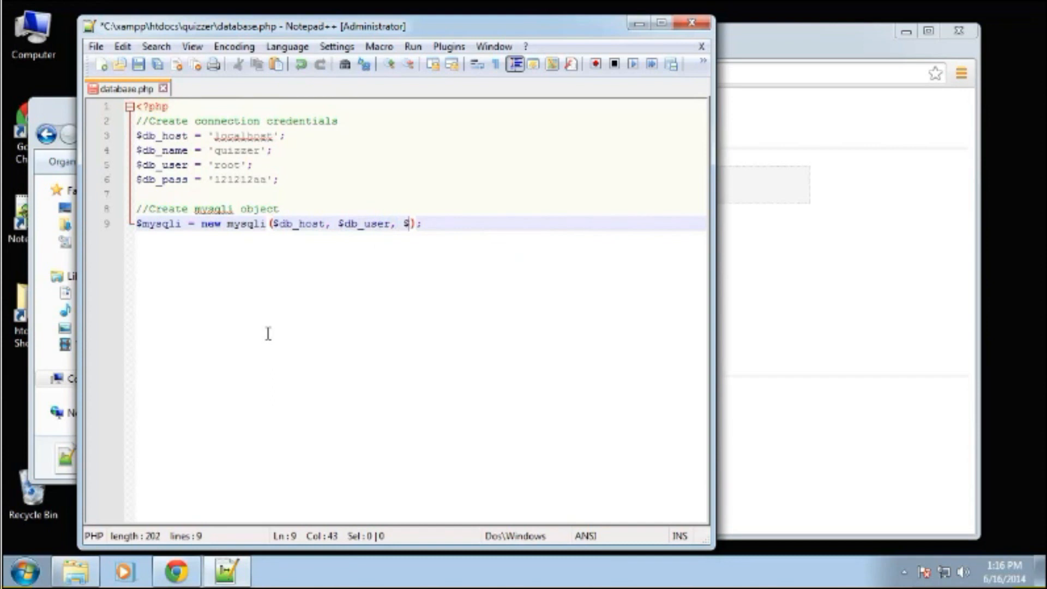
{"action": "type", "text": "db_pass"}
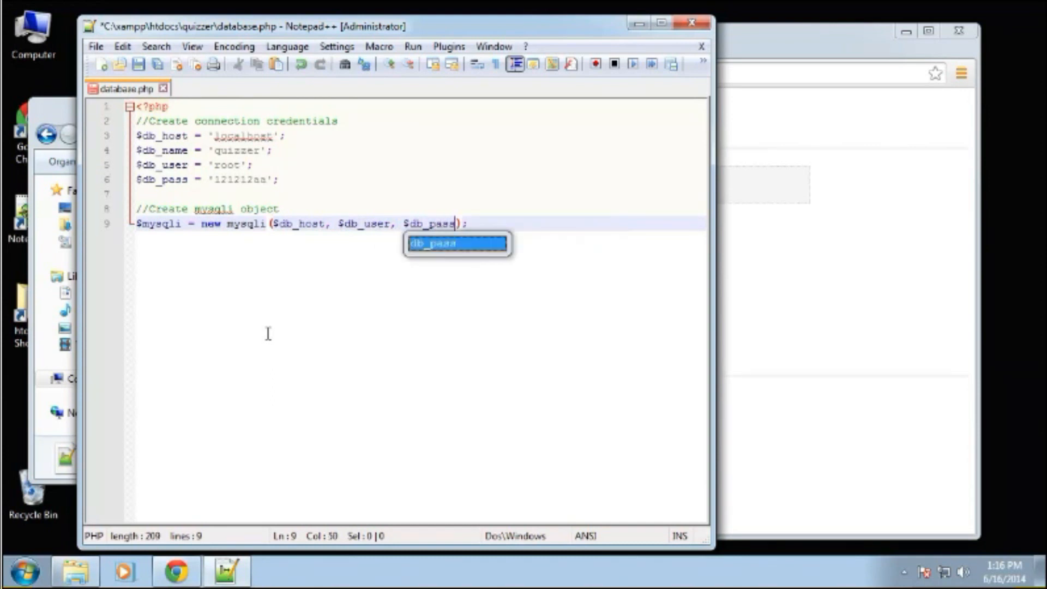
{"action": "type", "text": ", $db"}
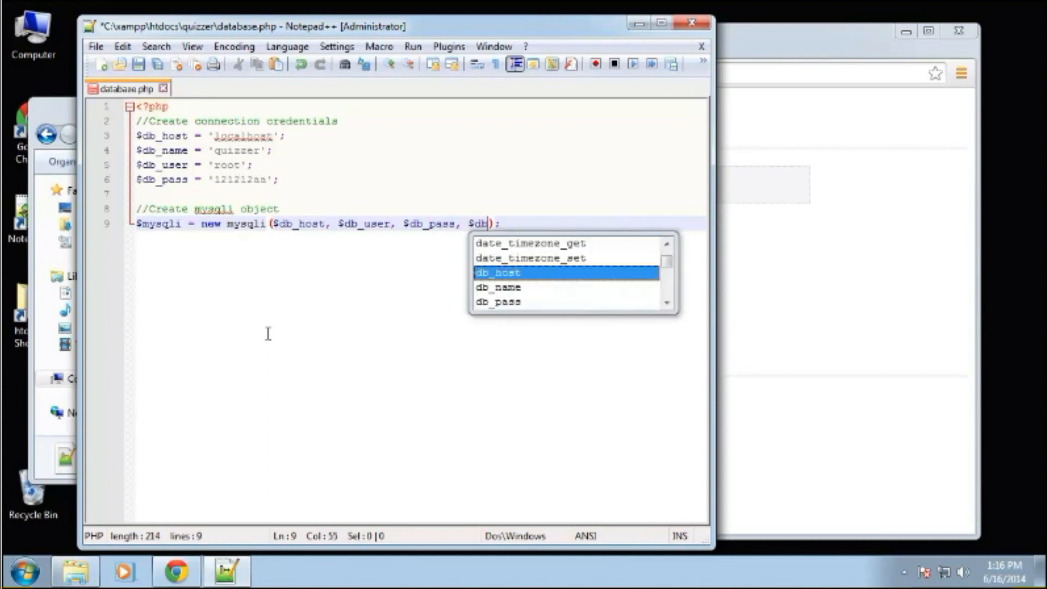
{"action": "type", "text": "_name"}
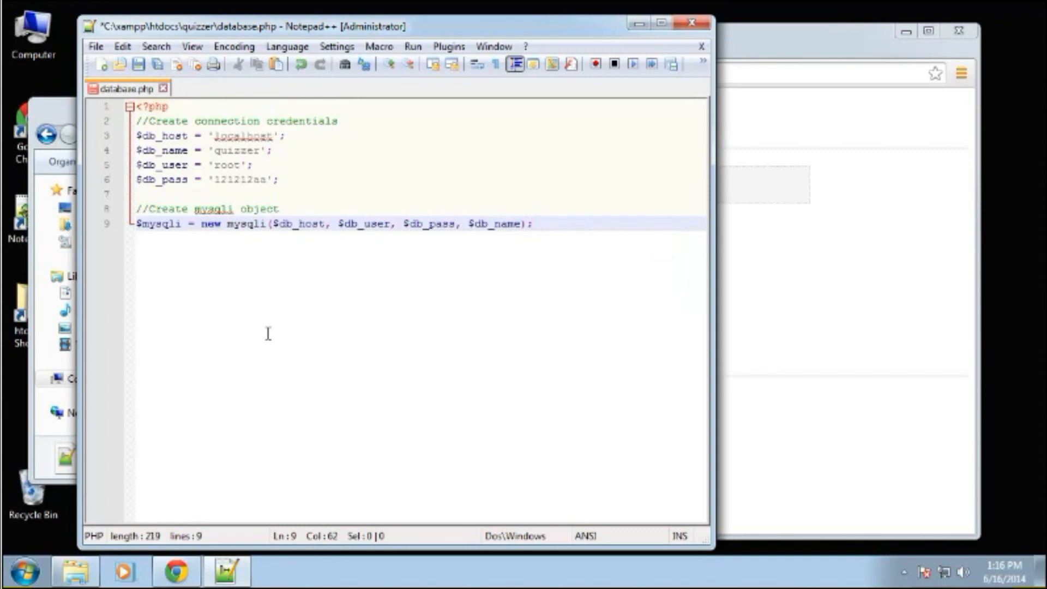
{"action": "key", "text": "enter"}
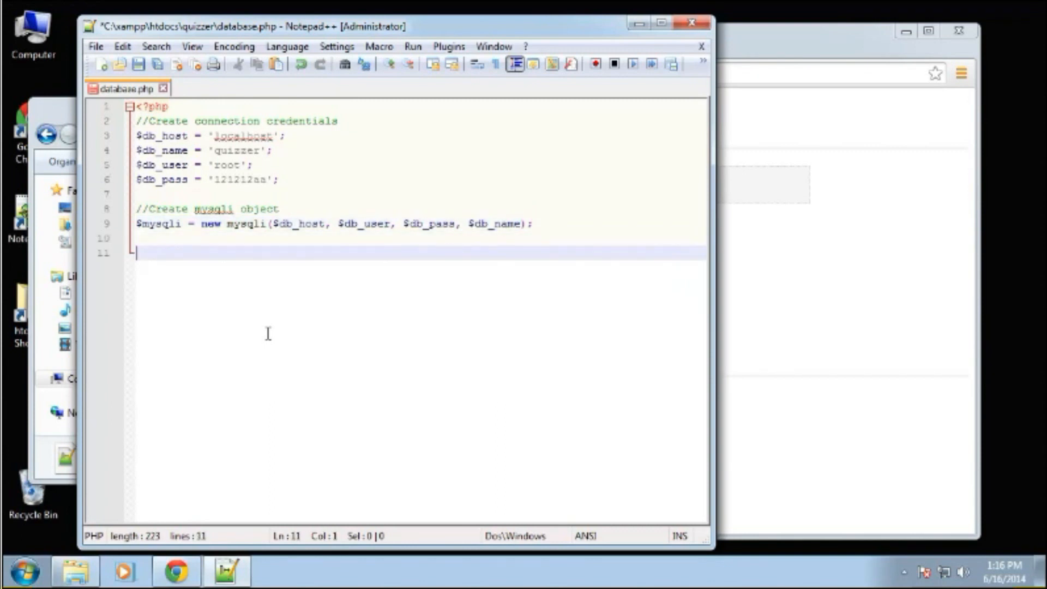
- Write the //Error Handler comment and an if block testing $mysqli->connect_error
{"action": "type", "text": "//"}
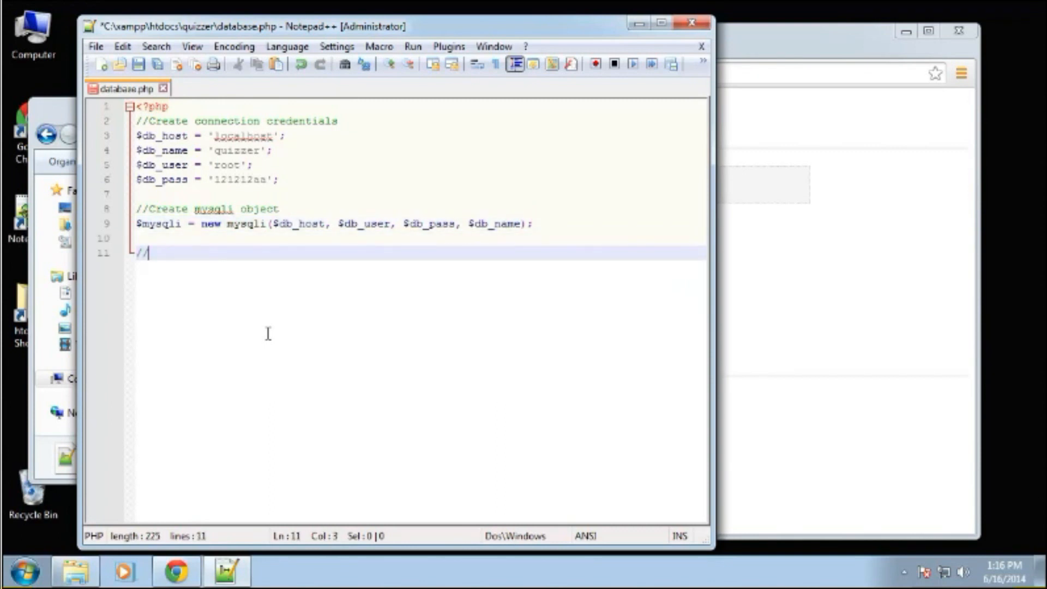
{"action": "type", "text": "Error"}
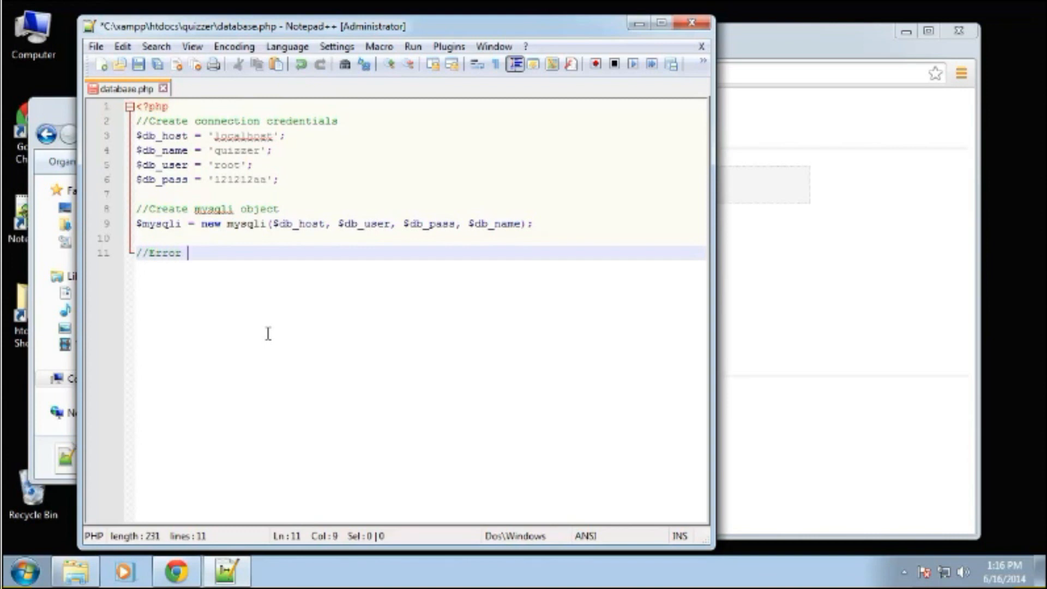
{"action": "type", "text": "Handler"}
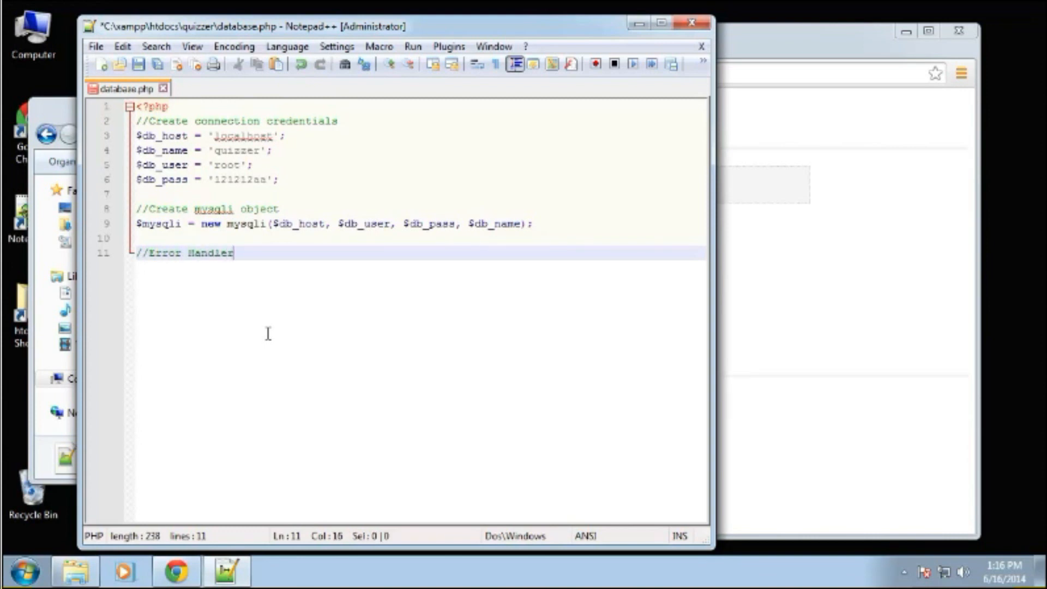
{"action": "type", "text": "if()("}
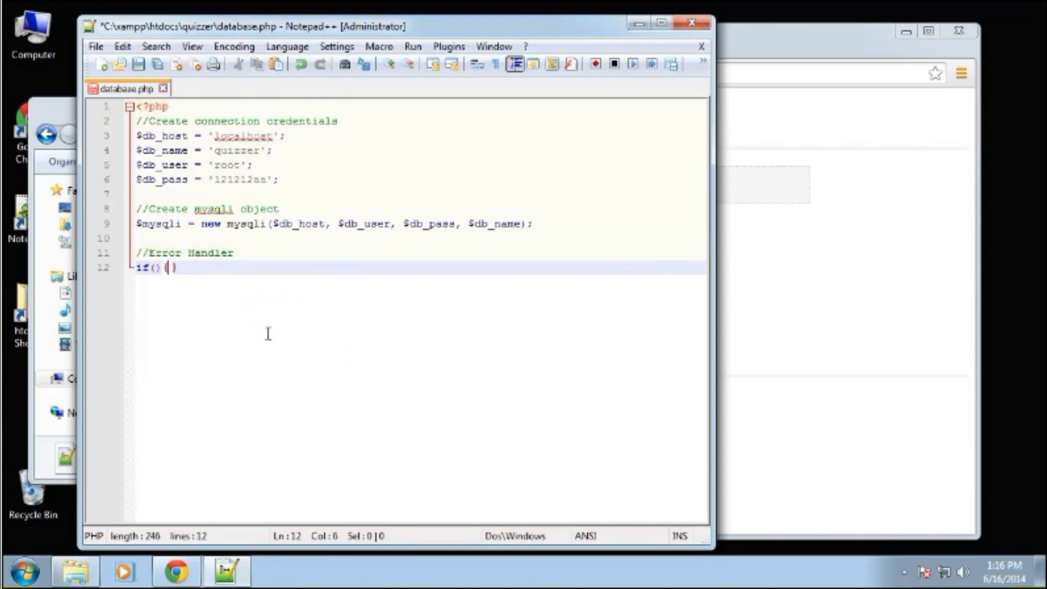
{"action": "type", "text": "{"}
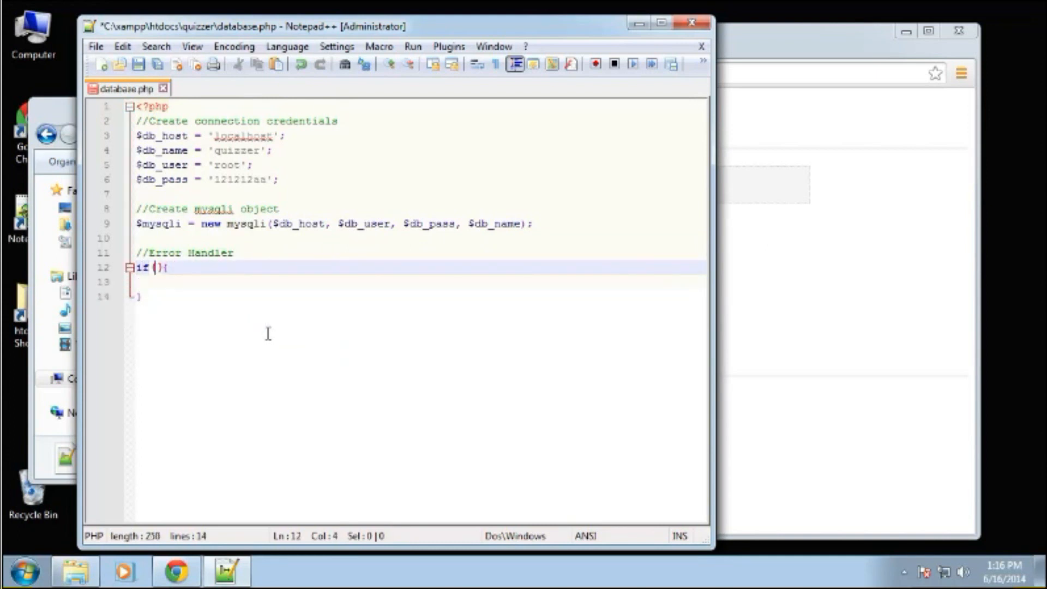
{"action": "type", "text": "$my"}
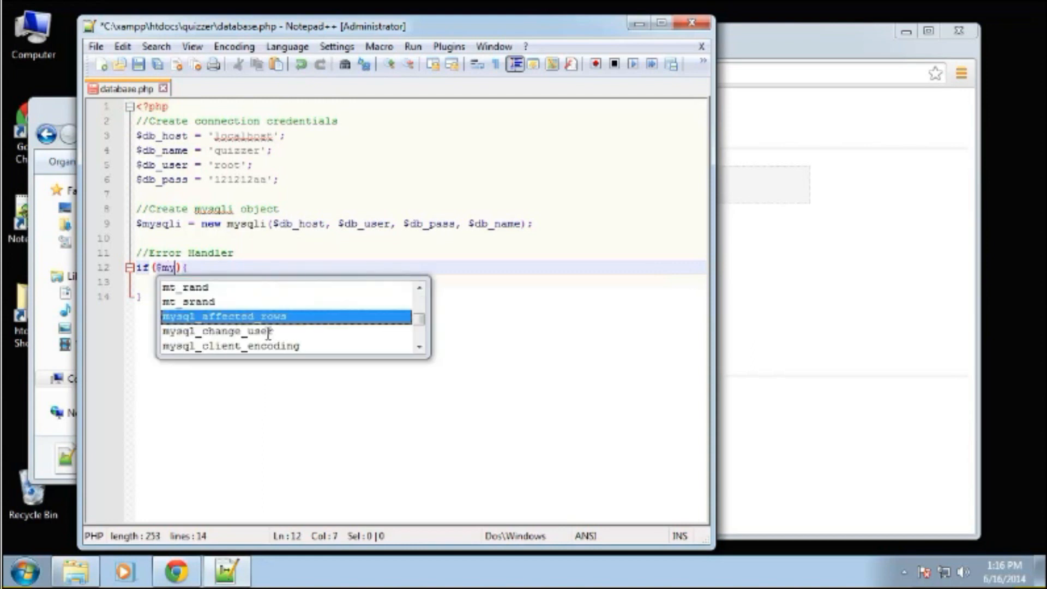
{"action": "type", "text": "sqli->connect_"}
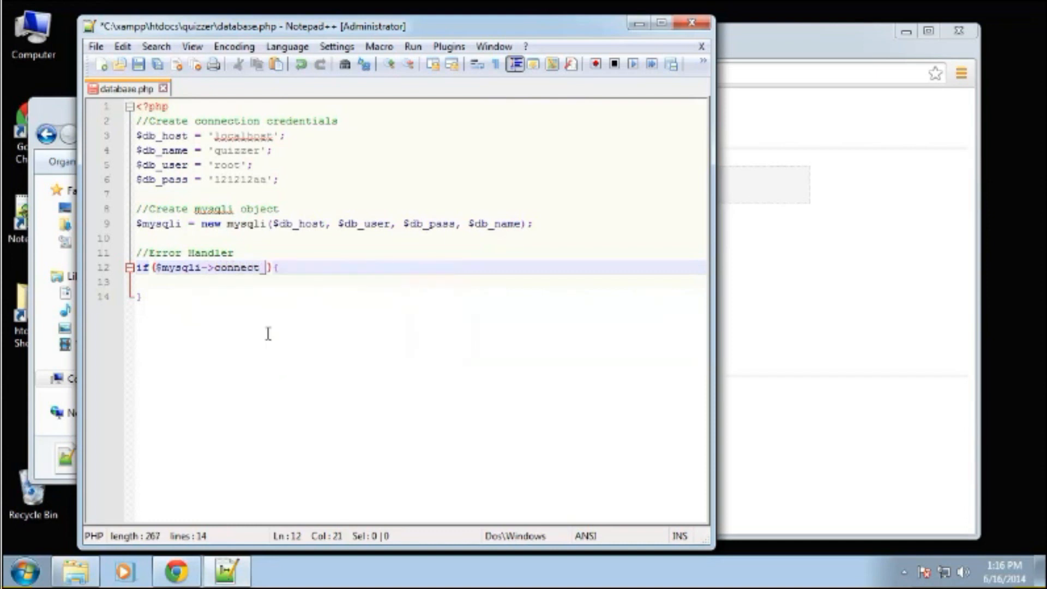
{"action": "type", "text": "error"}
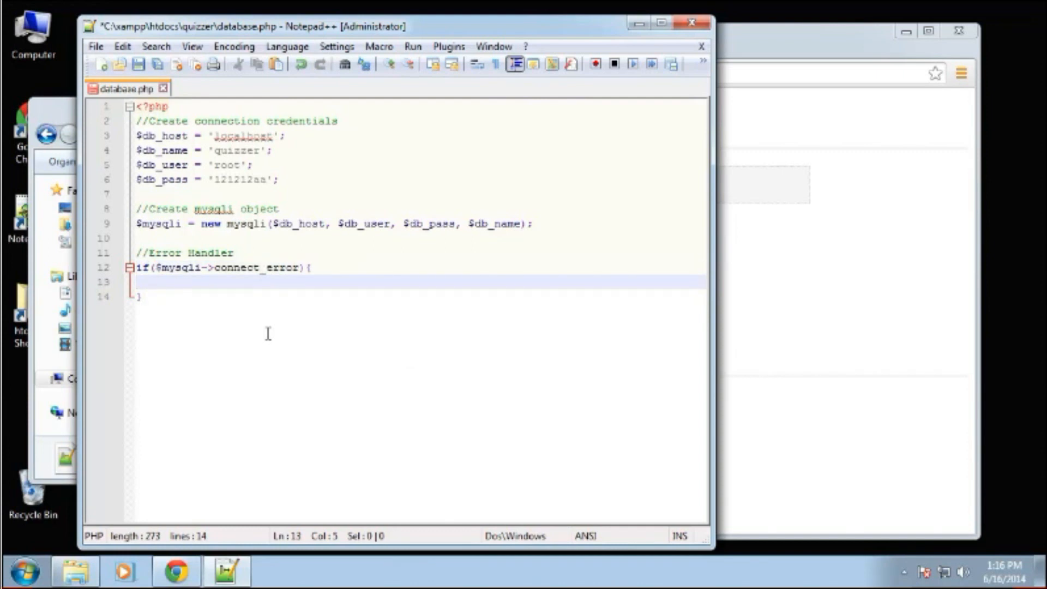
- Inside the braces, printf "Connect failed: %s\n" with $mysqli->connect_error
{"action": "type", "text": "printf();"}
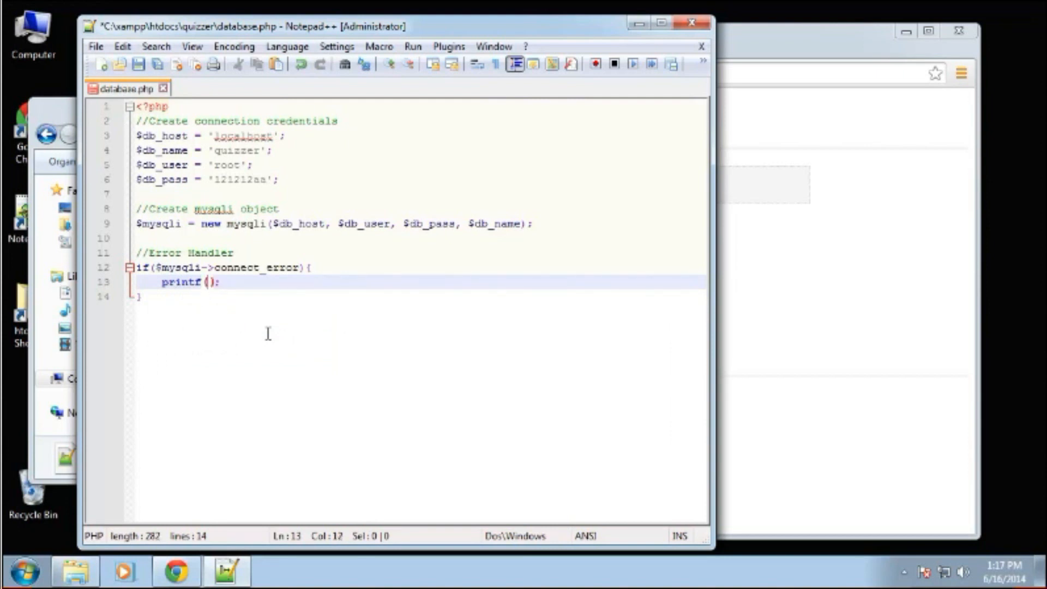
{"action": "type", "text": "\"Connect\""}
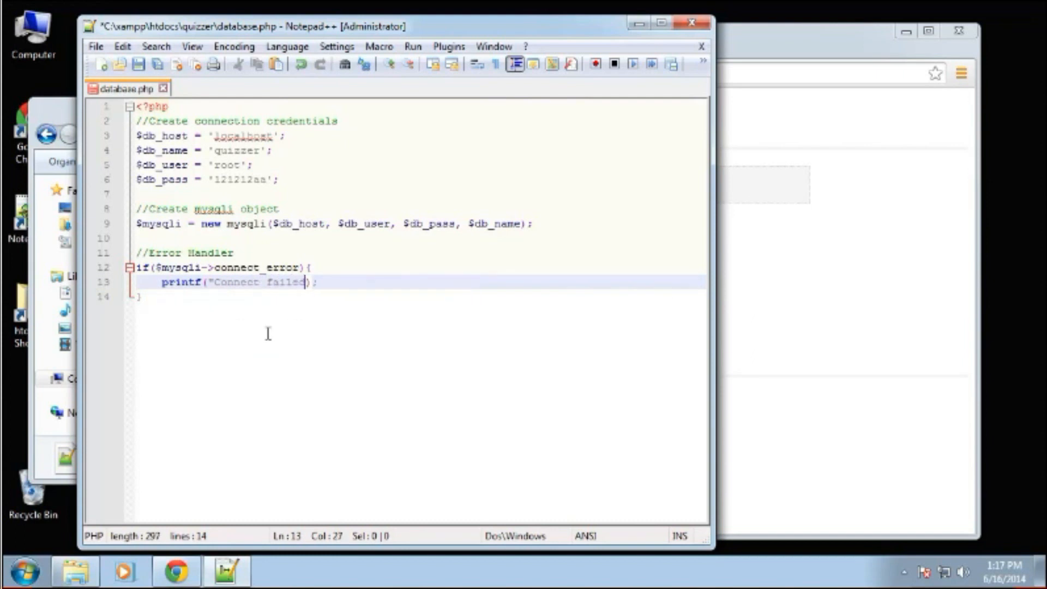
{"action": "type", "text": ":"}
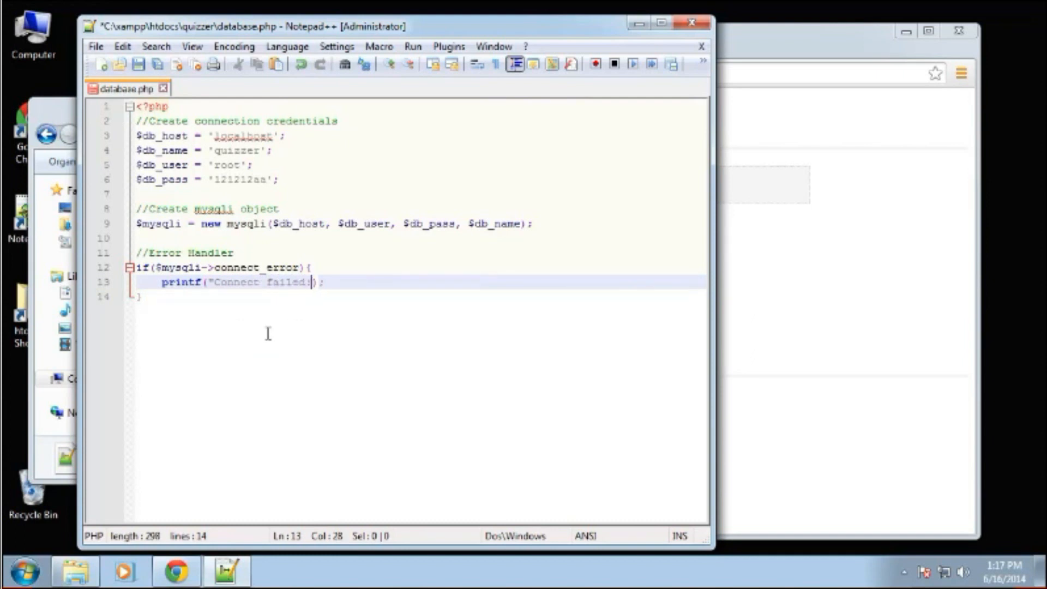
{"action": "type", "text": "\" \""}
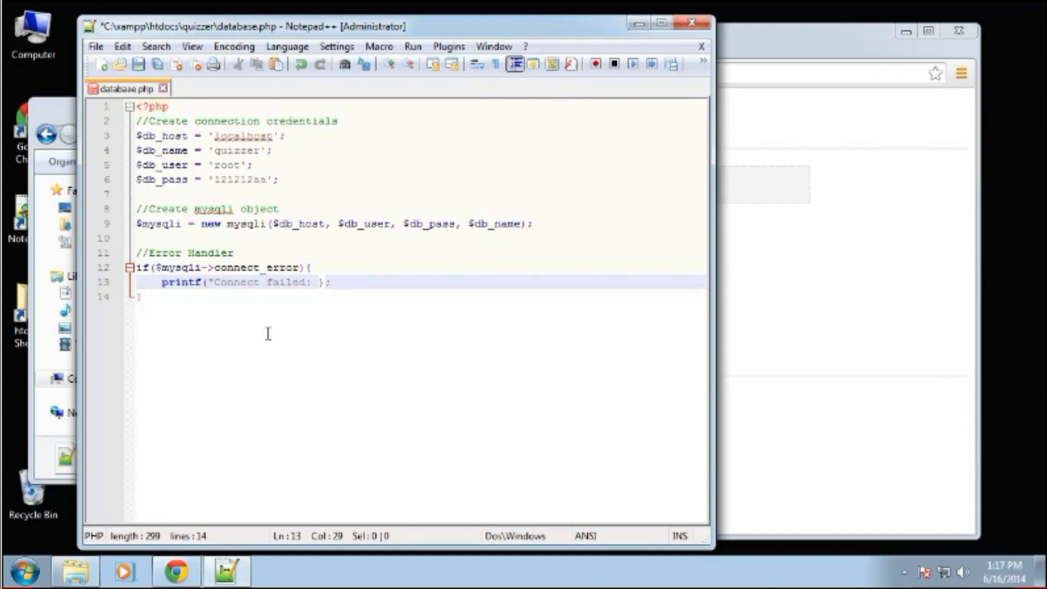
{"action": "type", "text": "%s"}
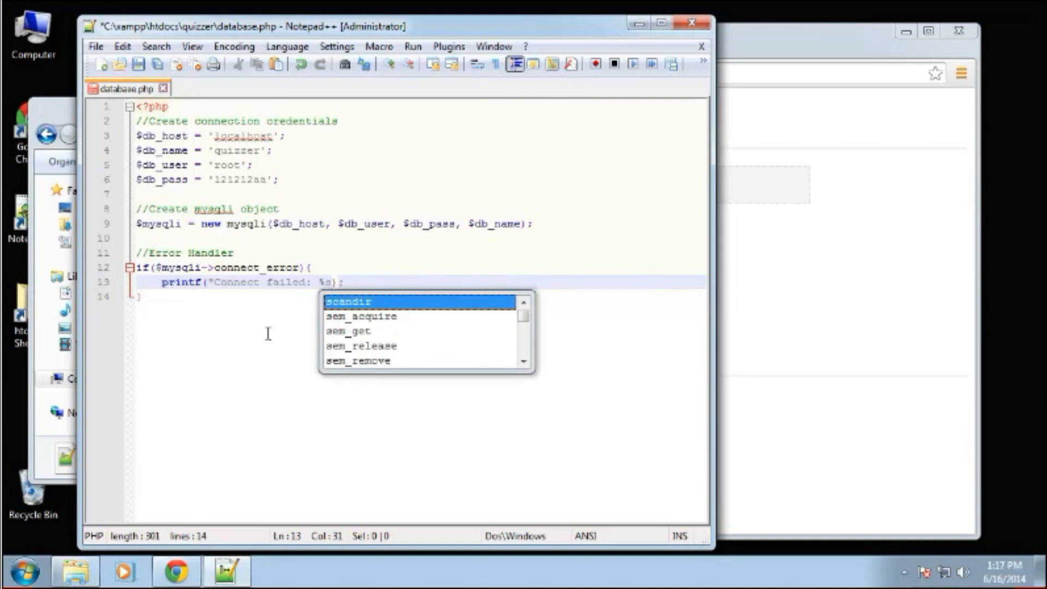
{"action": "type", "text": "\\n"}
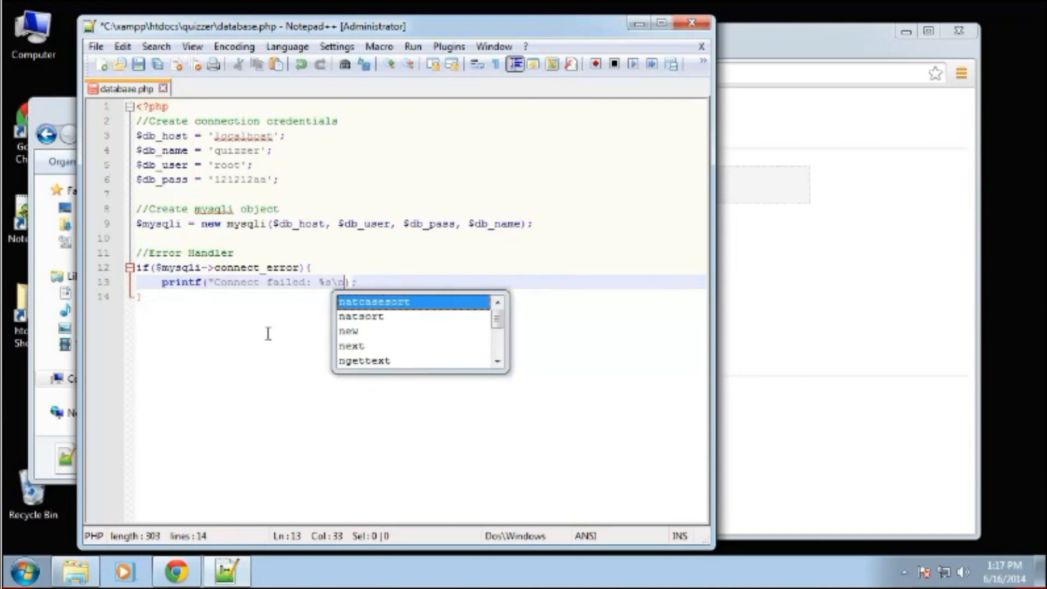
{"action": "type", "text": "\""}
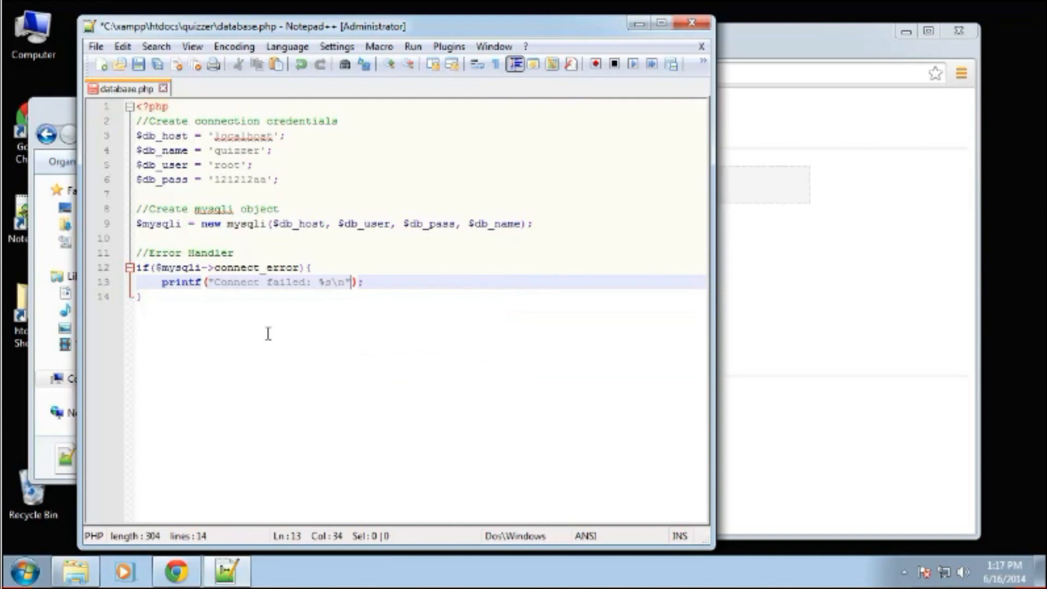
{"action": "type", "text": ","}
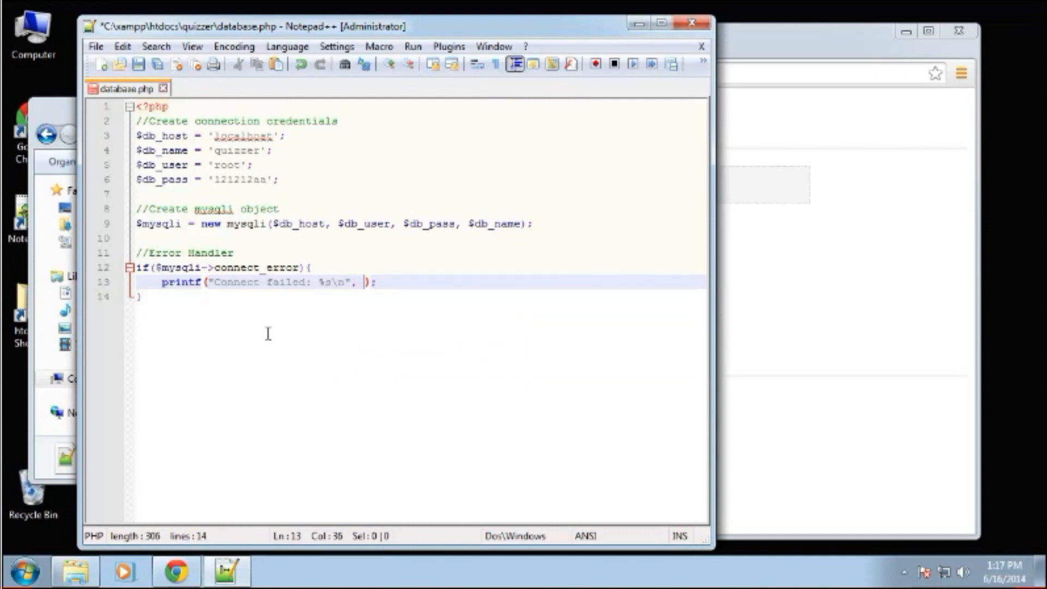
{"action": "type", "text": "$k"}
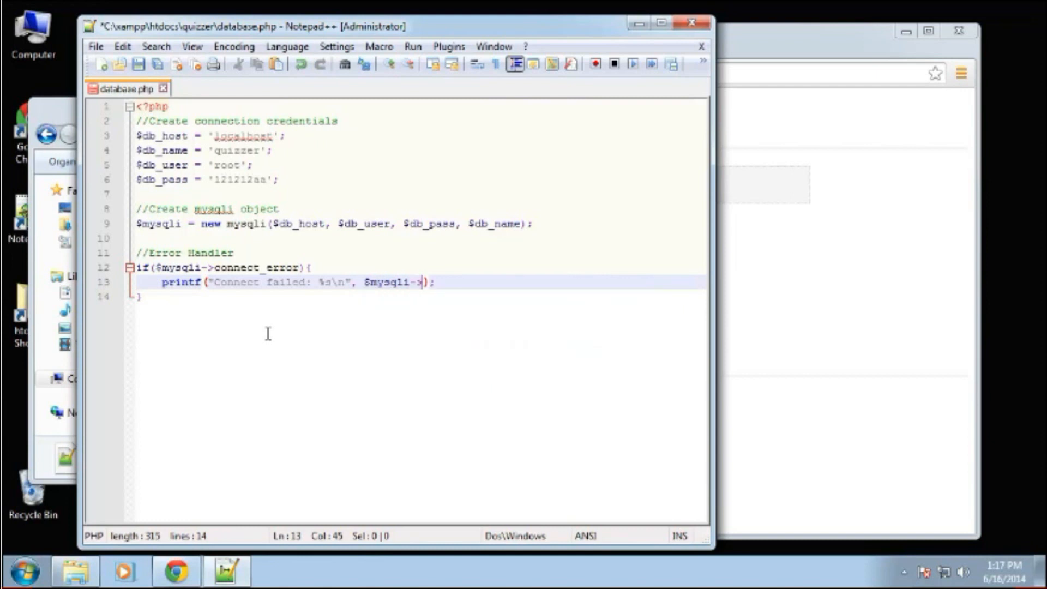
{"action": "type", "text": "connect_error"}
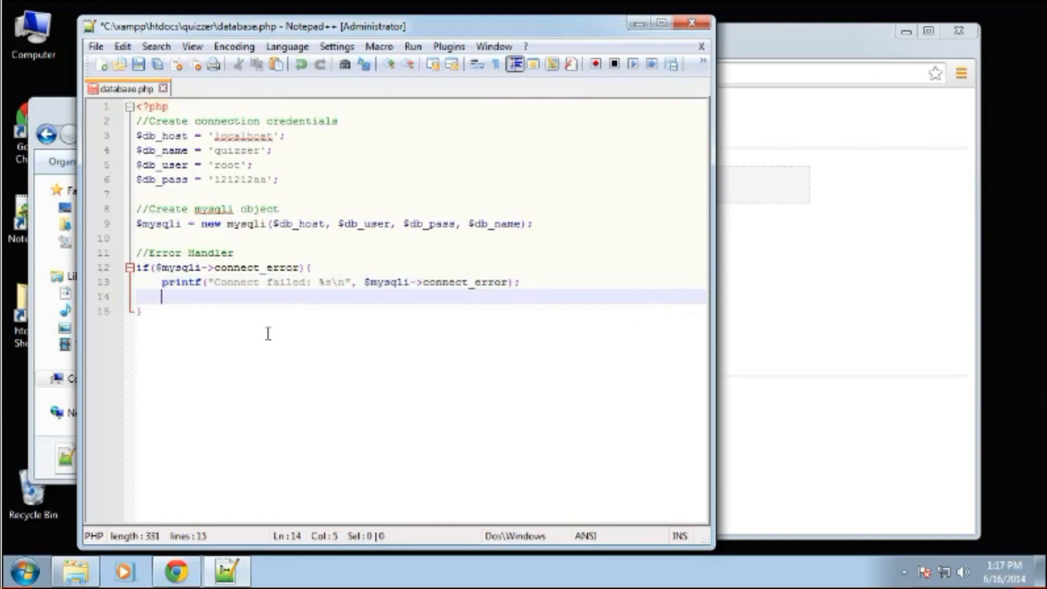
- Add exit(); after the printf in the error handler
{"action": "type", "text": "exit()"}
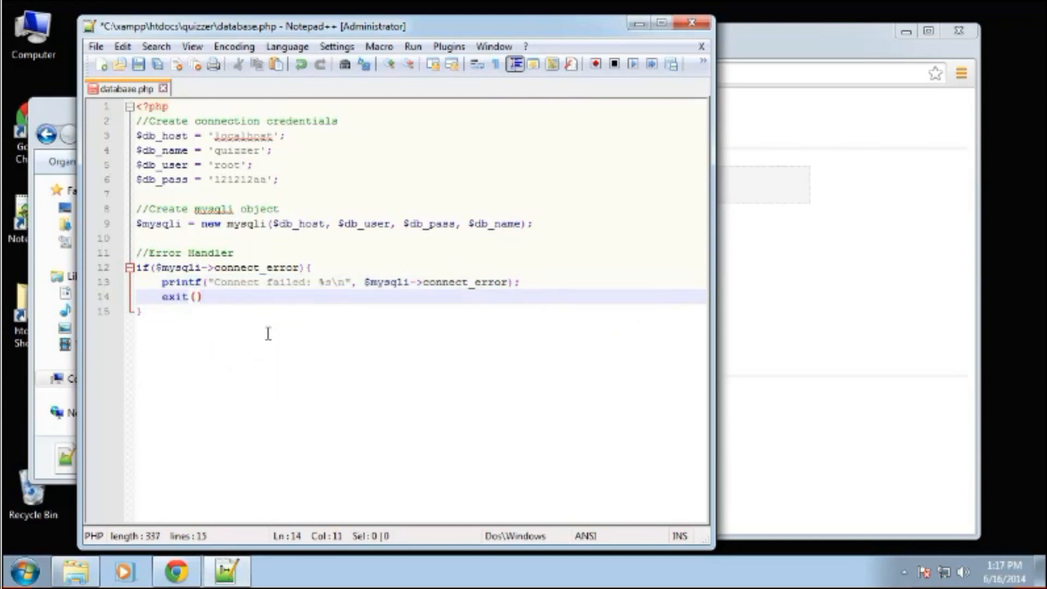
{"action": "type", "text": ";"}
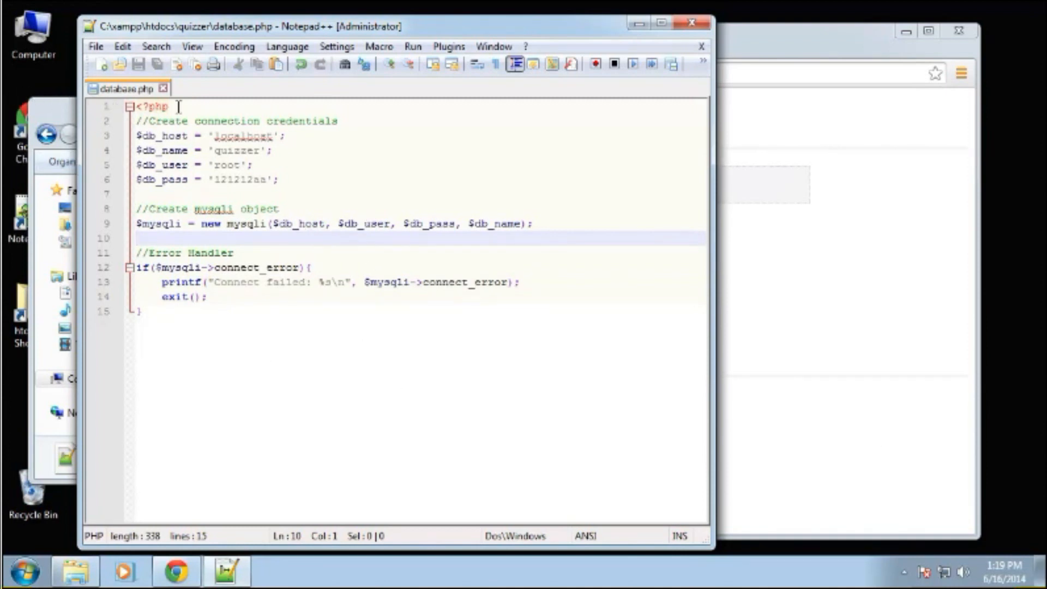
{"action": "mouse_move", "coordinate": [507, 192]}
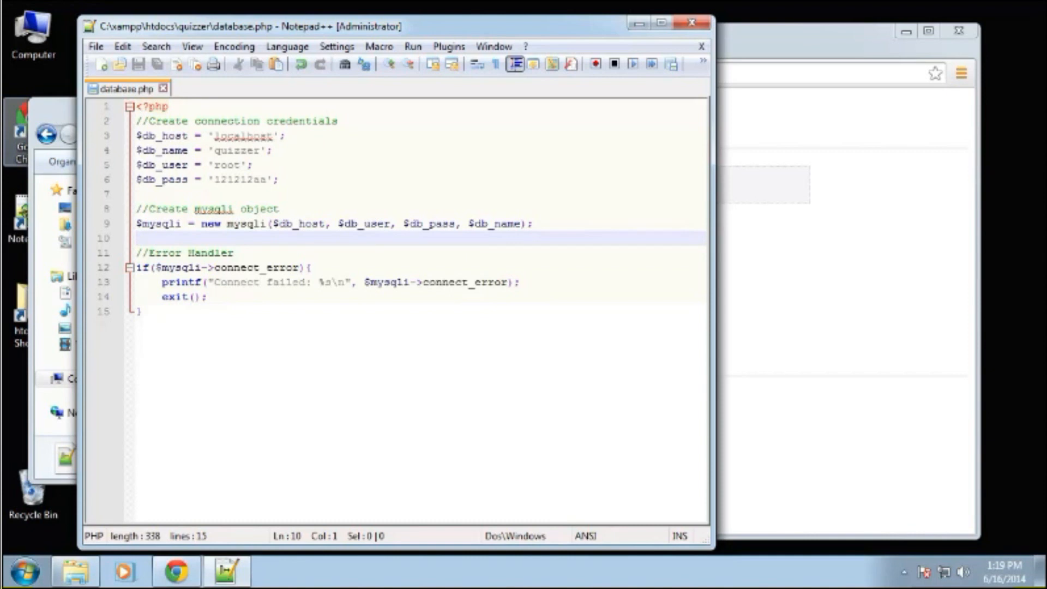
{"action": "mouse_move", "coordinate": [805, 245]}
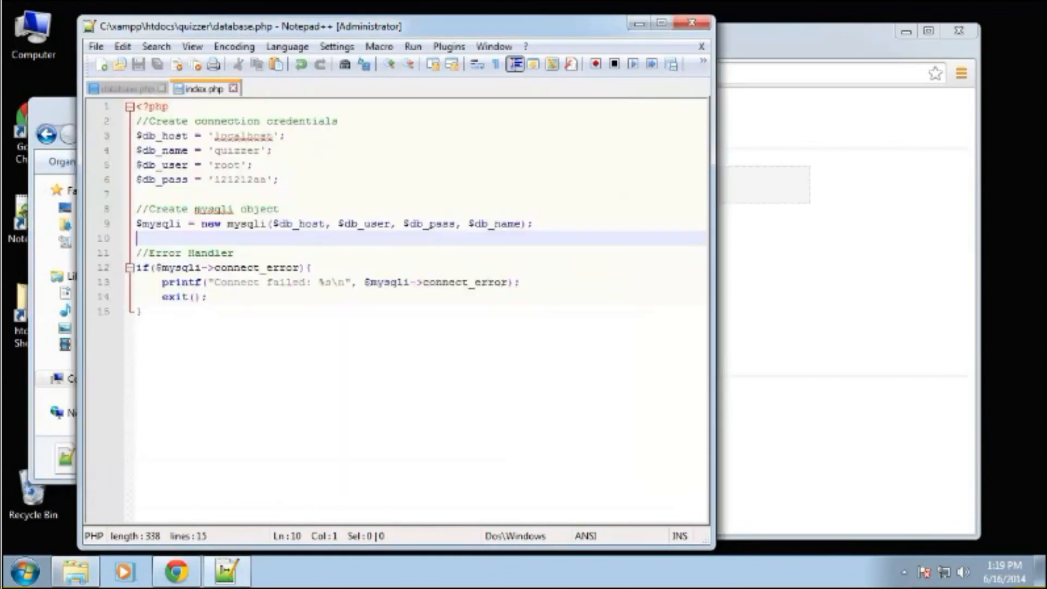
- In index.php, put <?php include 'database.php'; ?> on the first line
{"action": "left_click", "coordinate": [200, 87]}
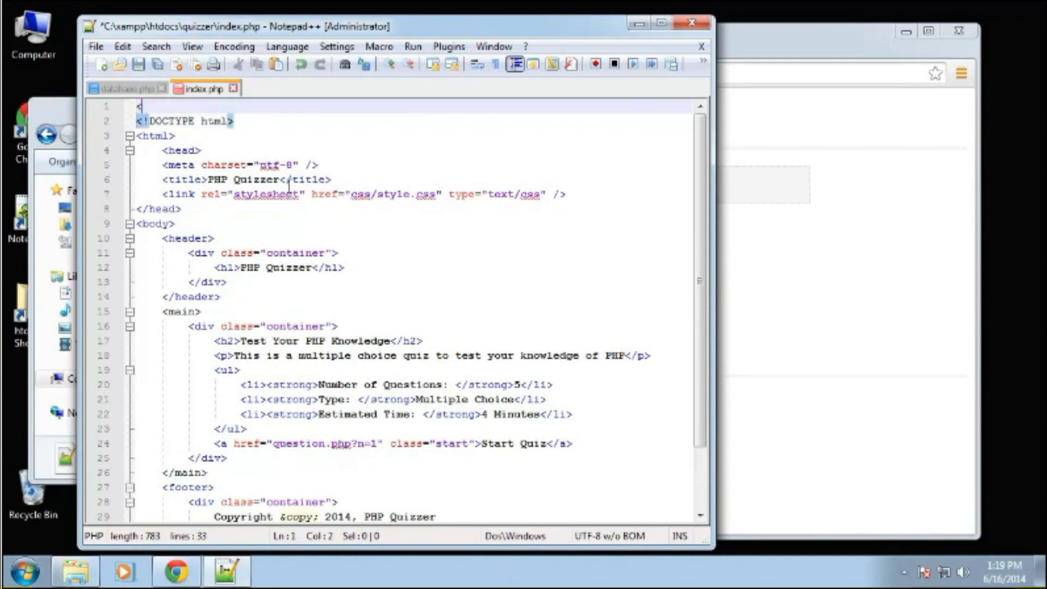
{"action": "type", "text": "?php"}
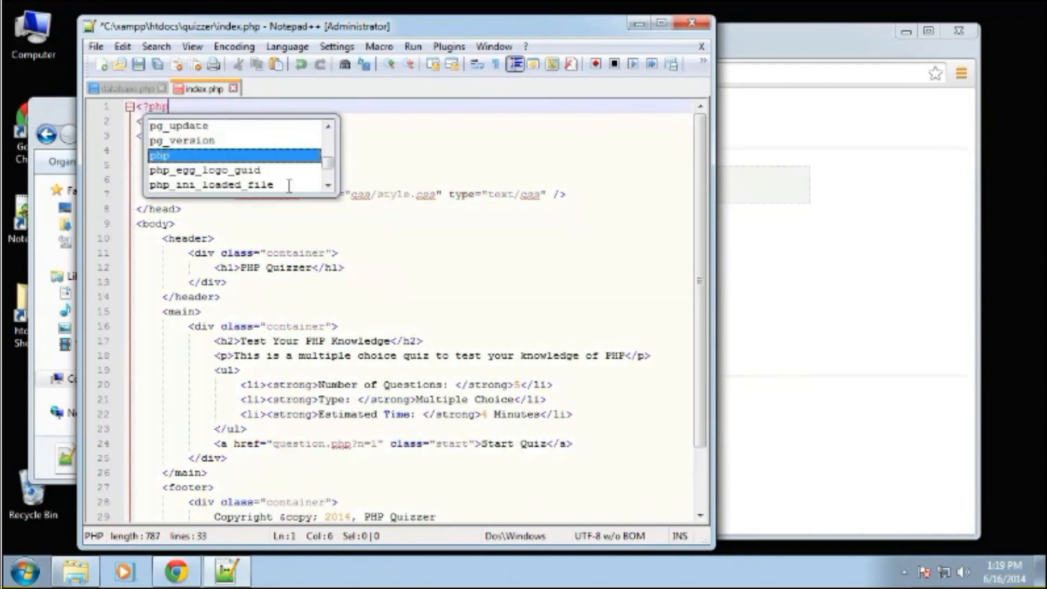
{"action": "type", "text": "inclde"}
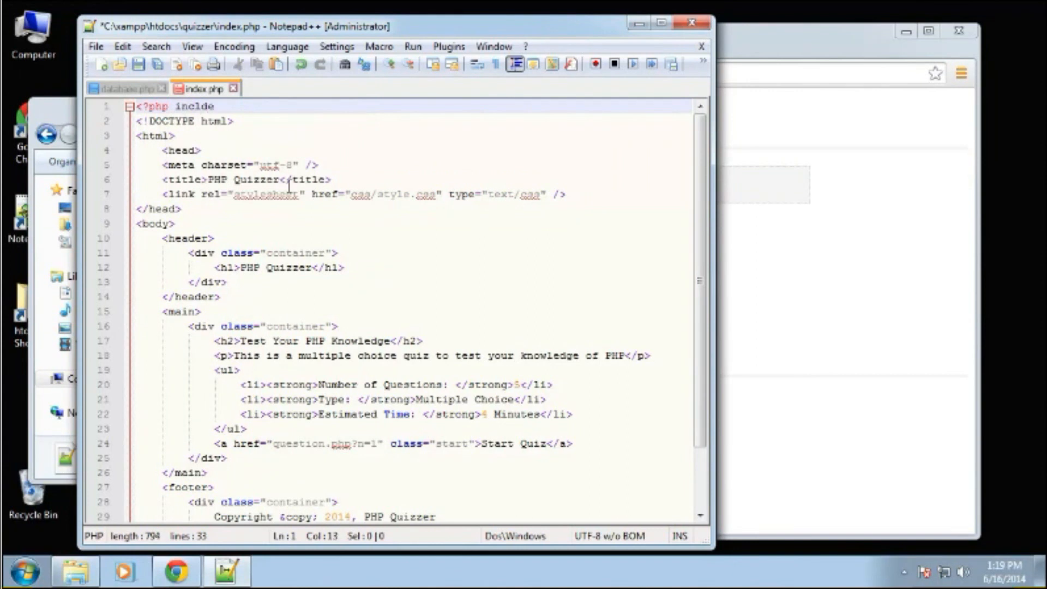
{"action": "type", "text": "e"}
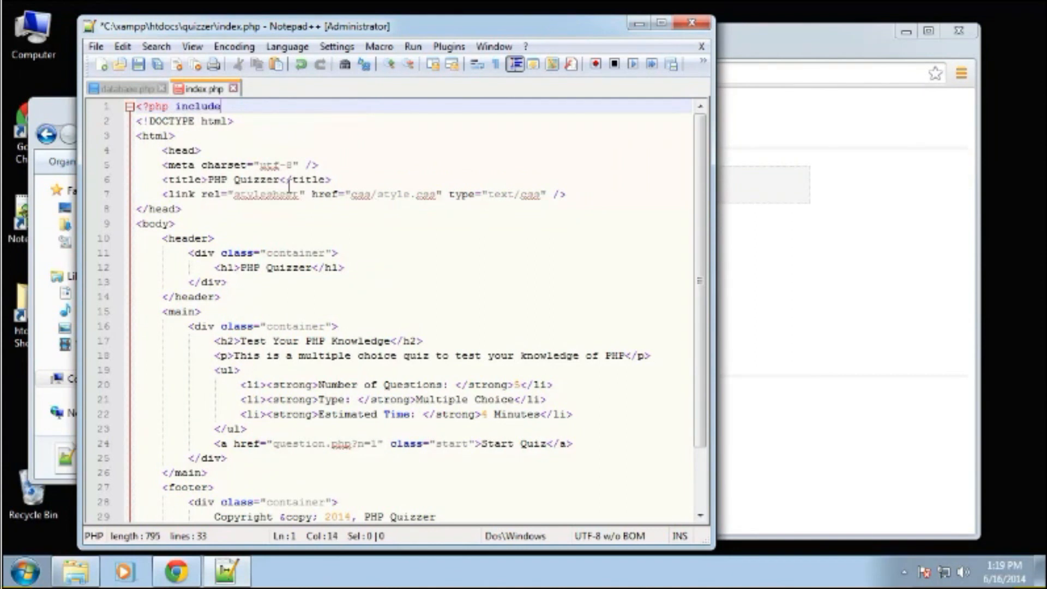
{"action": "type", "text": "''"}
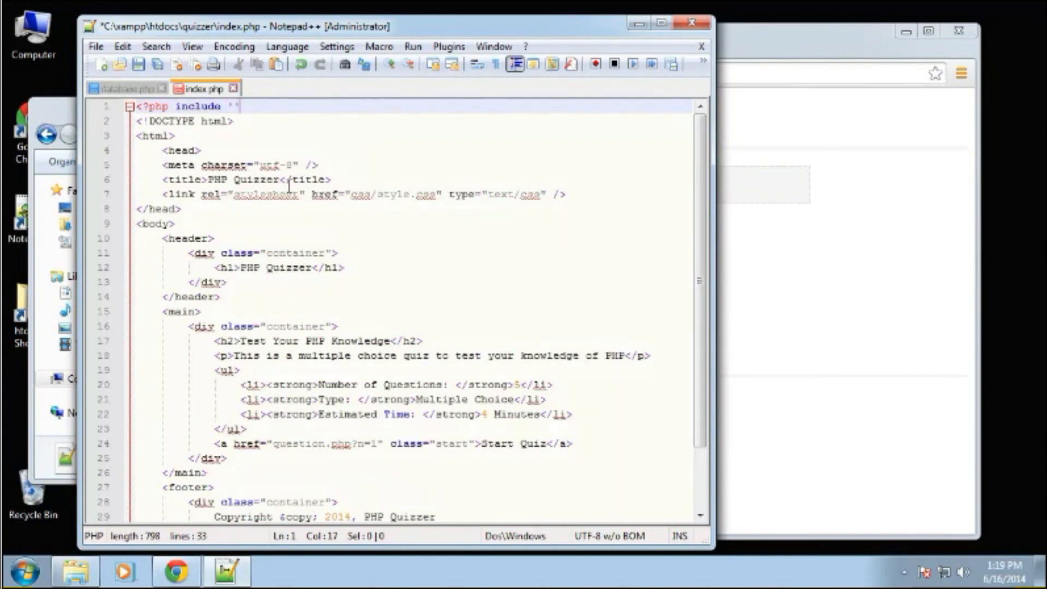
{"action": "type", "text": "databa"}
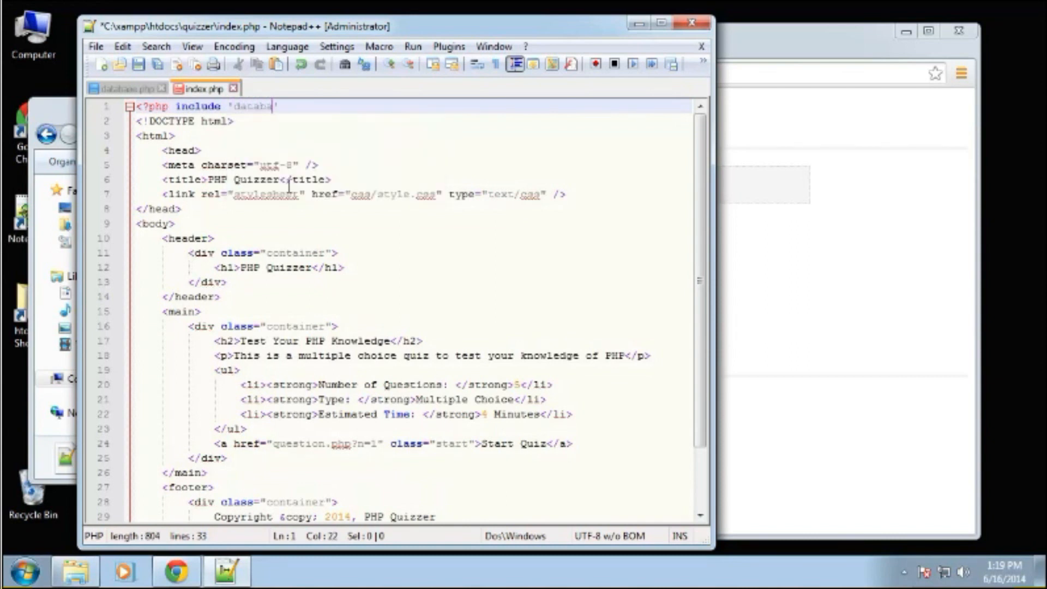
{"action": "type", "text": "database.php"}
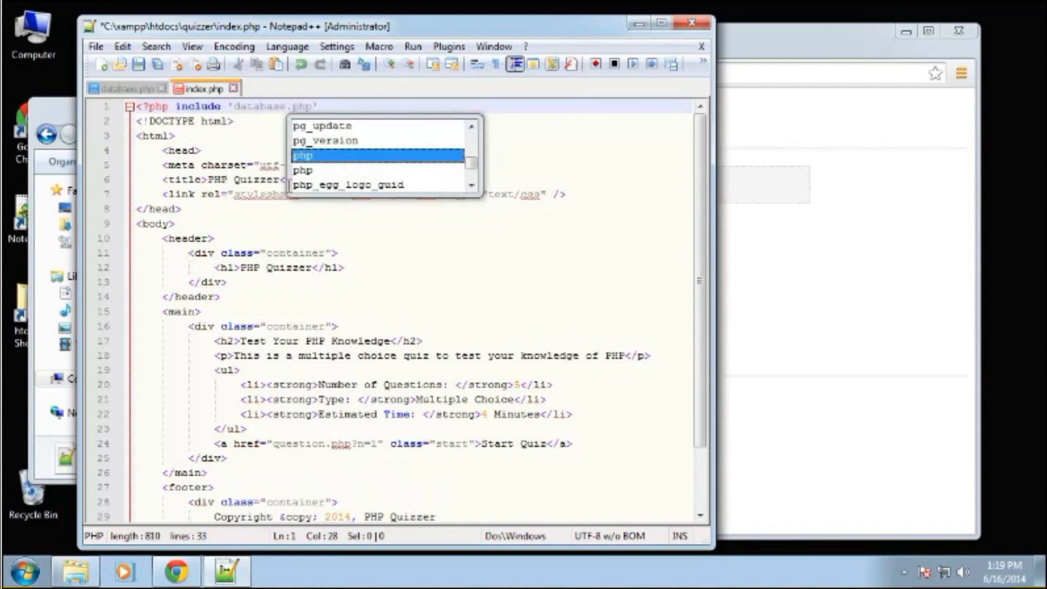
{"action": "type", "text": "; ?>"}
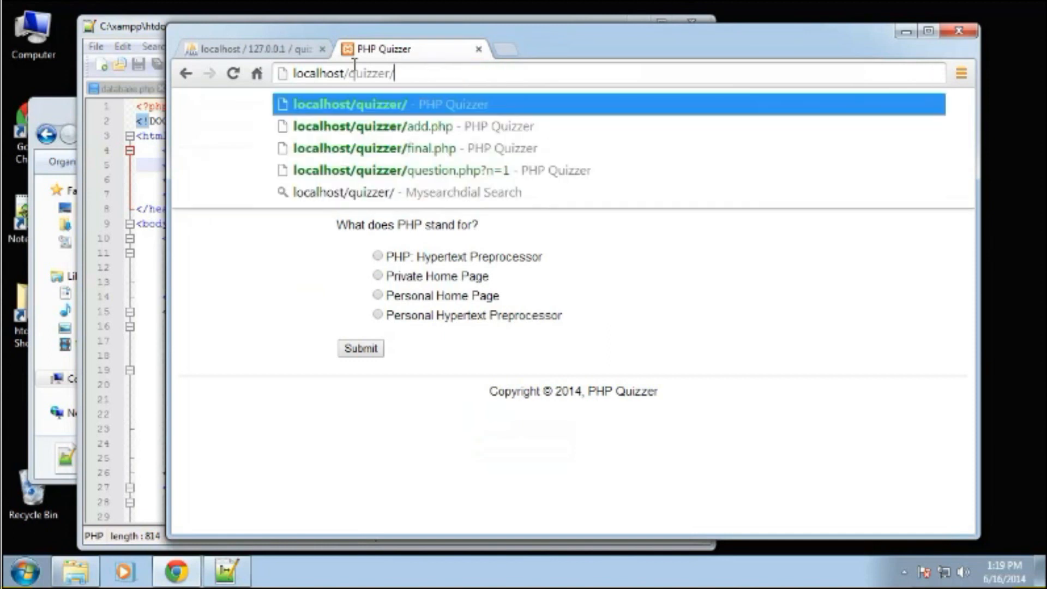
- Load localhost/quizzer/ in Chrome to confirm PHP Quizzer shows without errors
{"action": "left_click", "coordinate": [350, 104]}
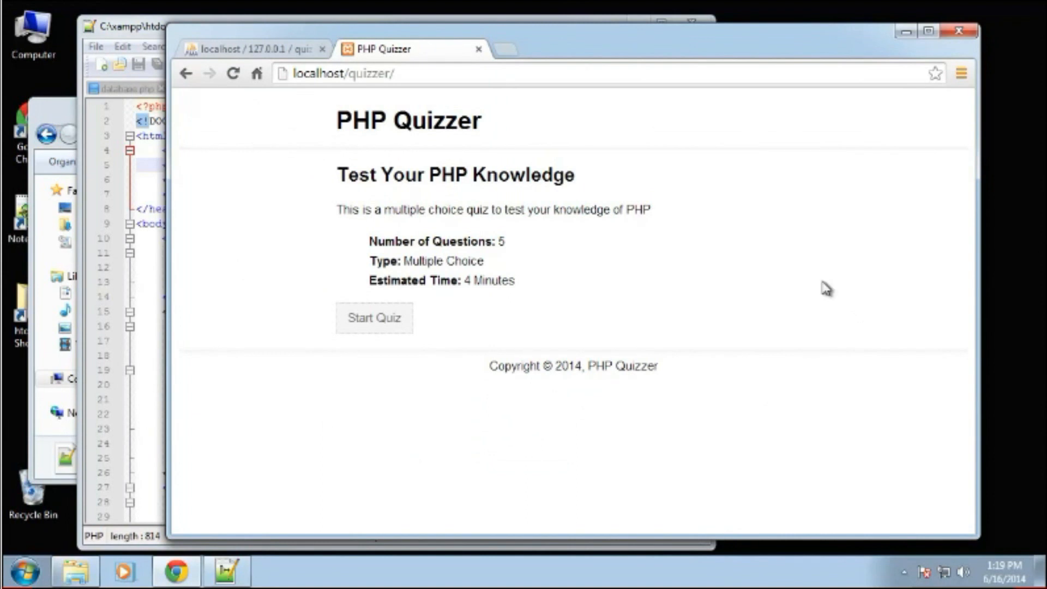
{"action": "mouse_move", "coordinate": [121, 38]}
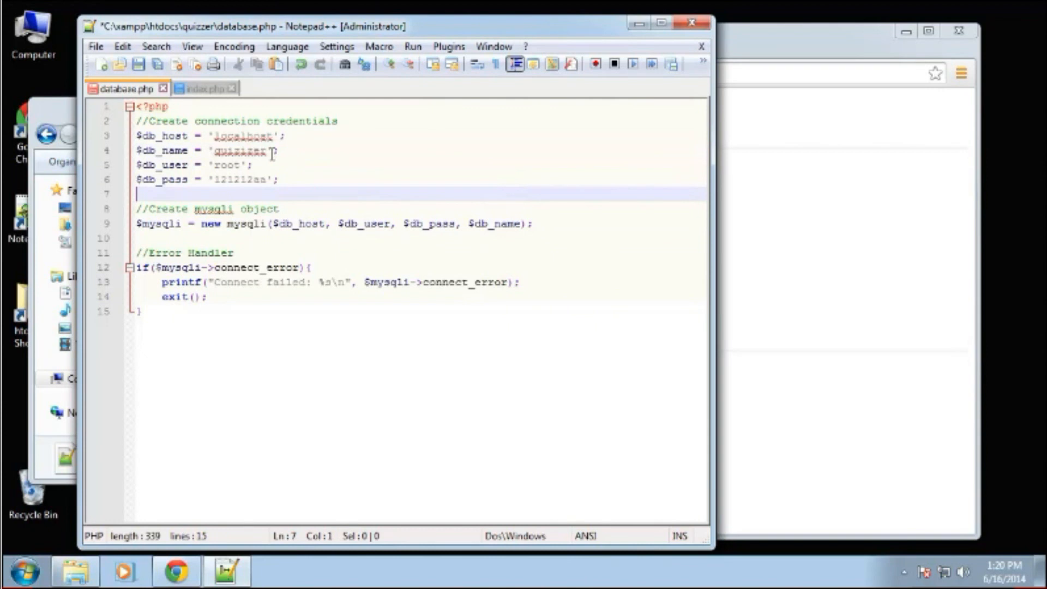
- Select the db_name value in database.php to misspell it as 'quizizer'
{"action": "double_click", "coordinate": [238, 151]}
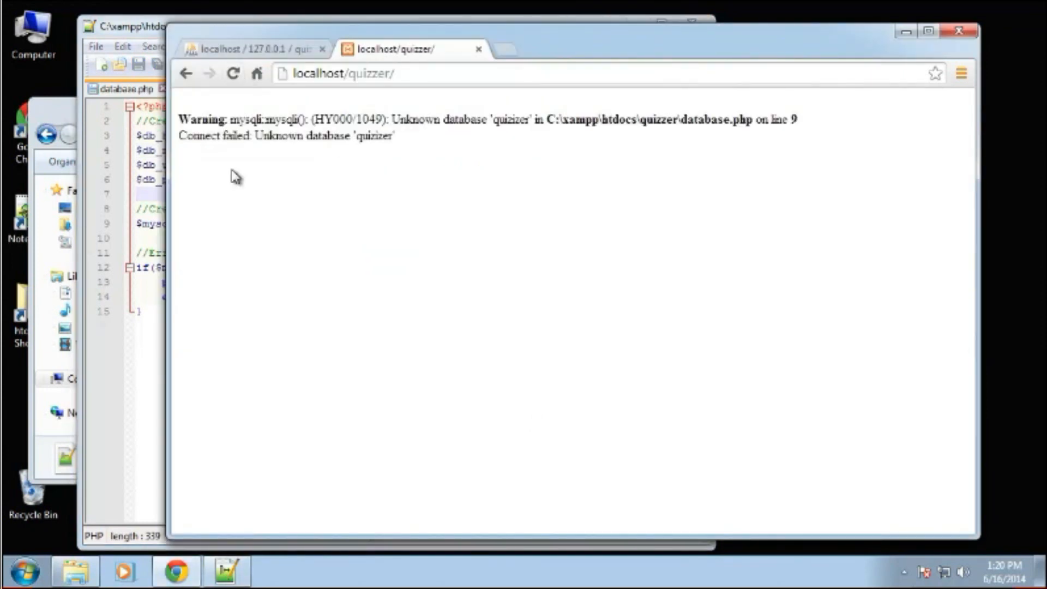
- Highlight the "Connect failed: Unknown database 'quizizer'" message in Chrome
{"action": "left_click_drag", "start_coordinate": [394, 119], "coordinate": [394, 134]}
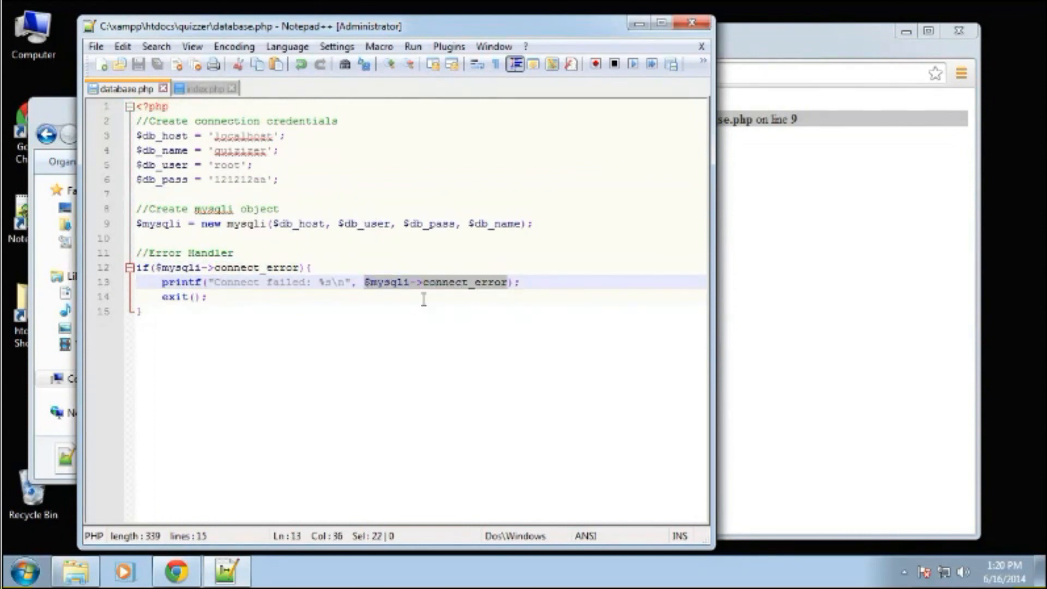
{"action": "mouse_move", "coordinate": [493, 289]}
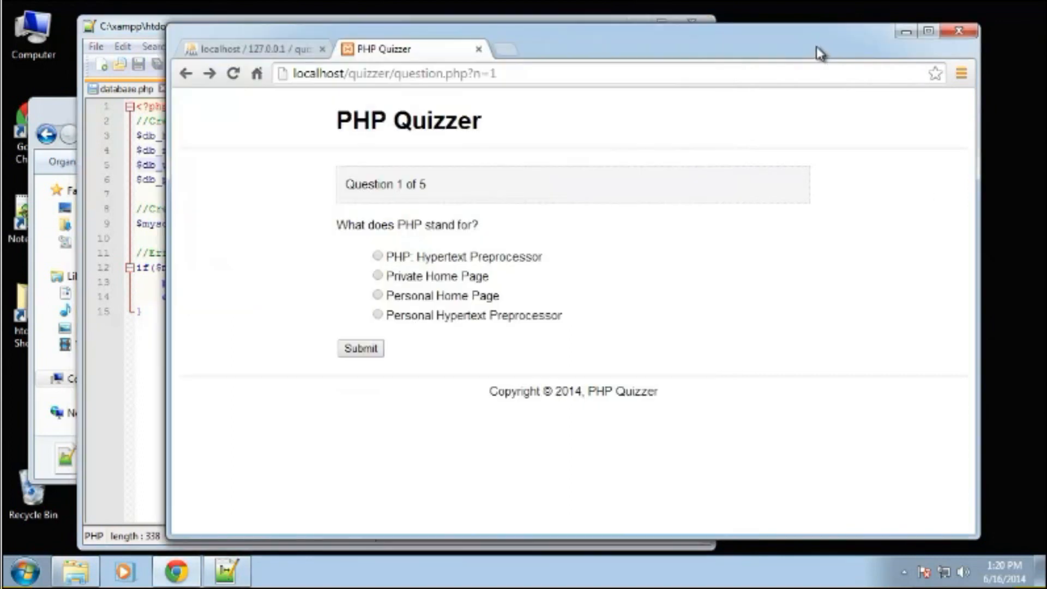
{"action": "mouse_move", "coordinate": [743, 244]}
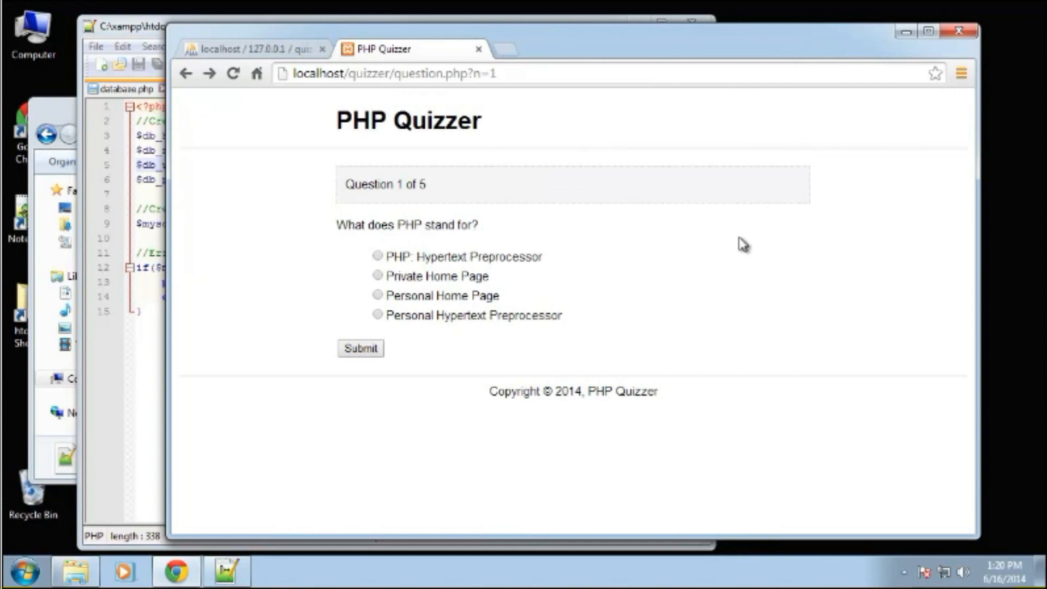